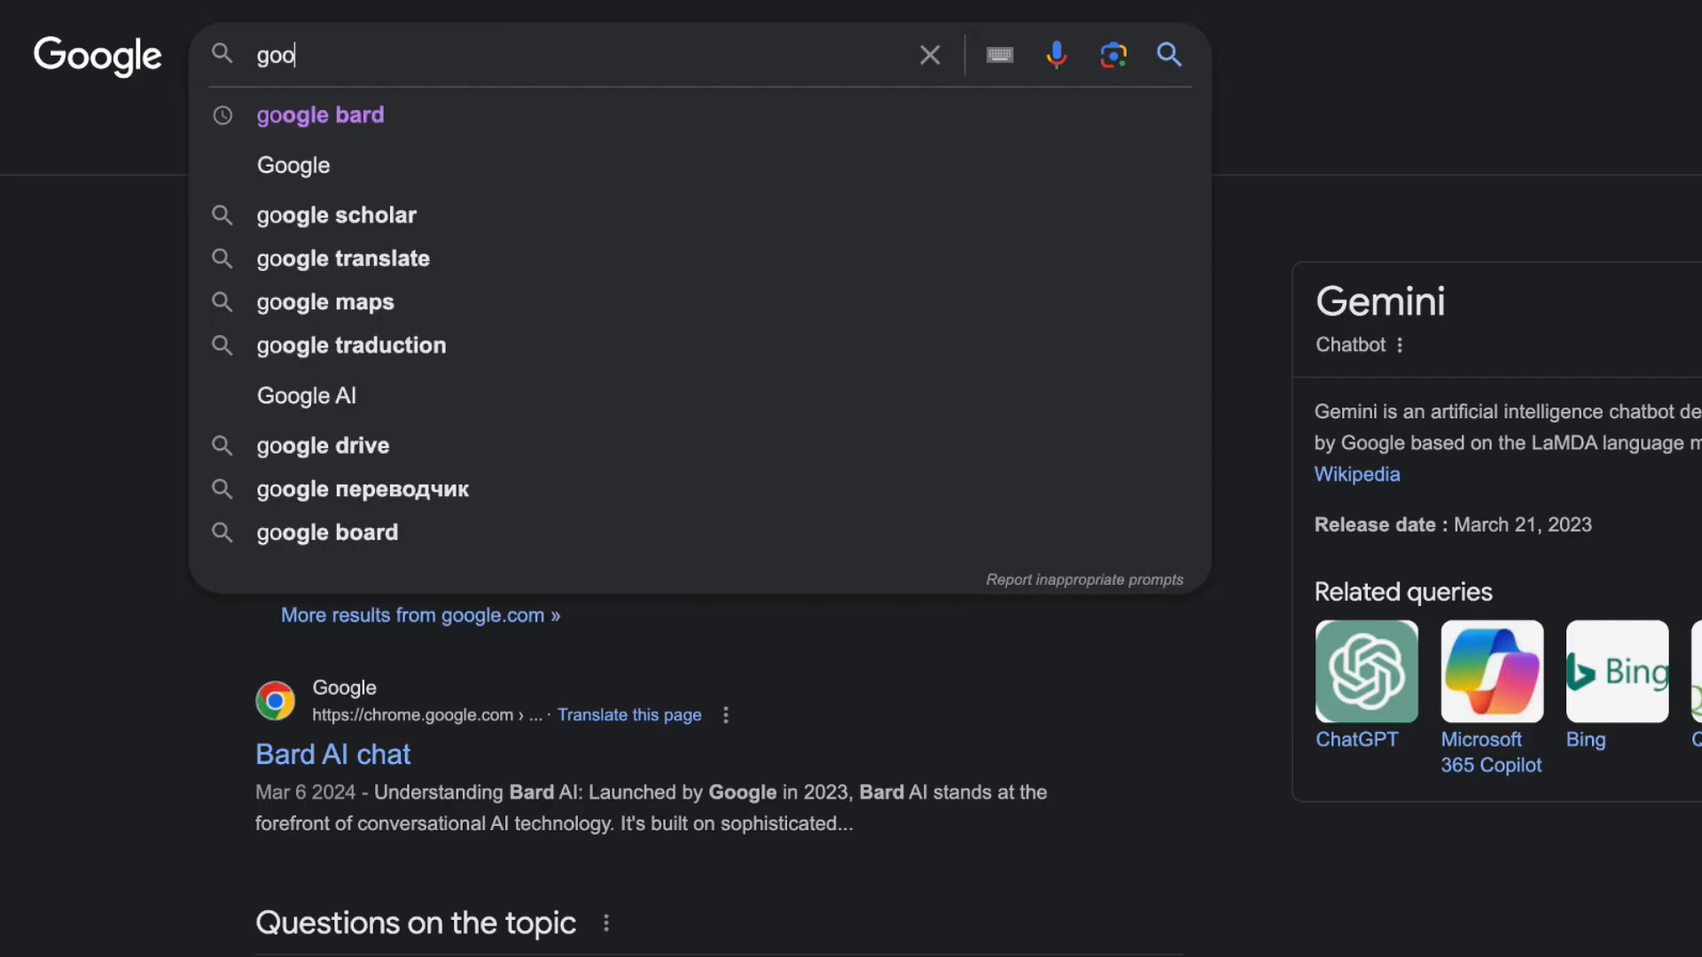
Ask Gemini for a one-paragraph Disney story about a tiny inventor in a clockwork kingdom.
key("Return")
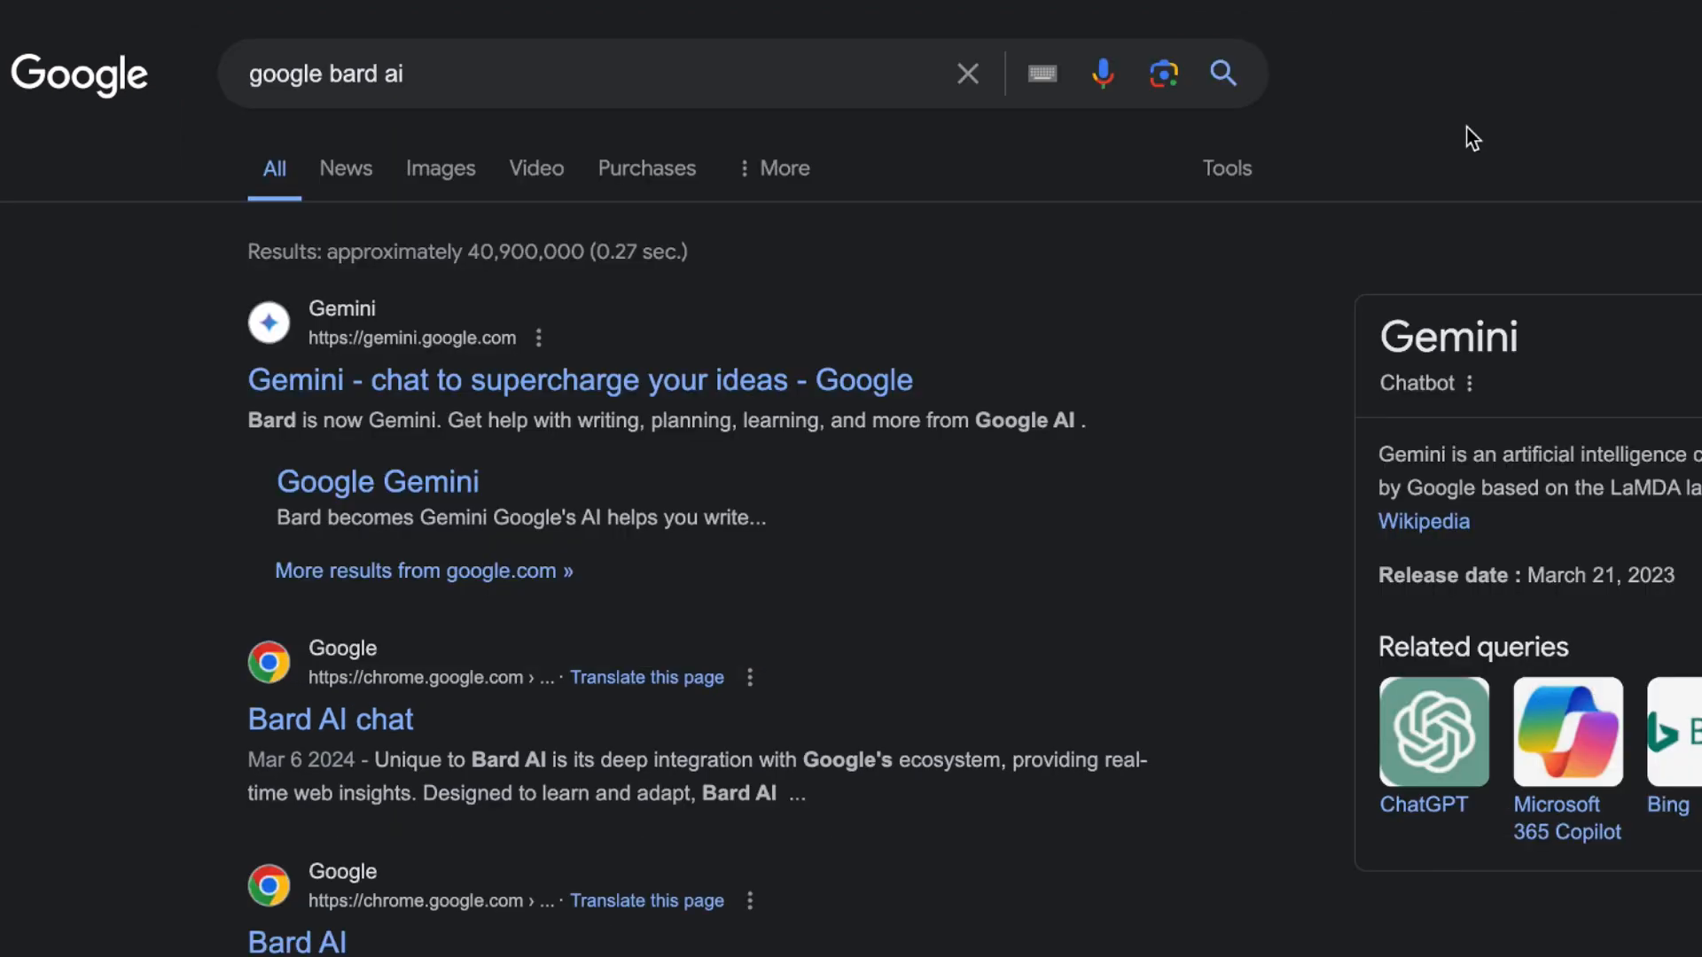
mouse_move(634, 389)
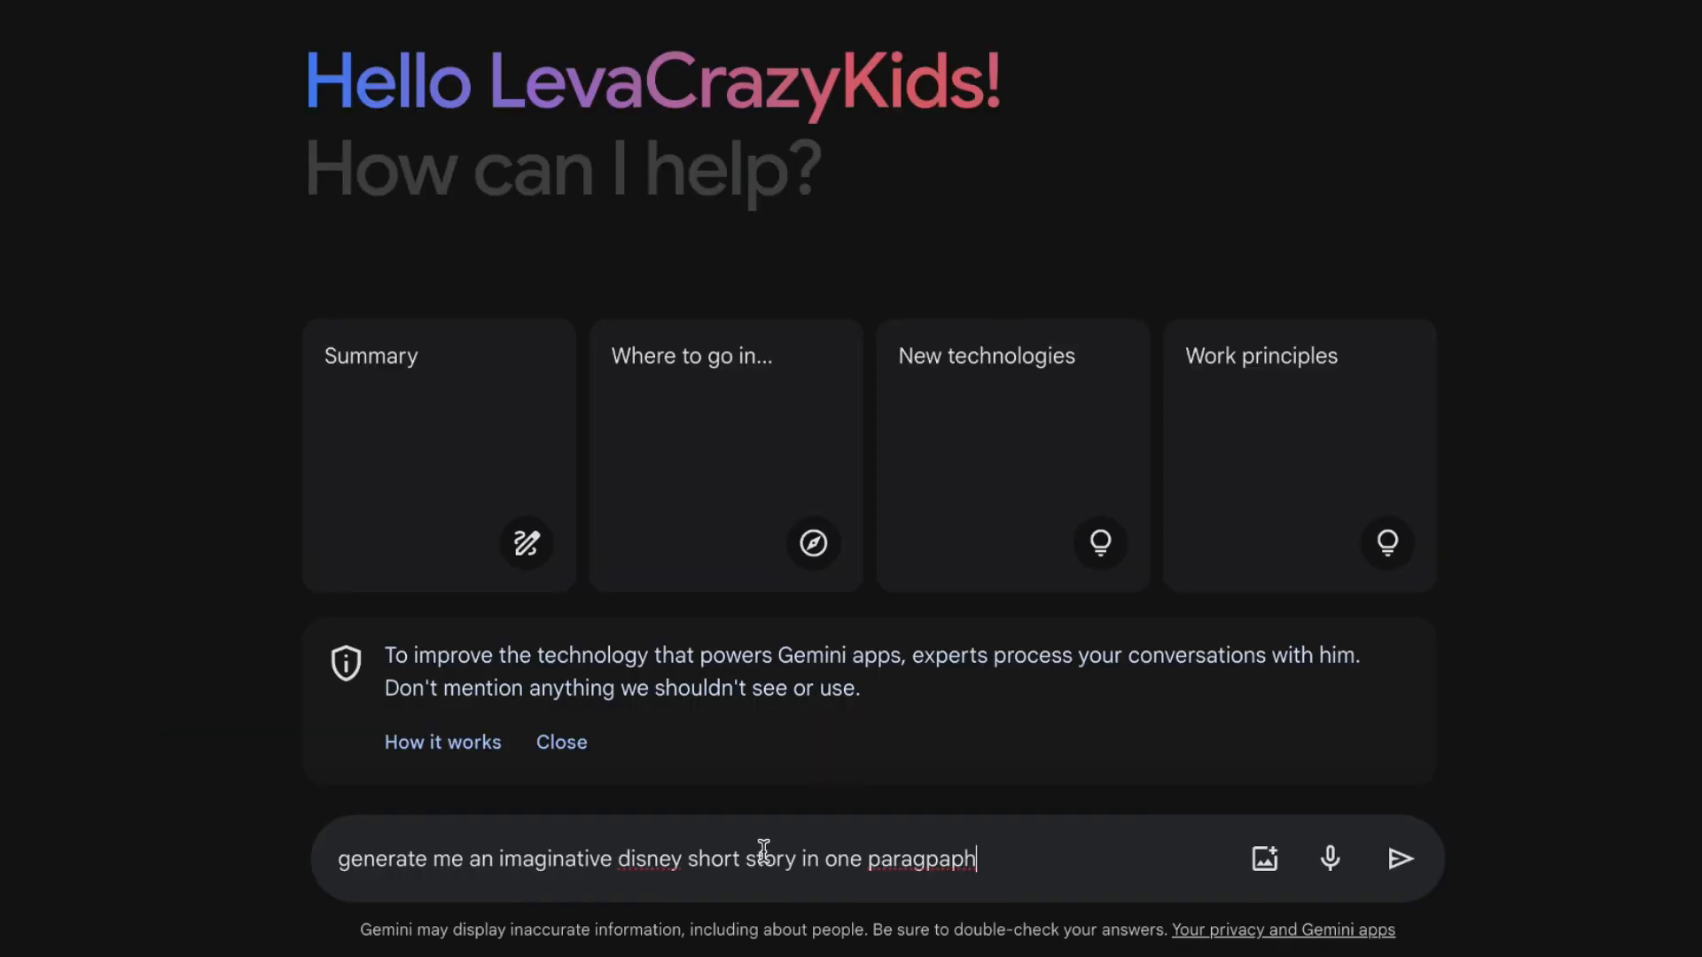
left_click(1401, 859)
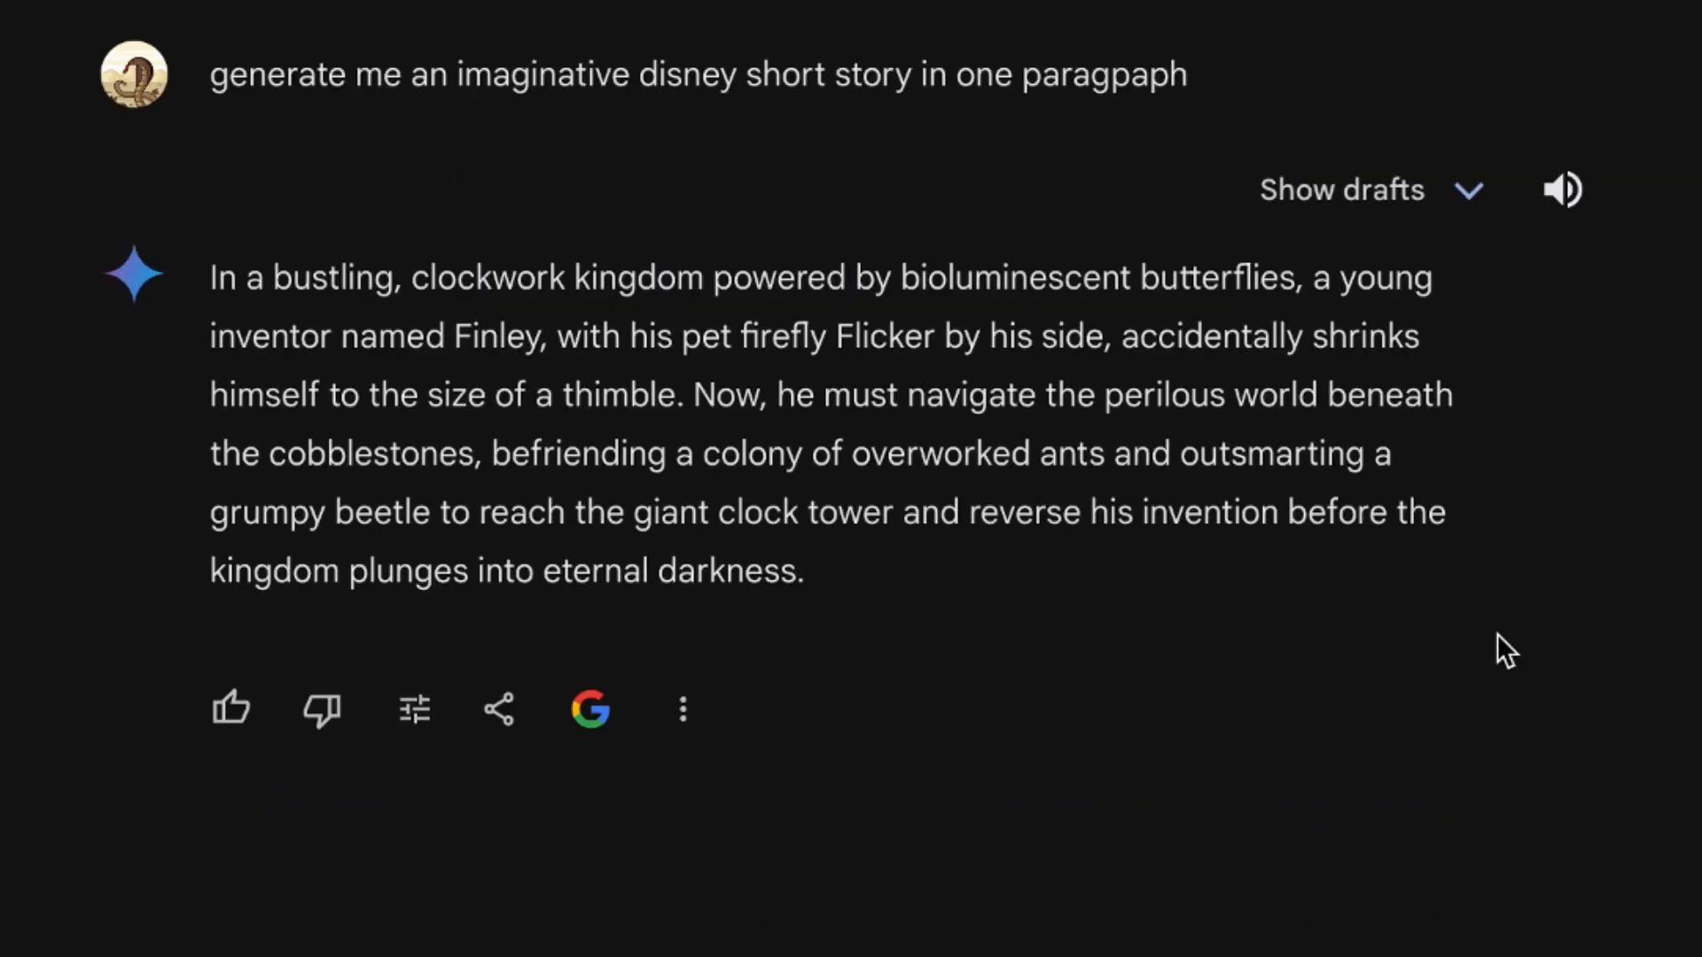
mouse_move(980, 277)
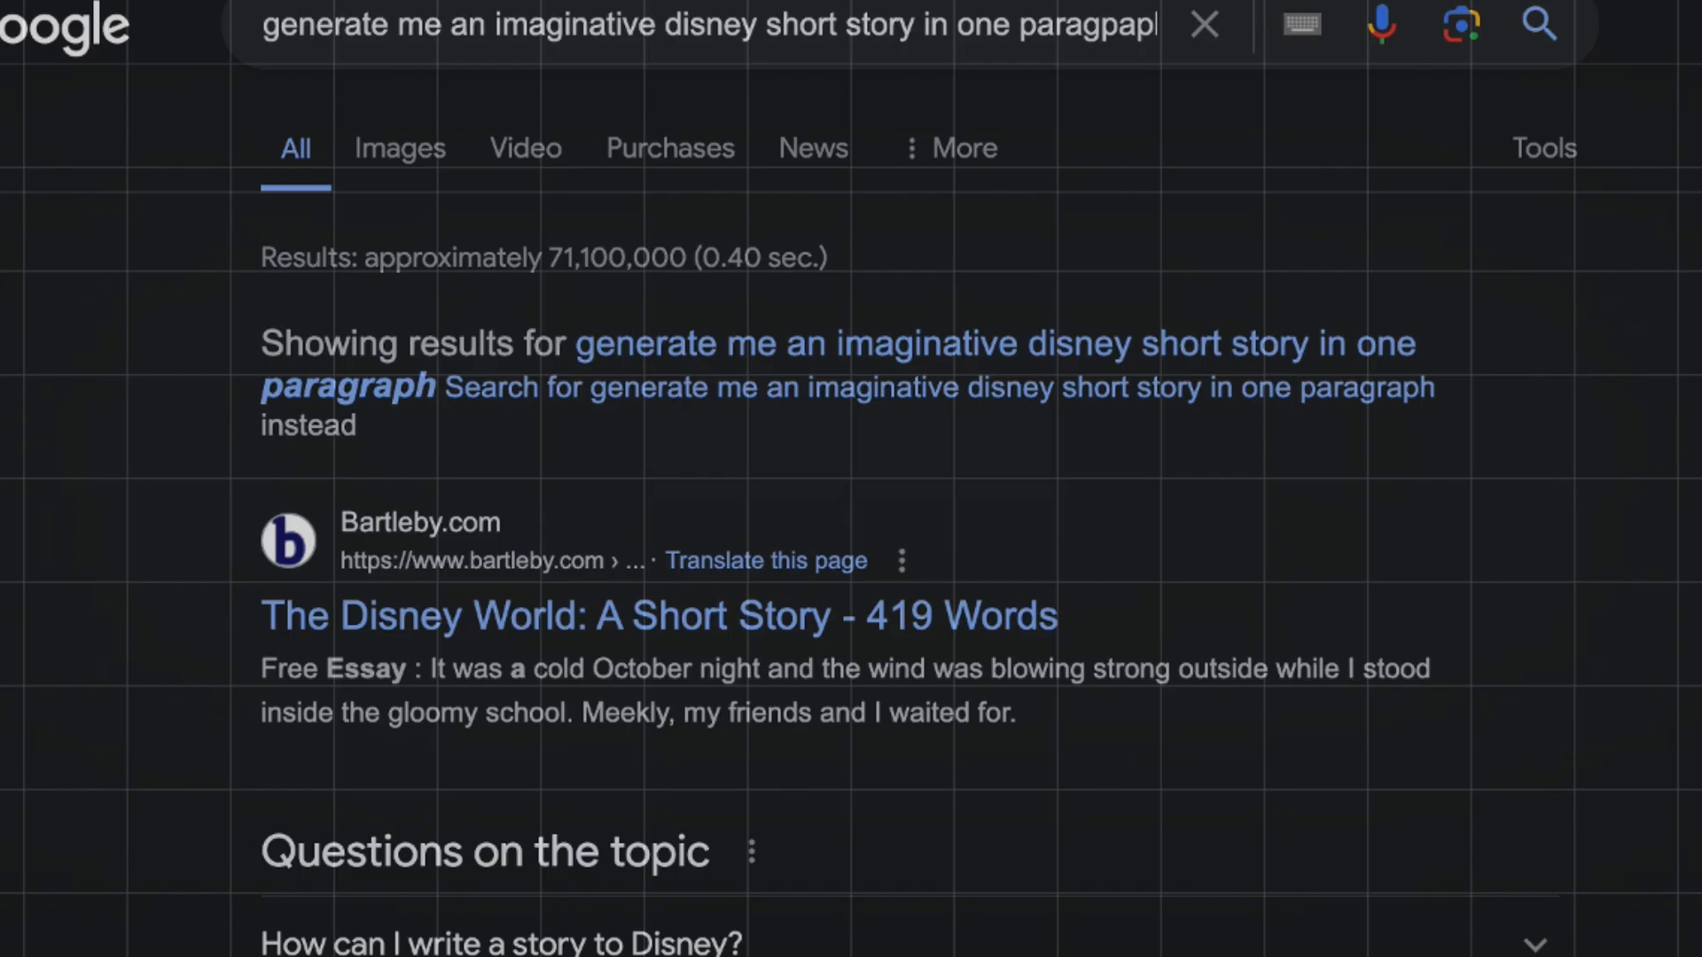
scroll("down", 3)
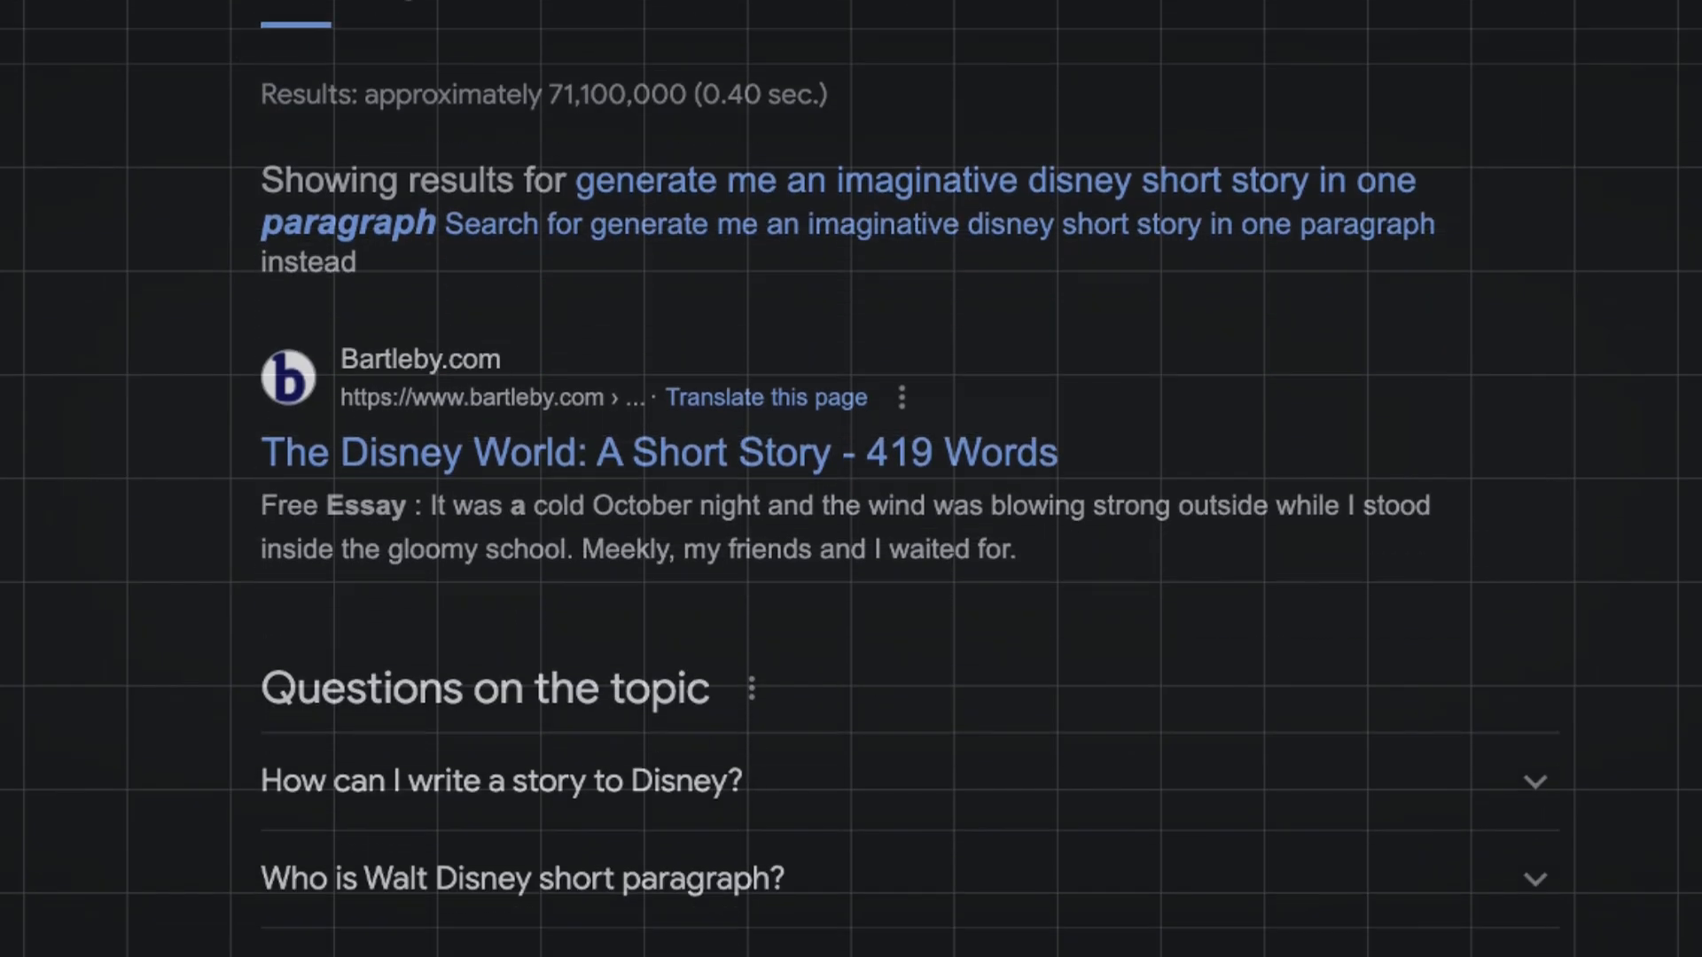
scroll("down", 3)
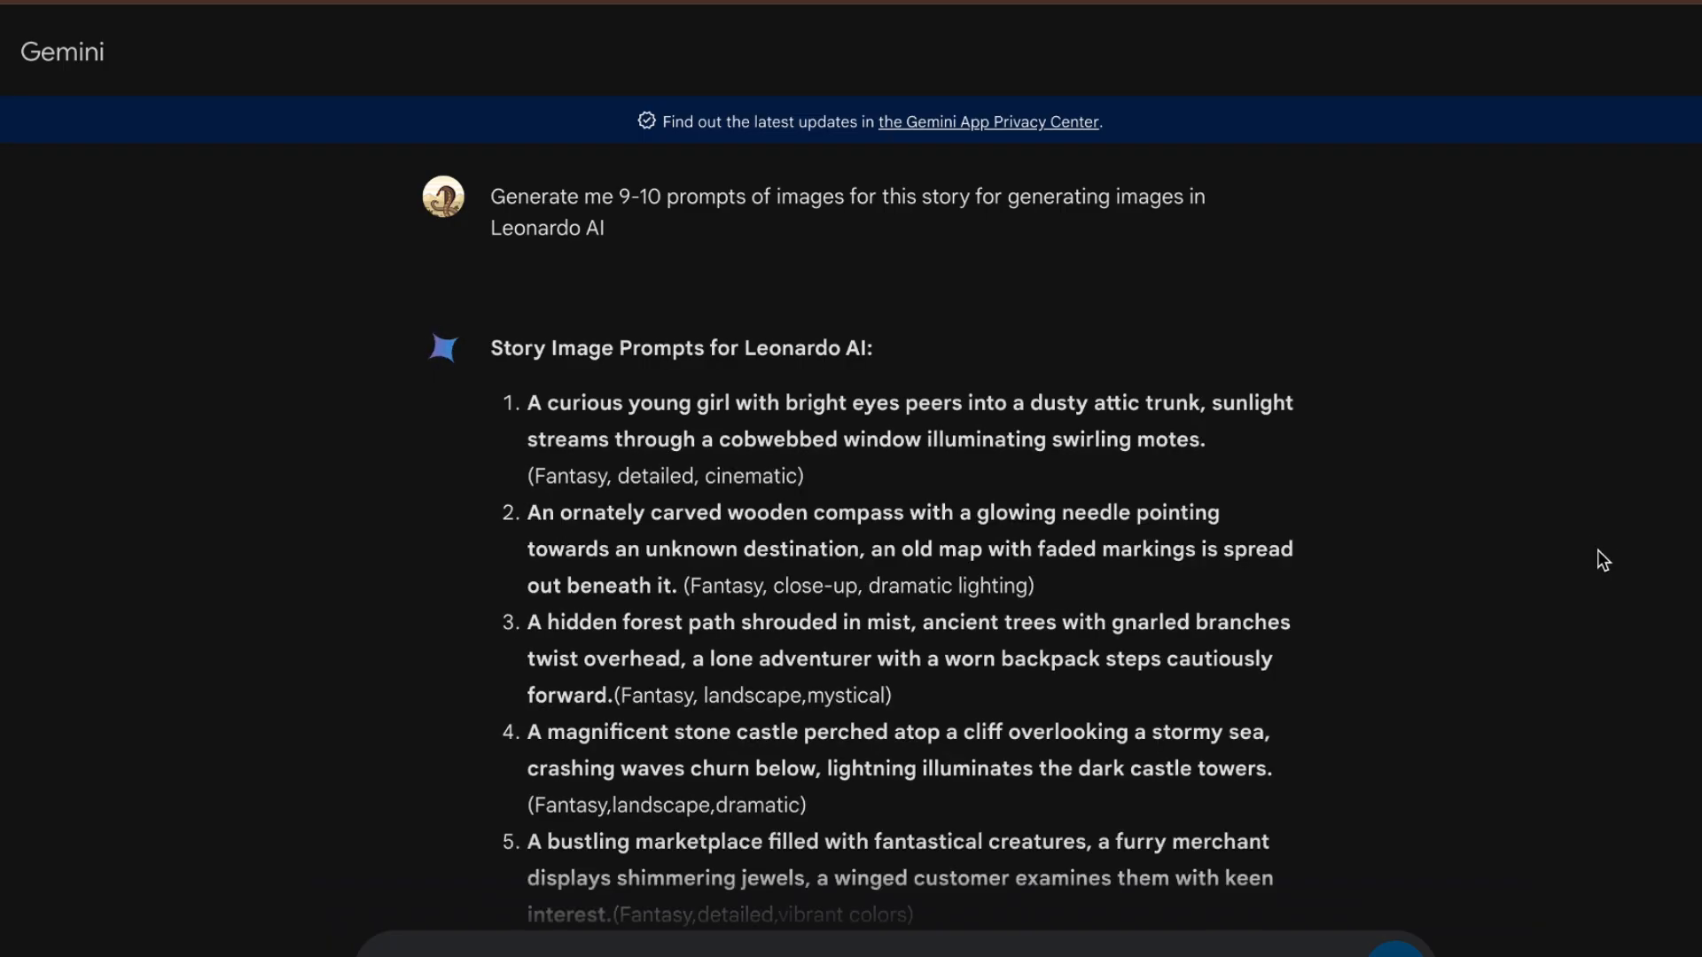
Scroll through Gemini's numbered list of Leonardo AI image prompts for the story.
scroll("down", 3)
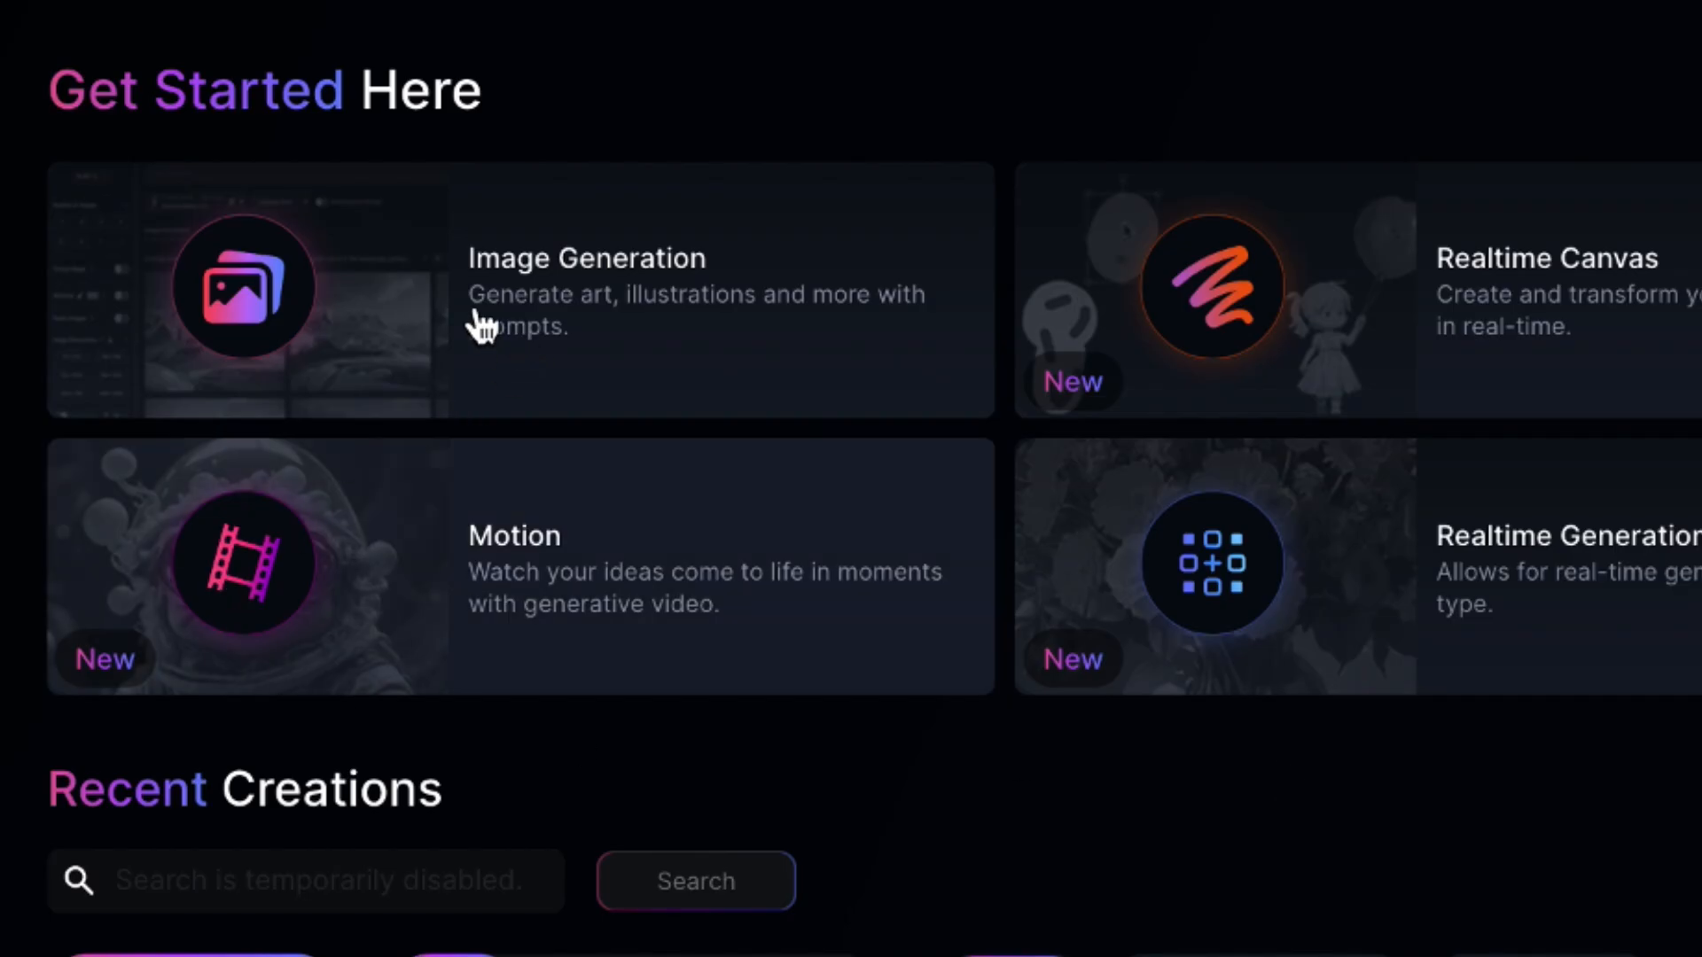
mouse_move(627, 382)
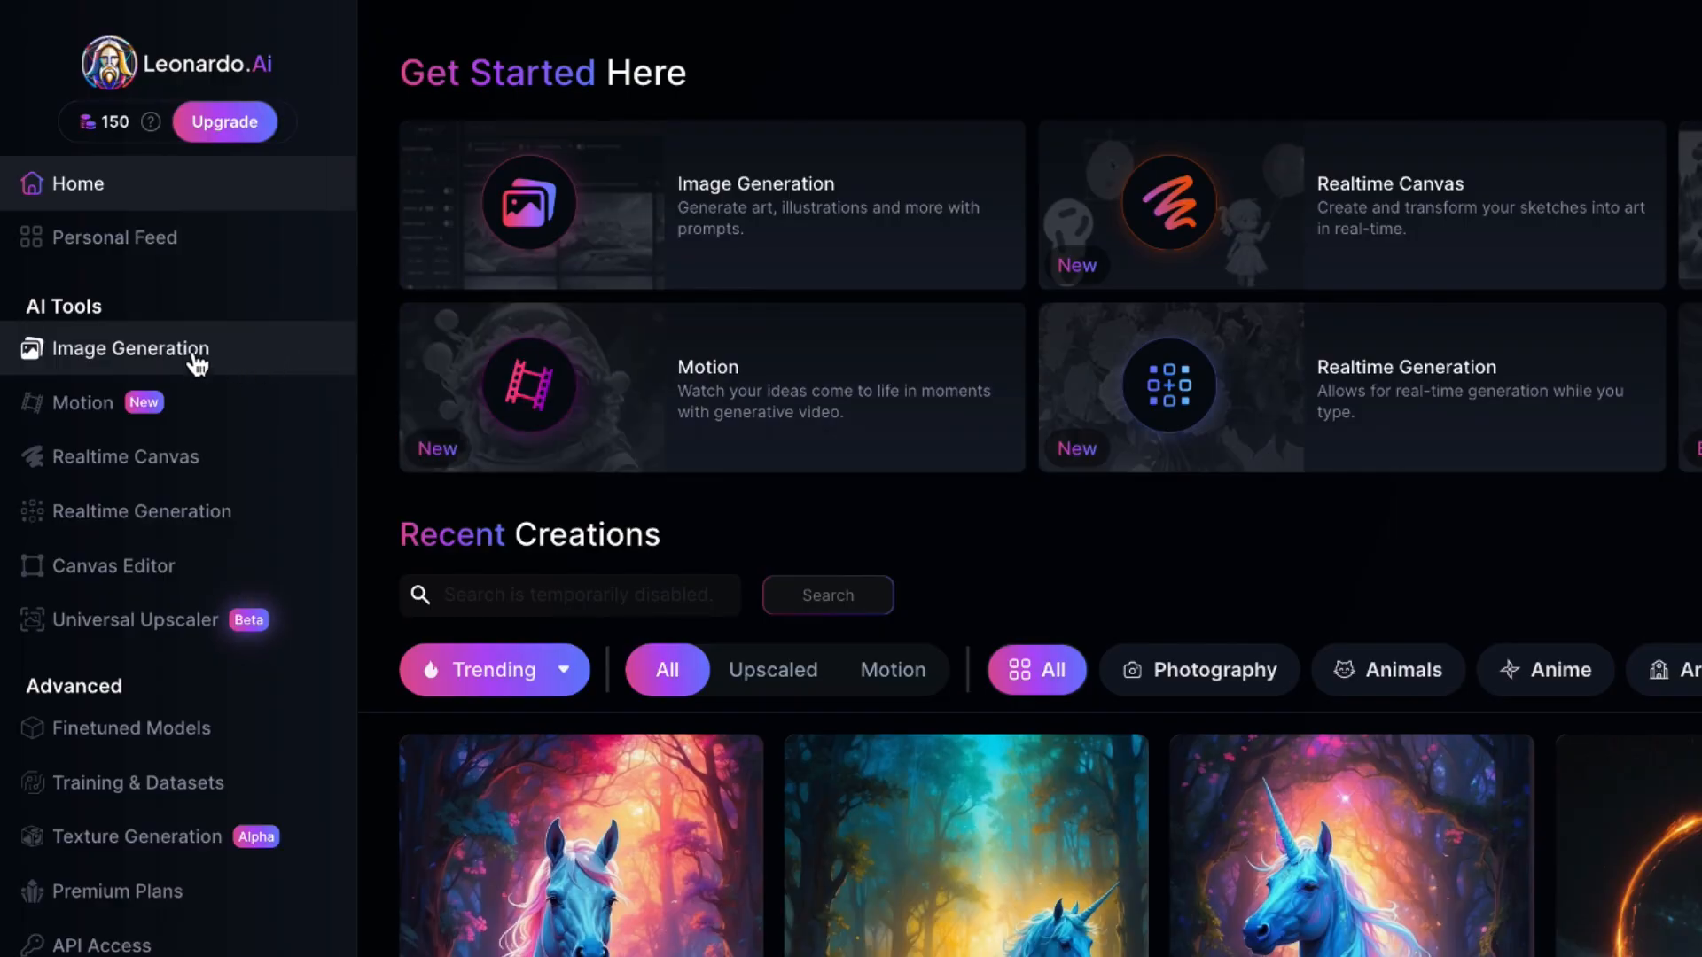
Open Leonardo.Ai Image Generation and set aspect ratio for the attic-trunk prompt.
left_click(127, 348)
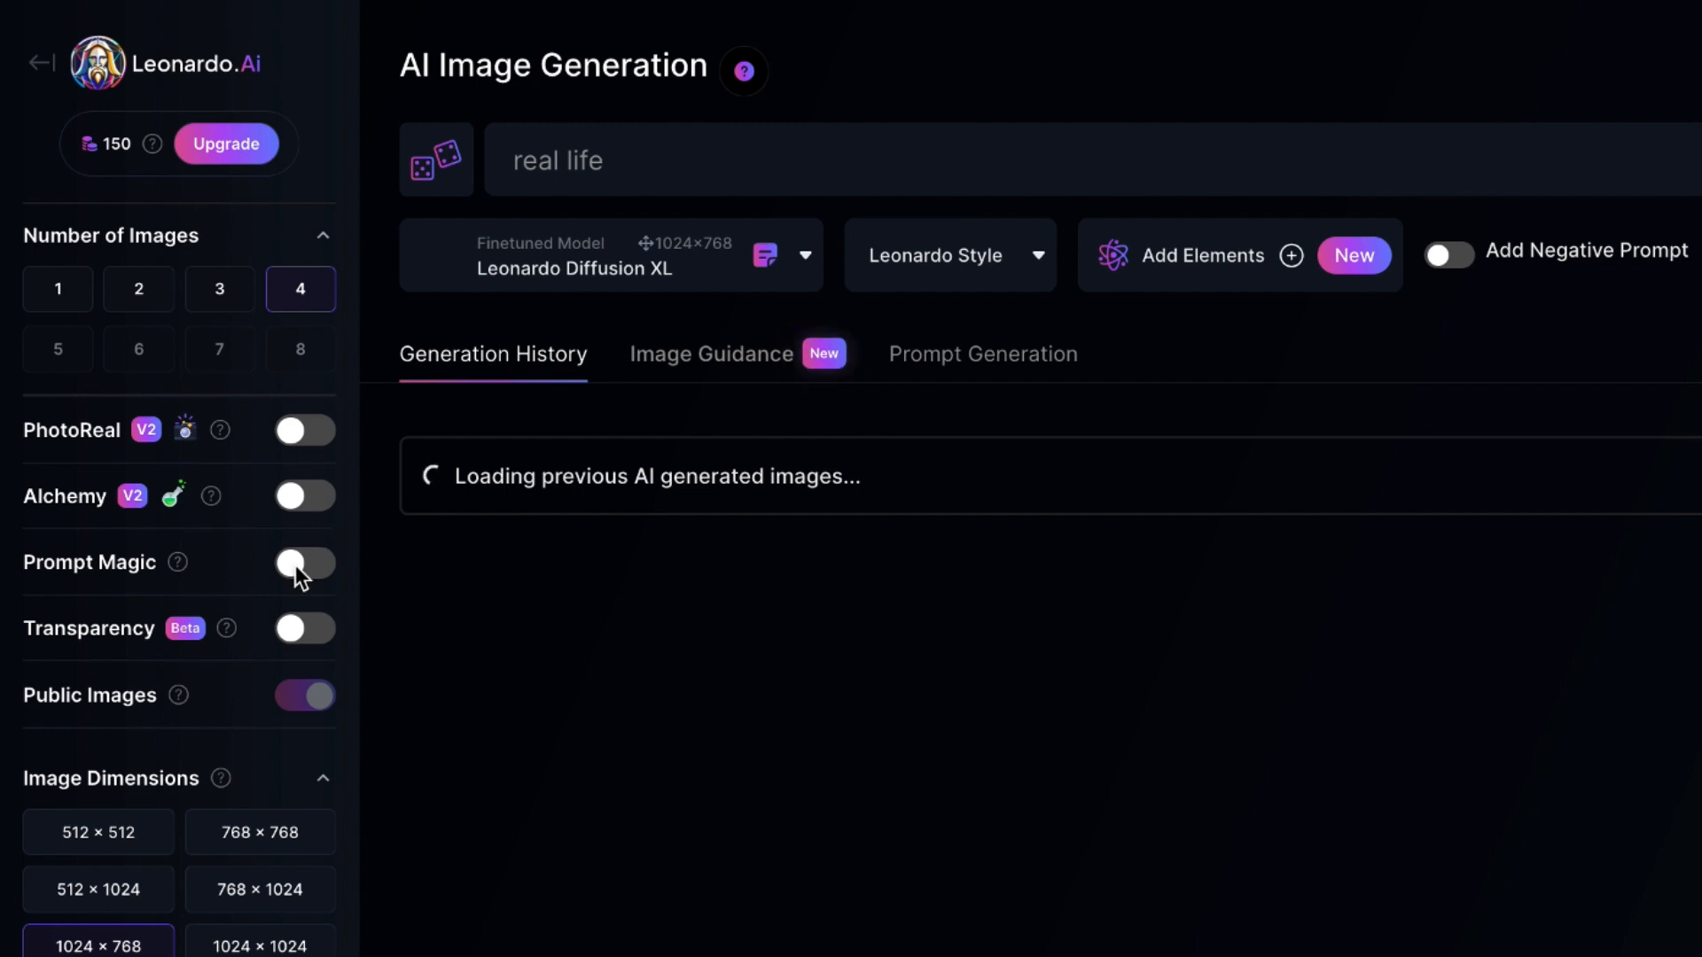
scroll("down", 3)
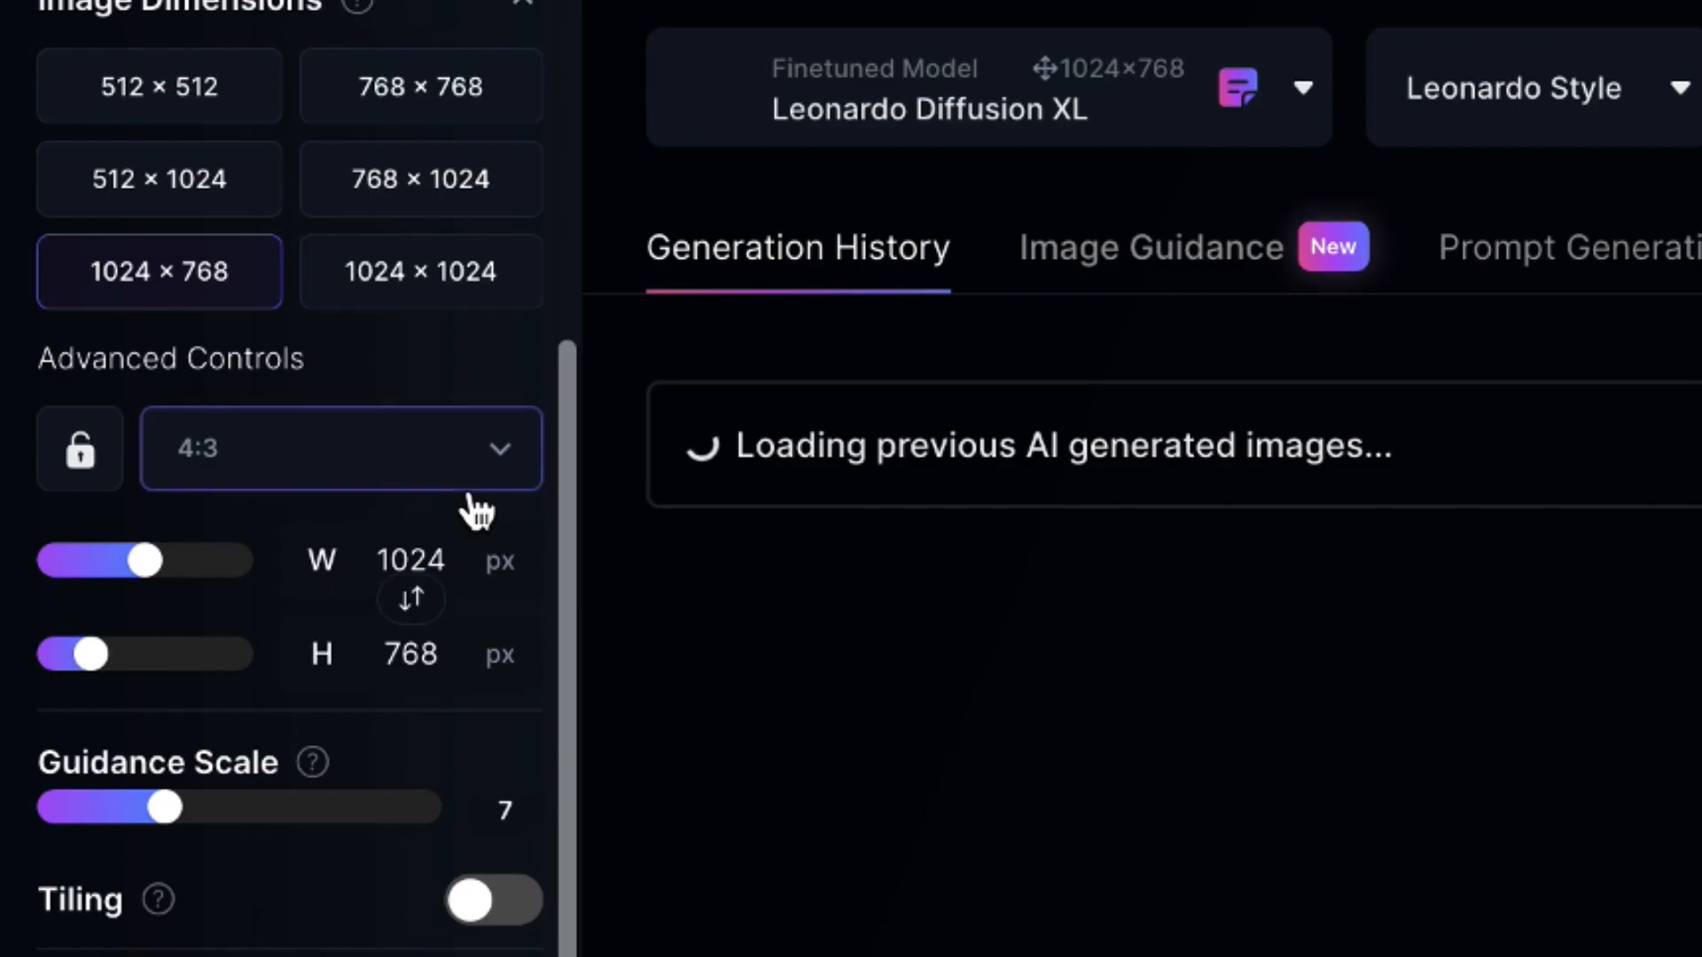
left_click(340, 448)
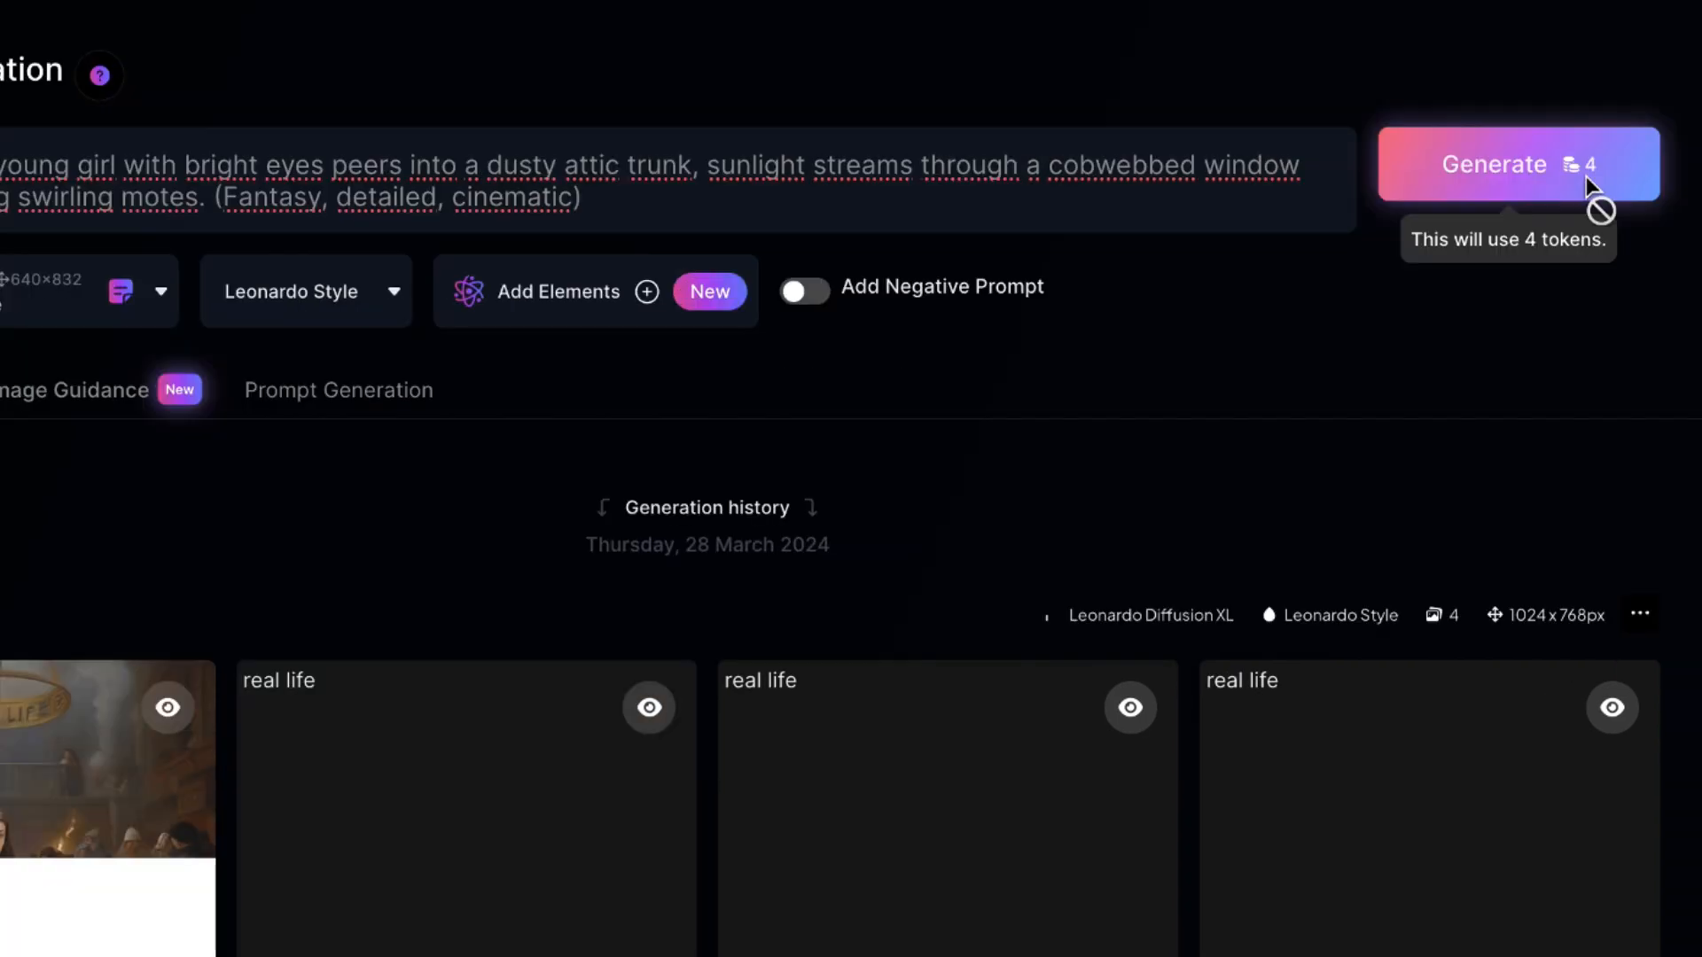
Generate four attic-trunk girl images and download the first as an HD upscaled image.
left_click(1494, 164)
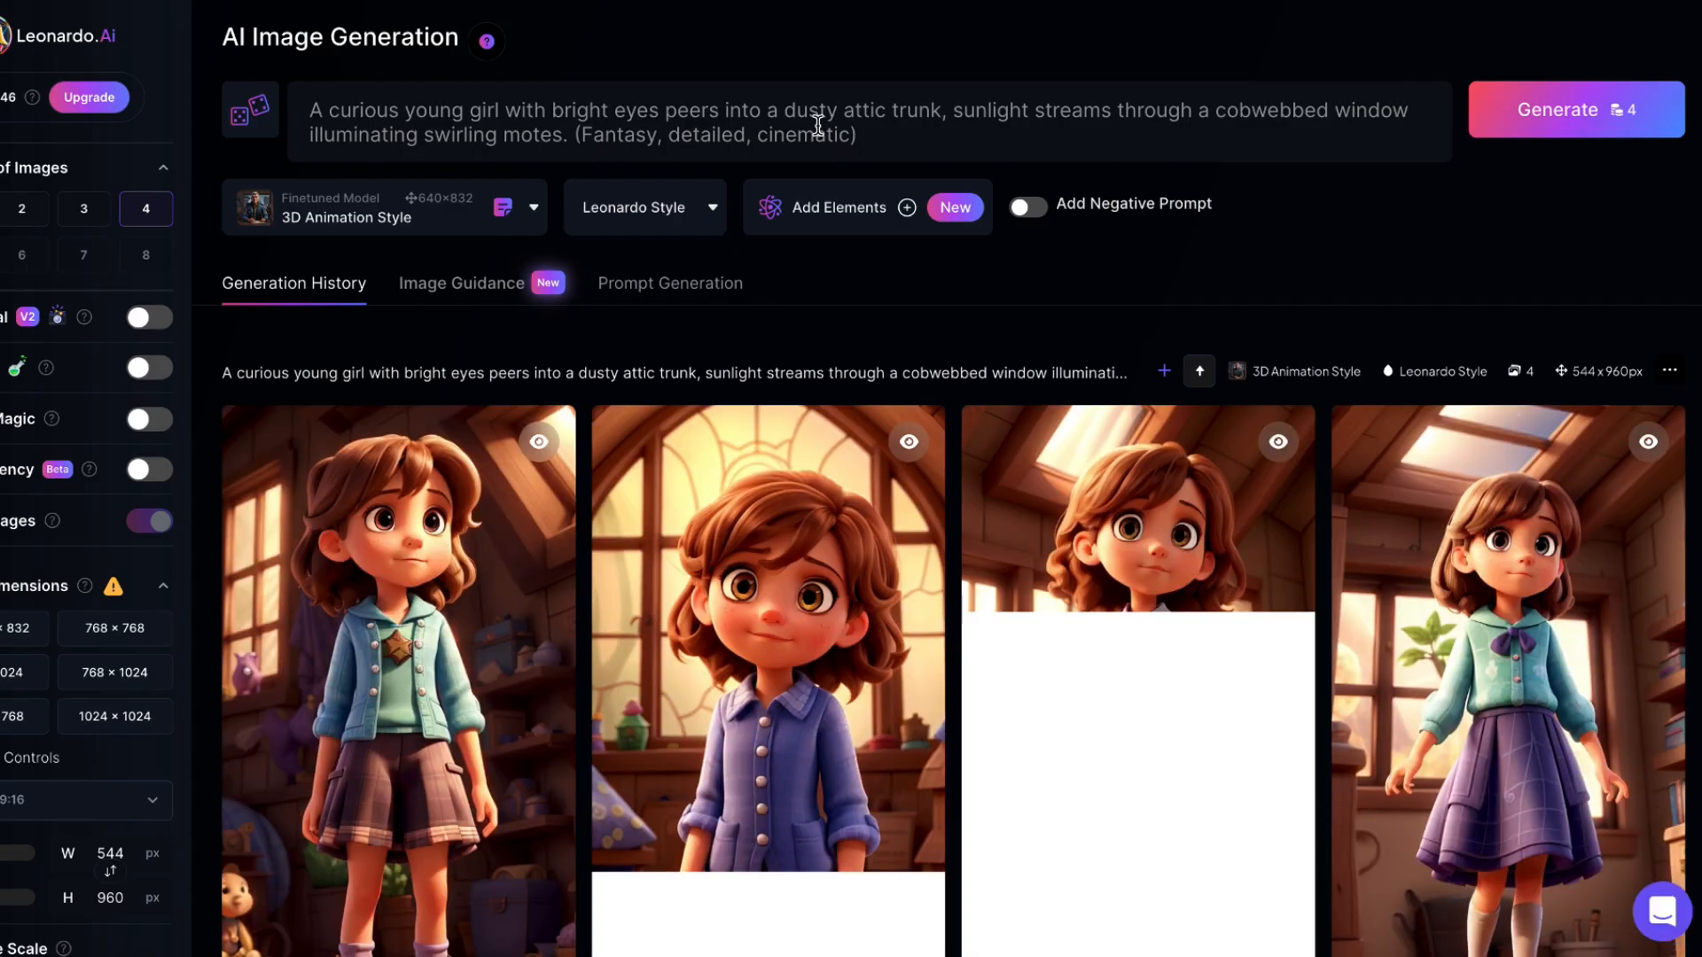
left_click(397, 651)
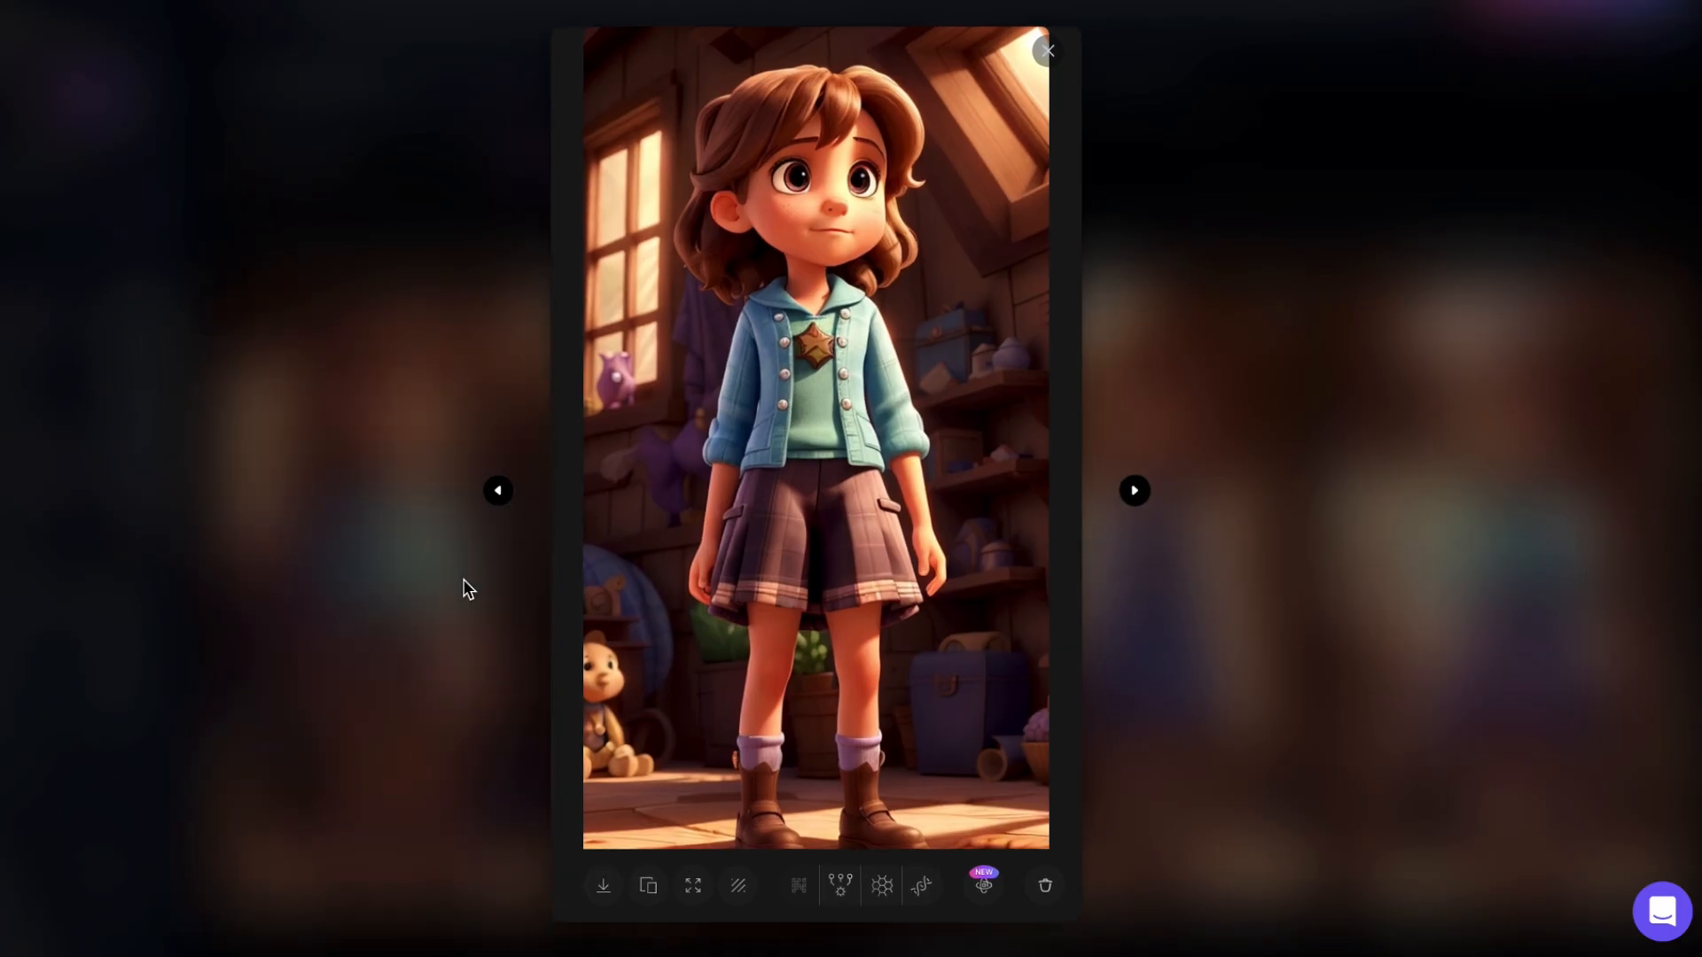
mouse_move(881, 885)
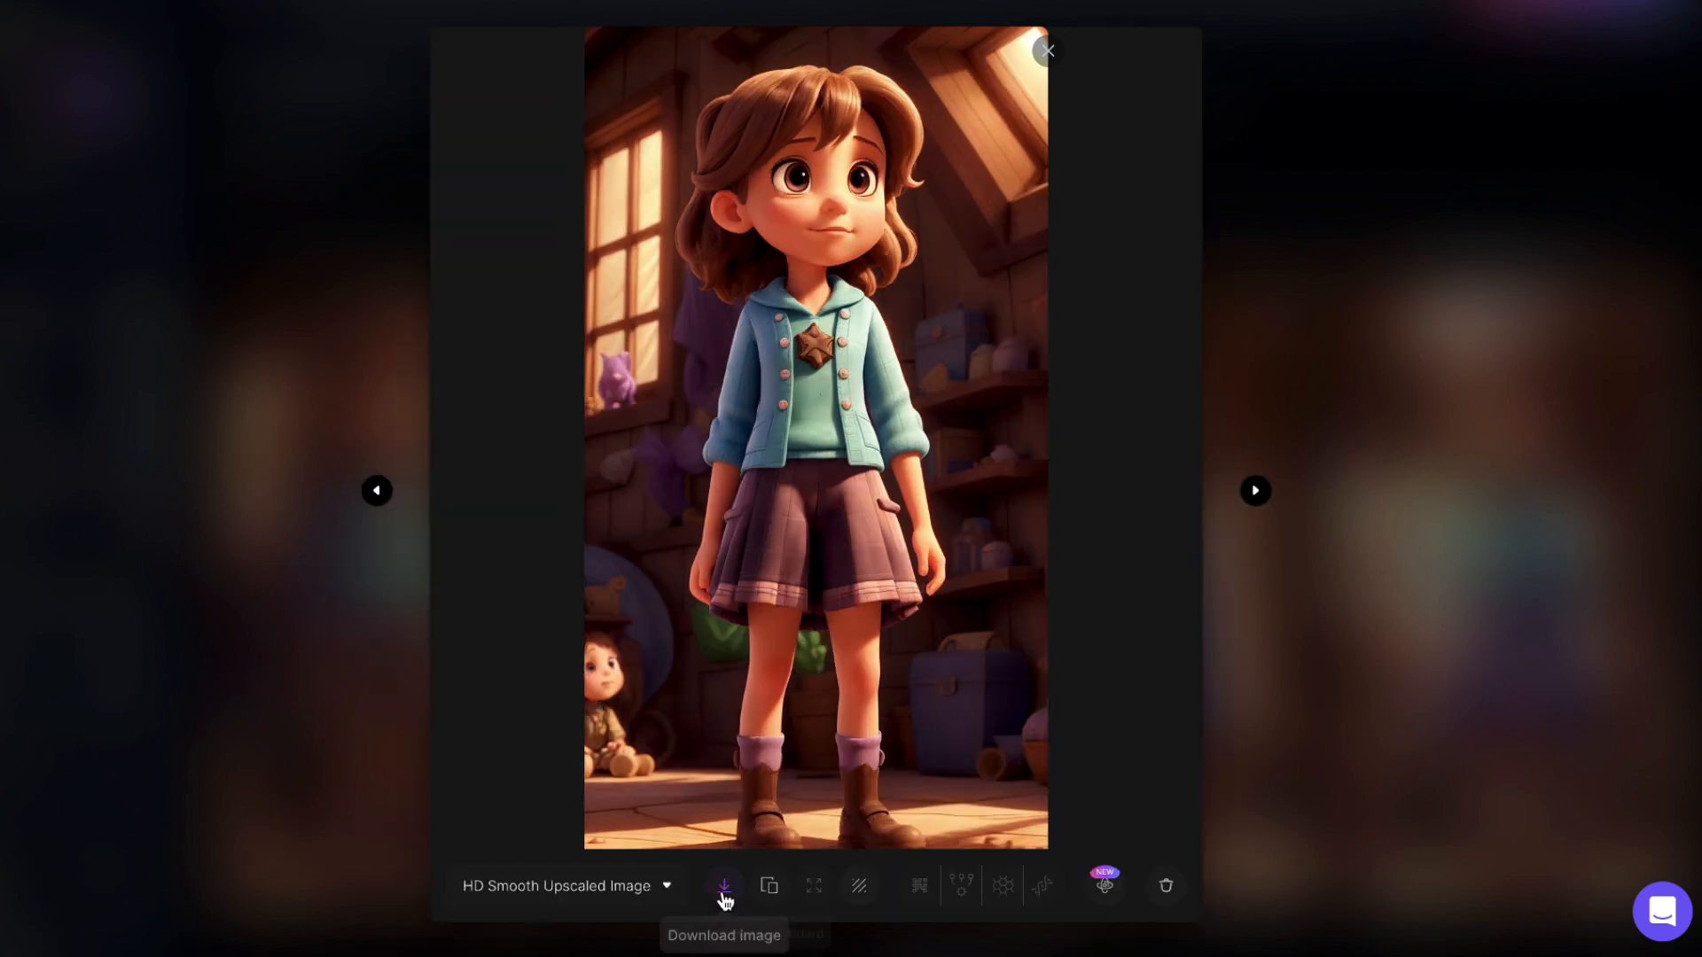
left_click(723, 884)
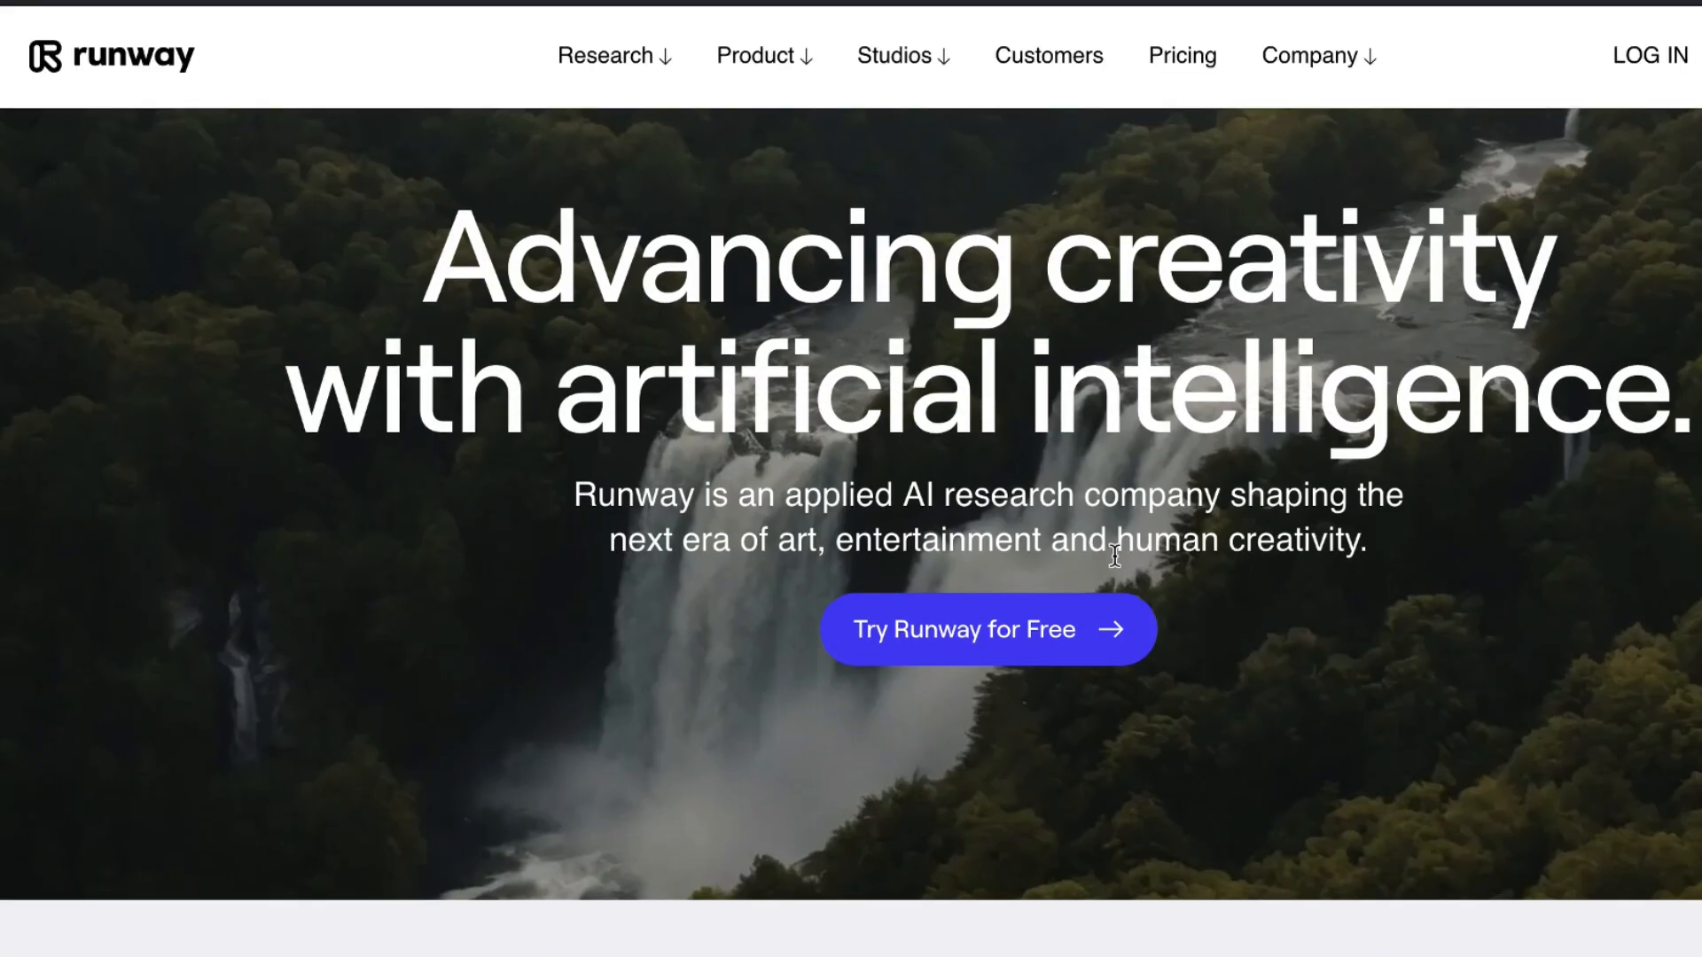
Generate a 4-second Gen-2 video of the winged blue cat in Runway and play it.
left_click(986, 629)
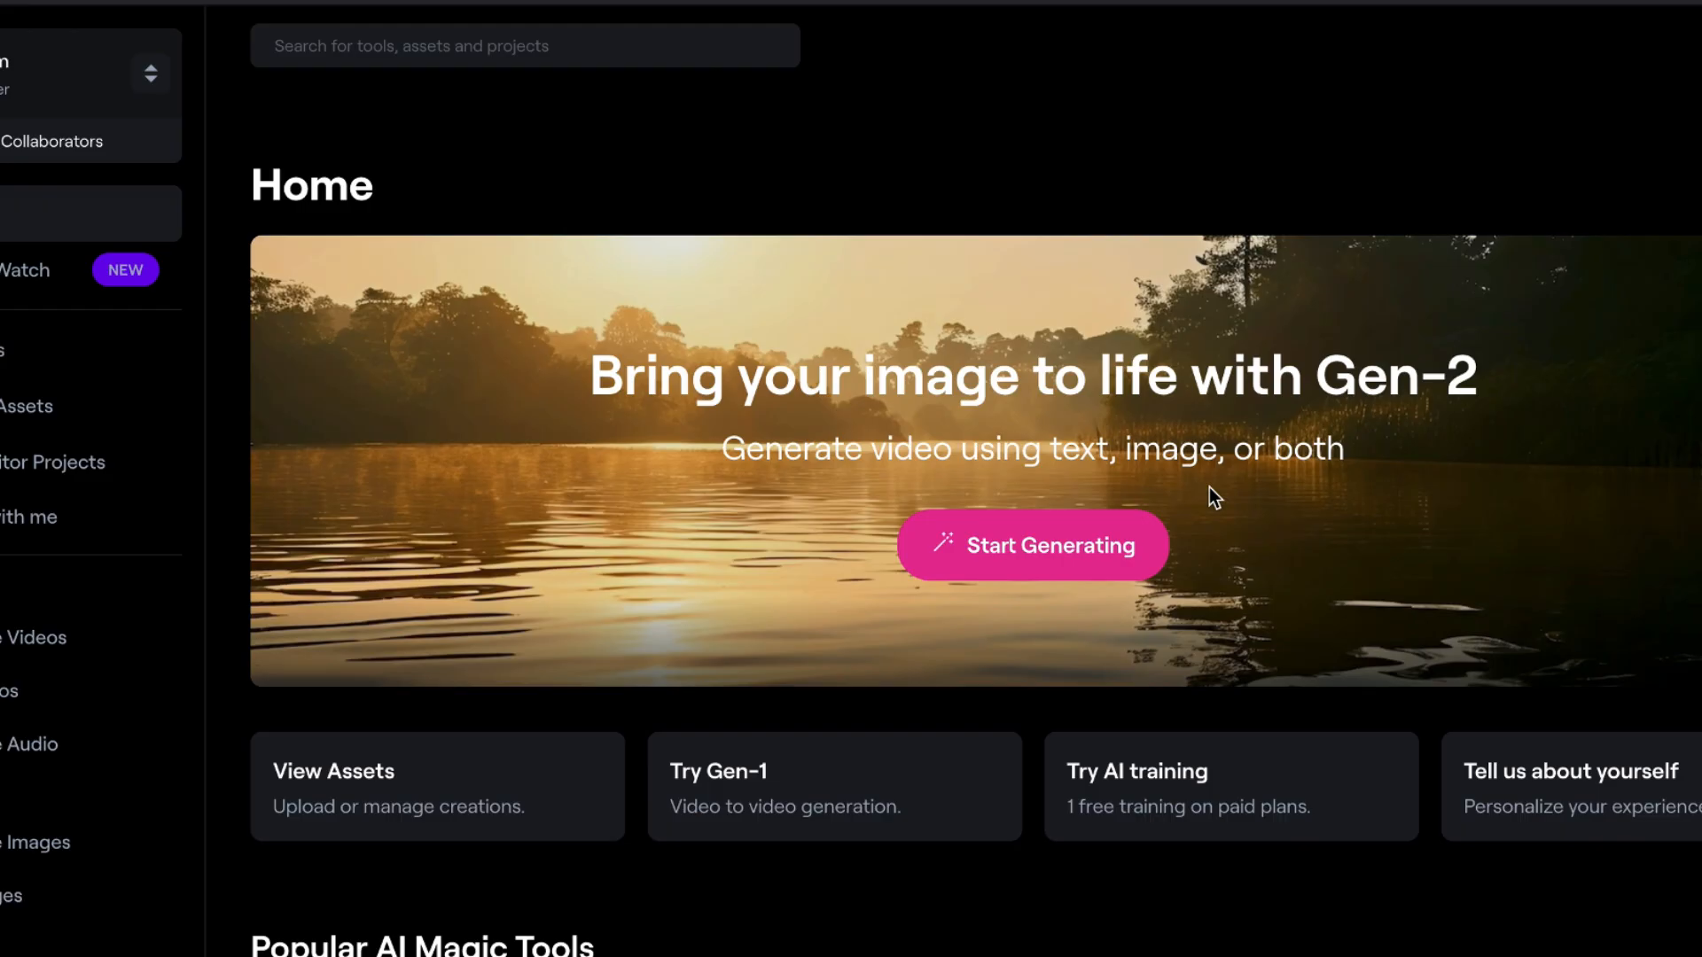
scroll("down", 3)
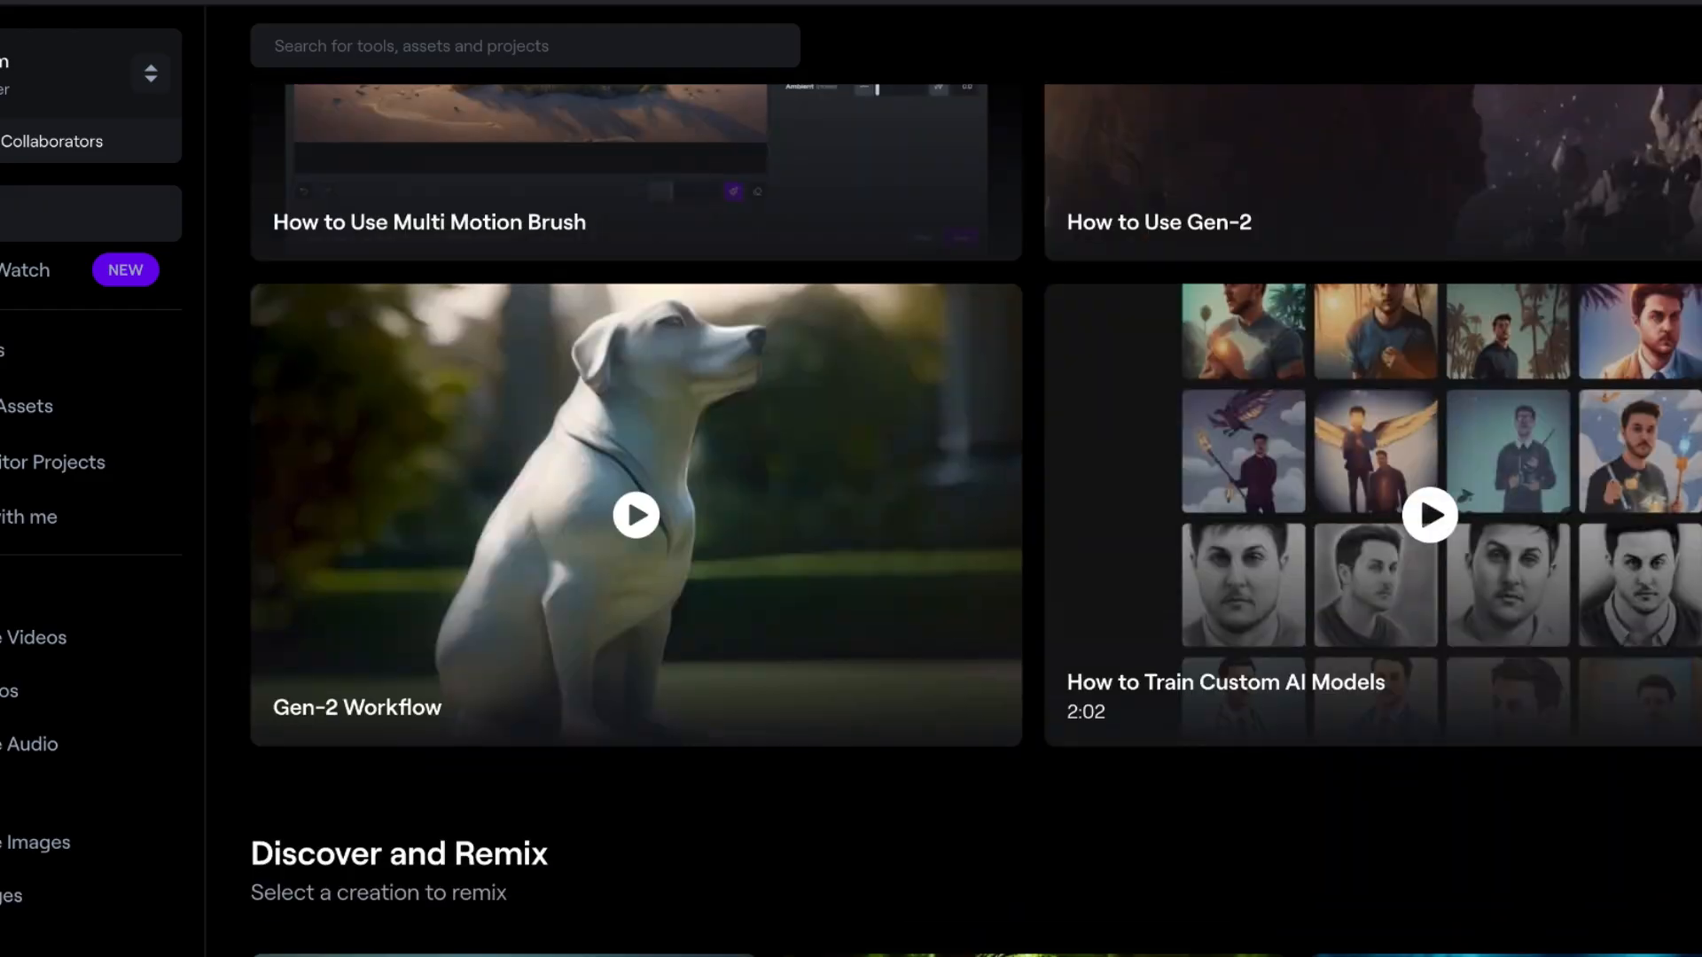
scroll("down", 3)
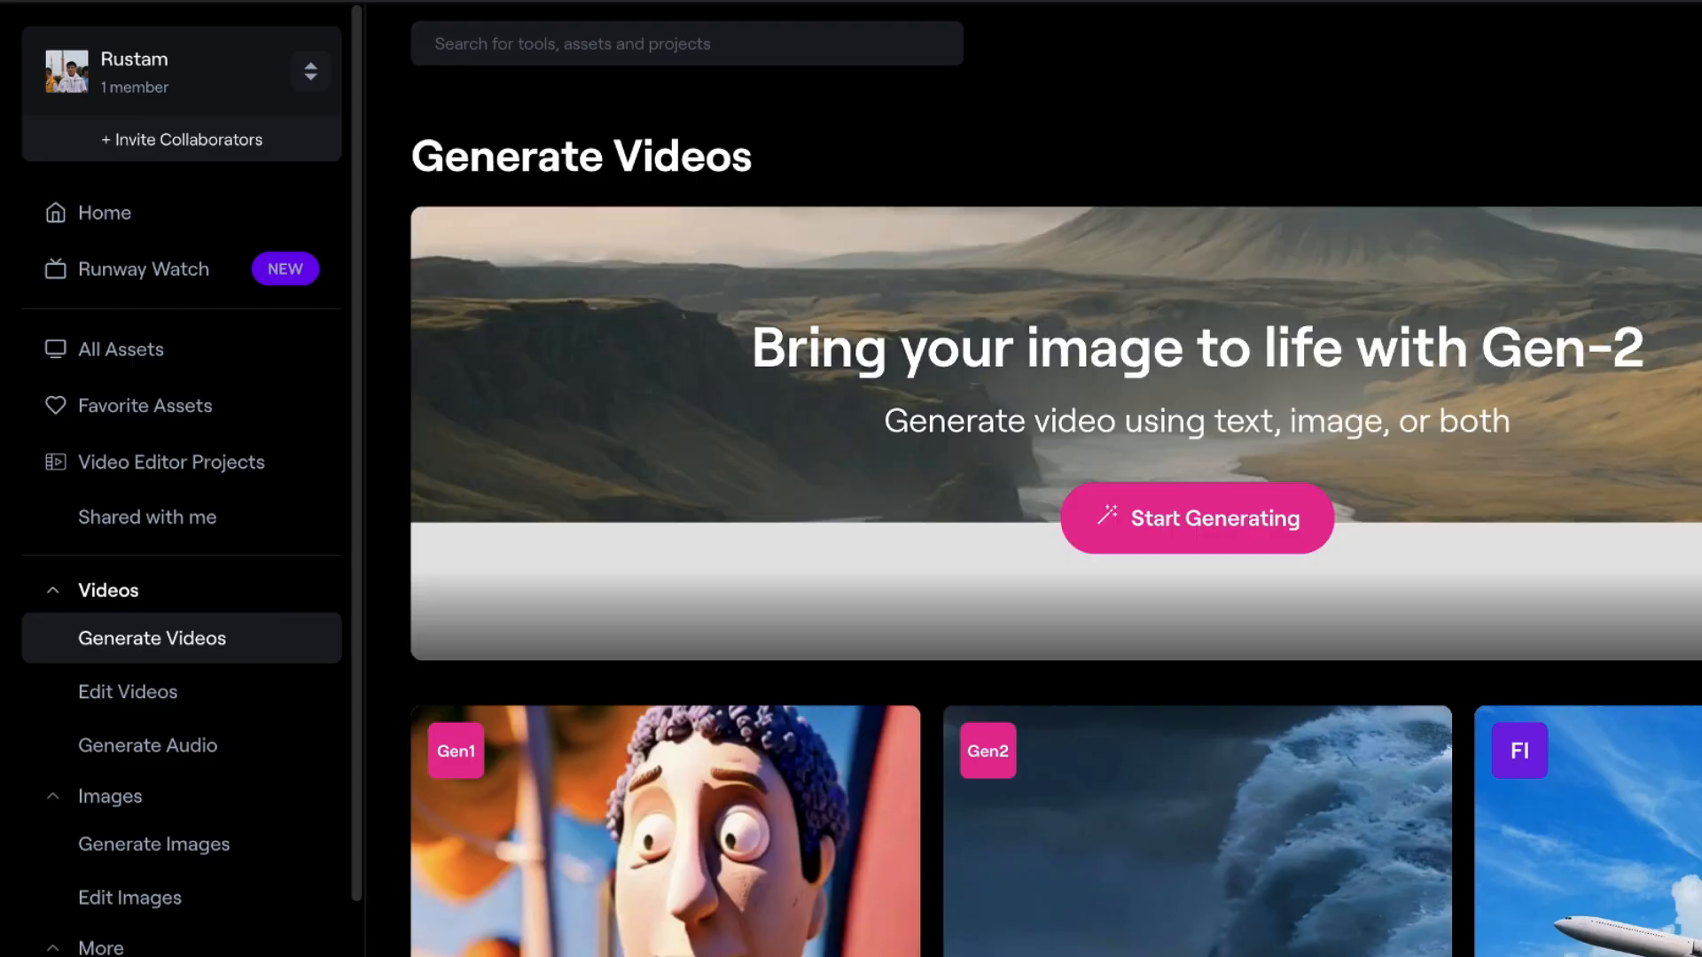
left_click(1195, 517)
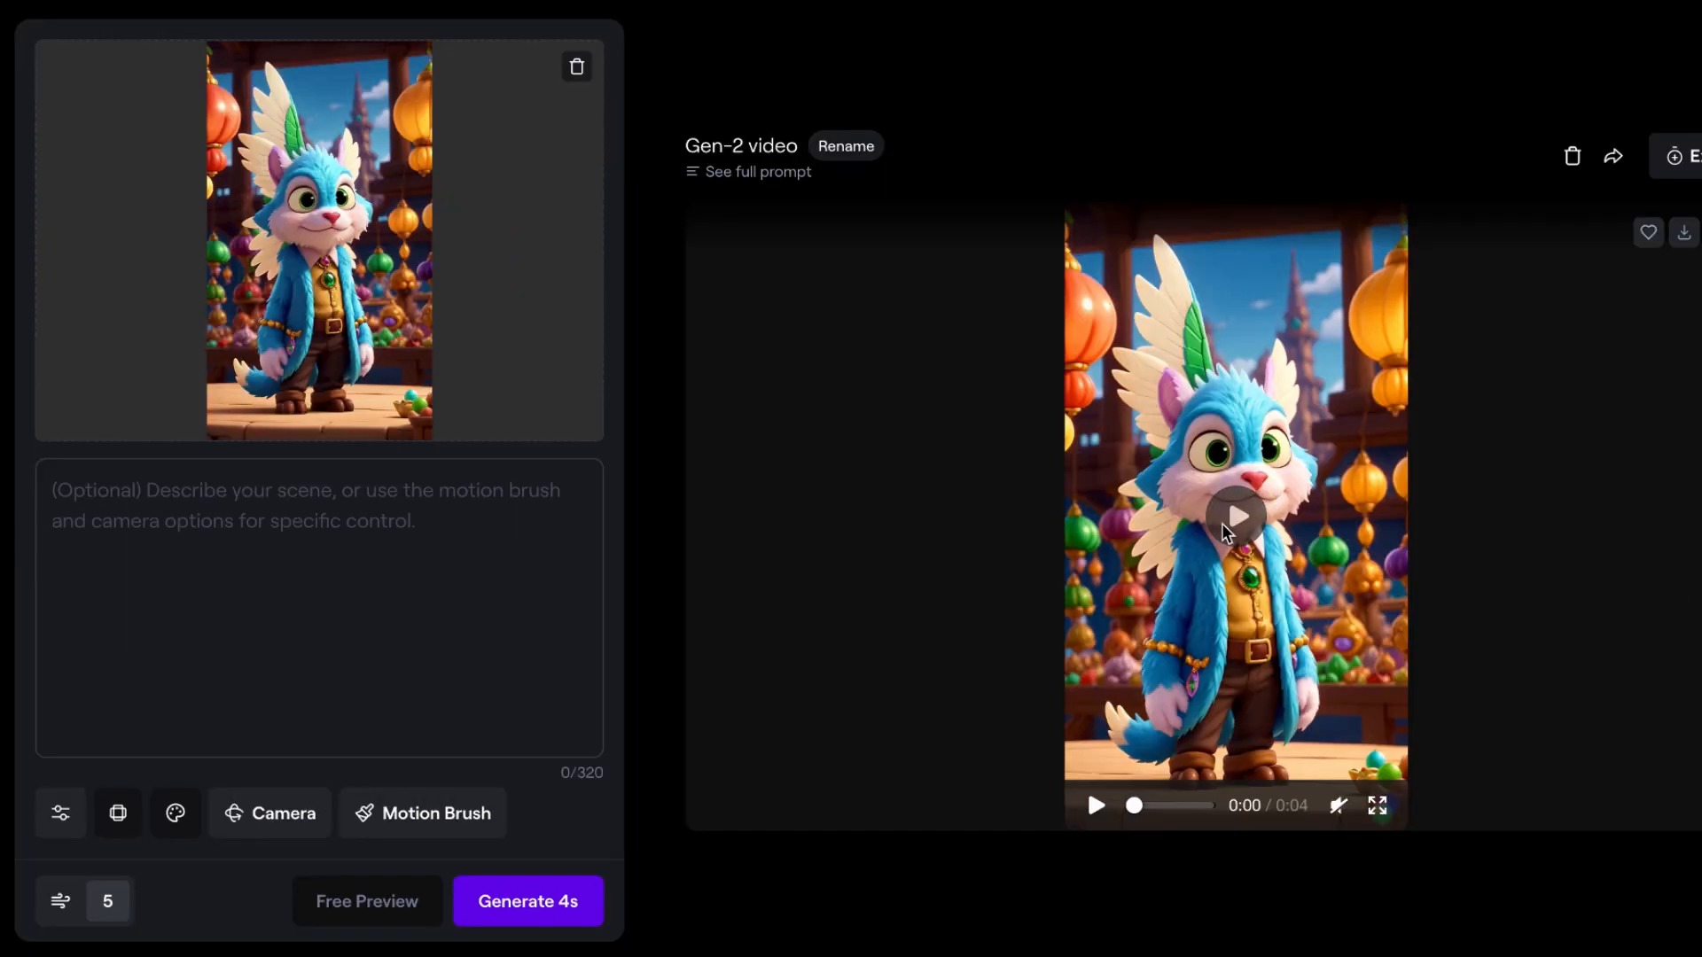
left_click(1234, 516)
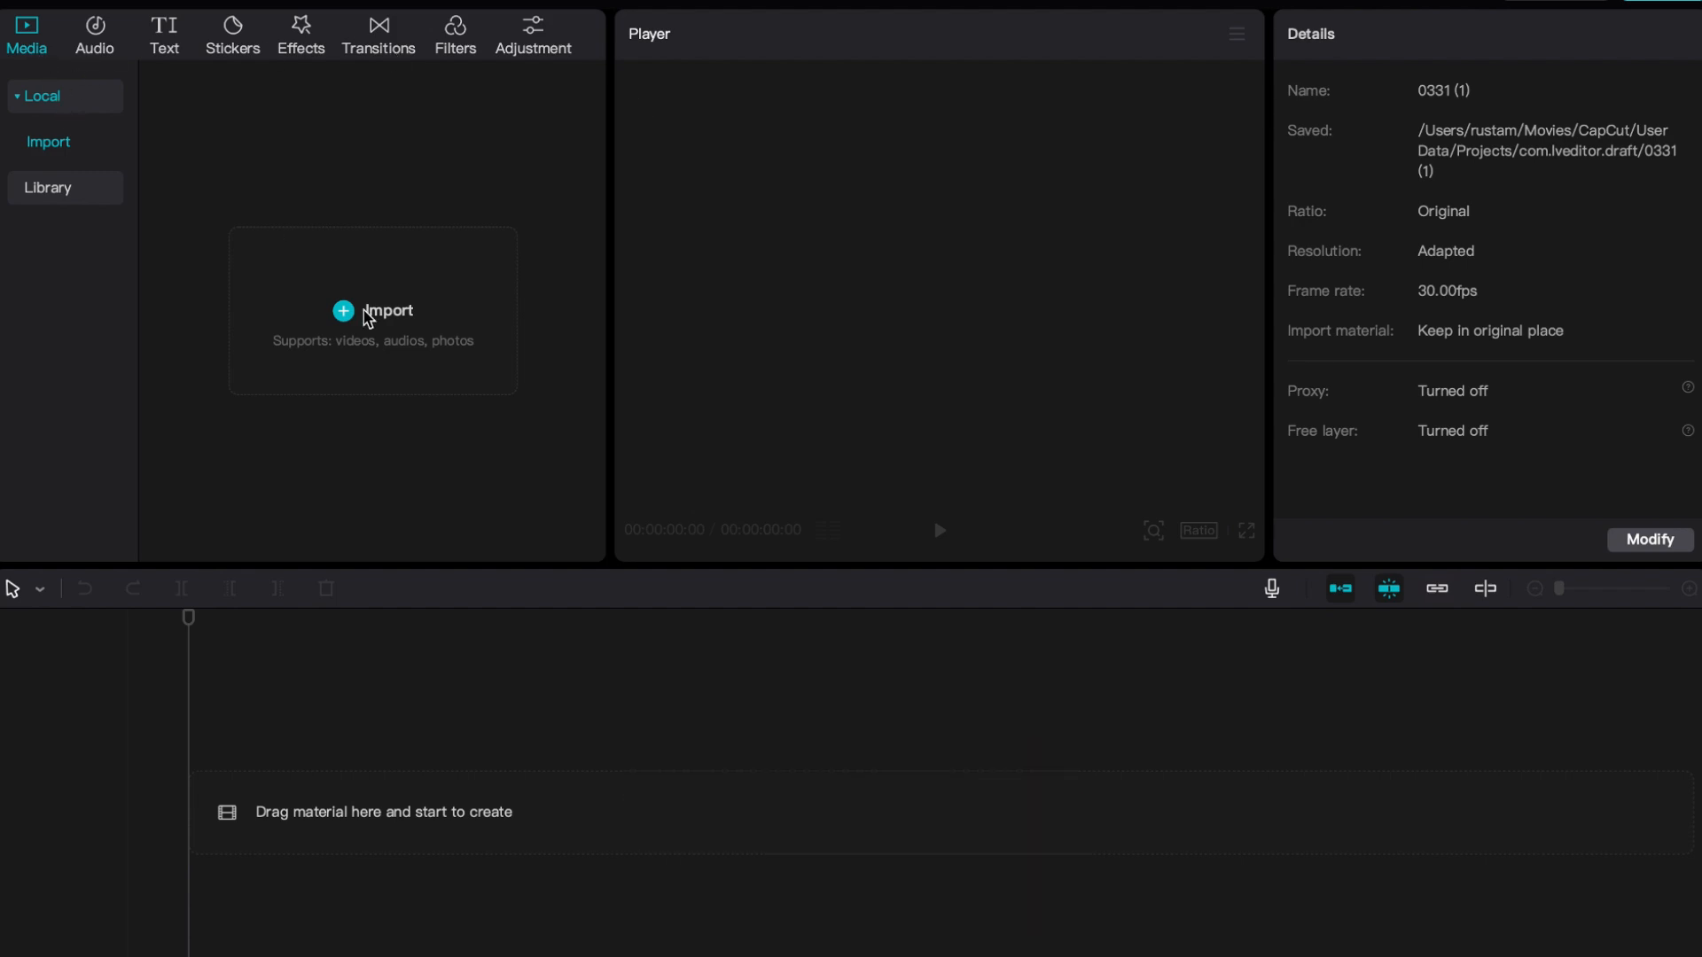
Import the ten story clips and voice the story text with a text-to-speech narrator.
left_click(372, 311)
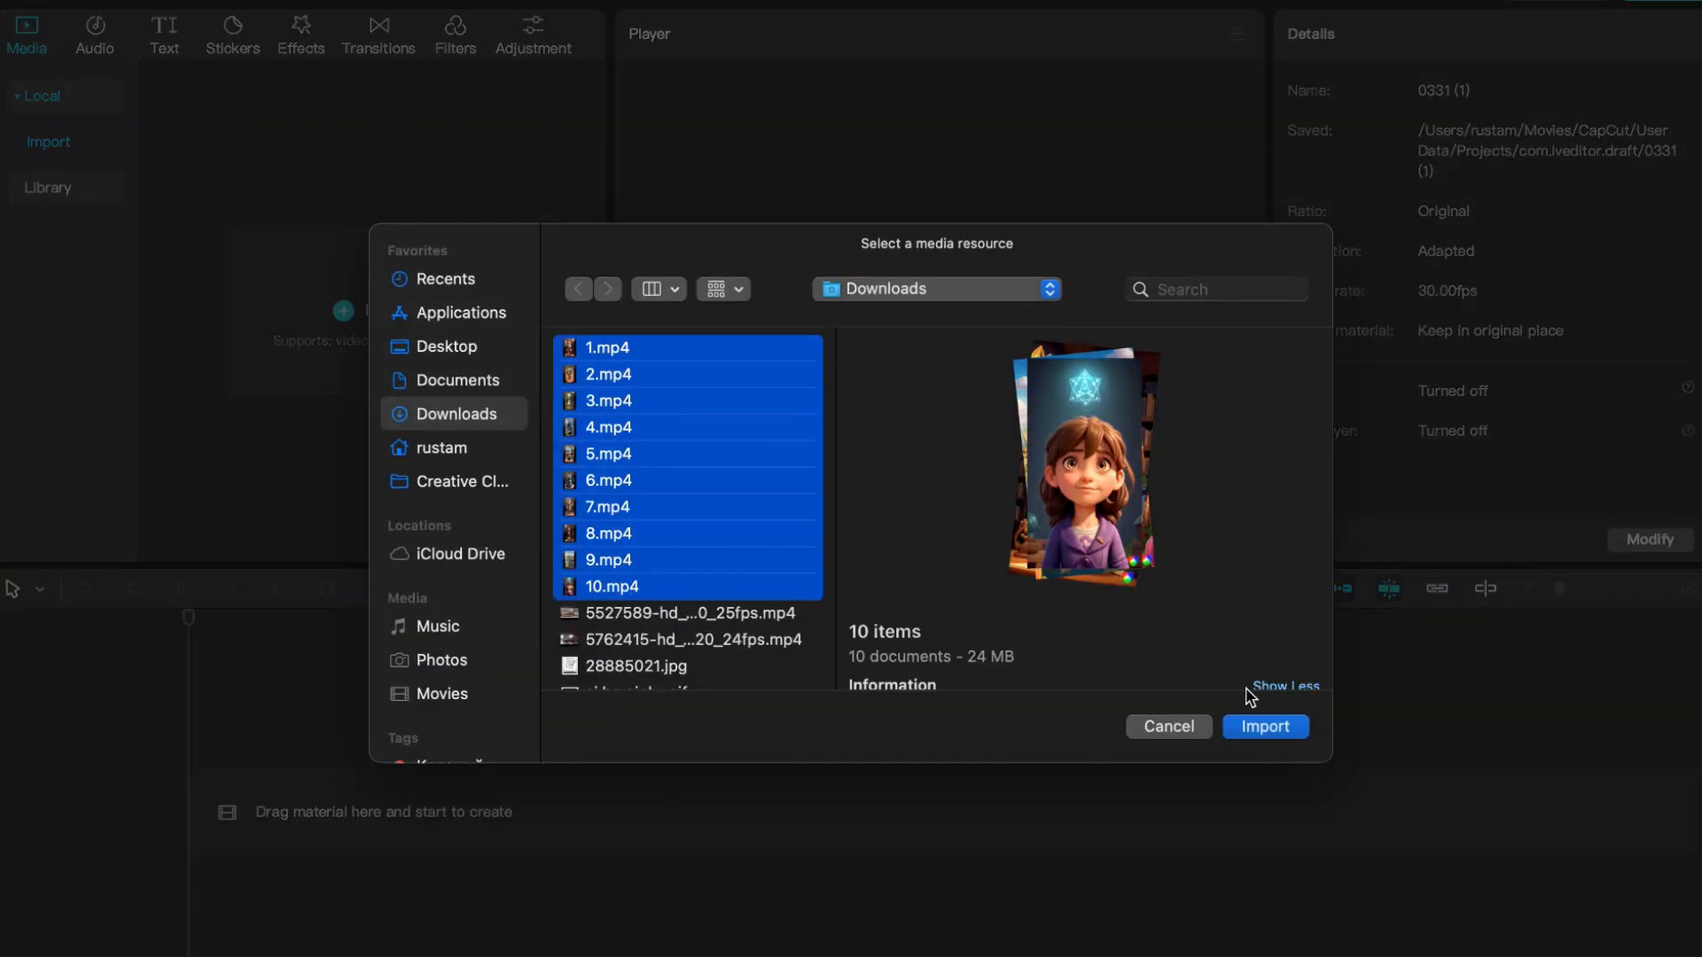
left_click(1262, 726)
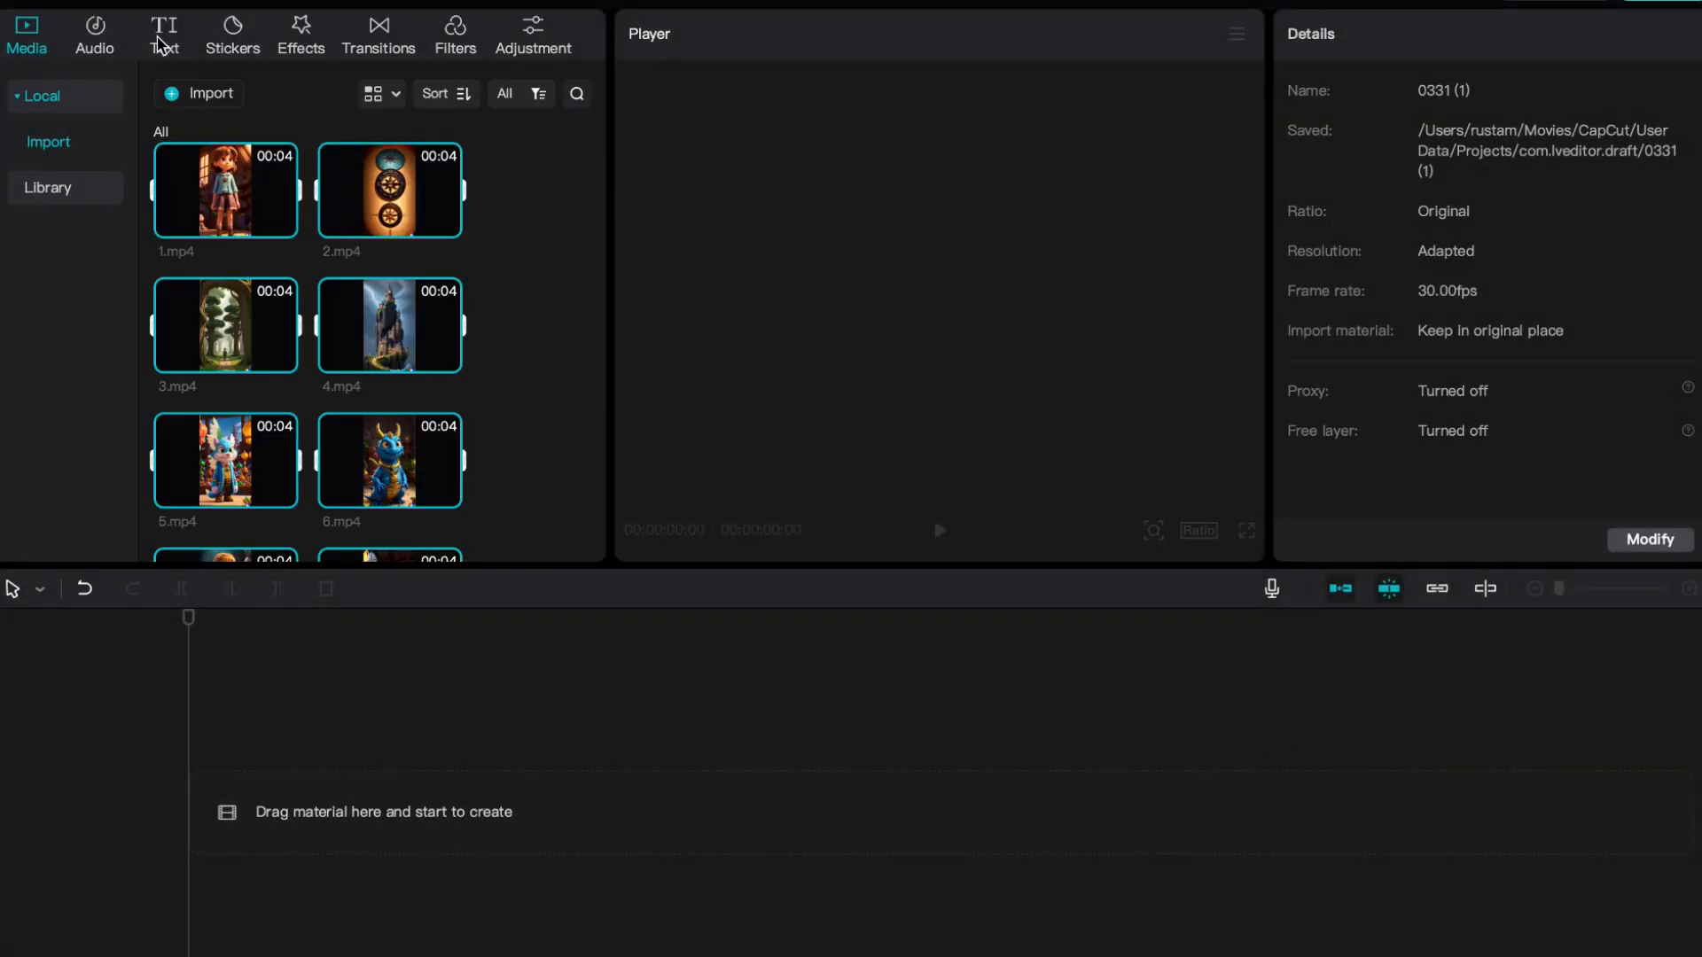
left_click(164, 33)
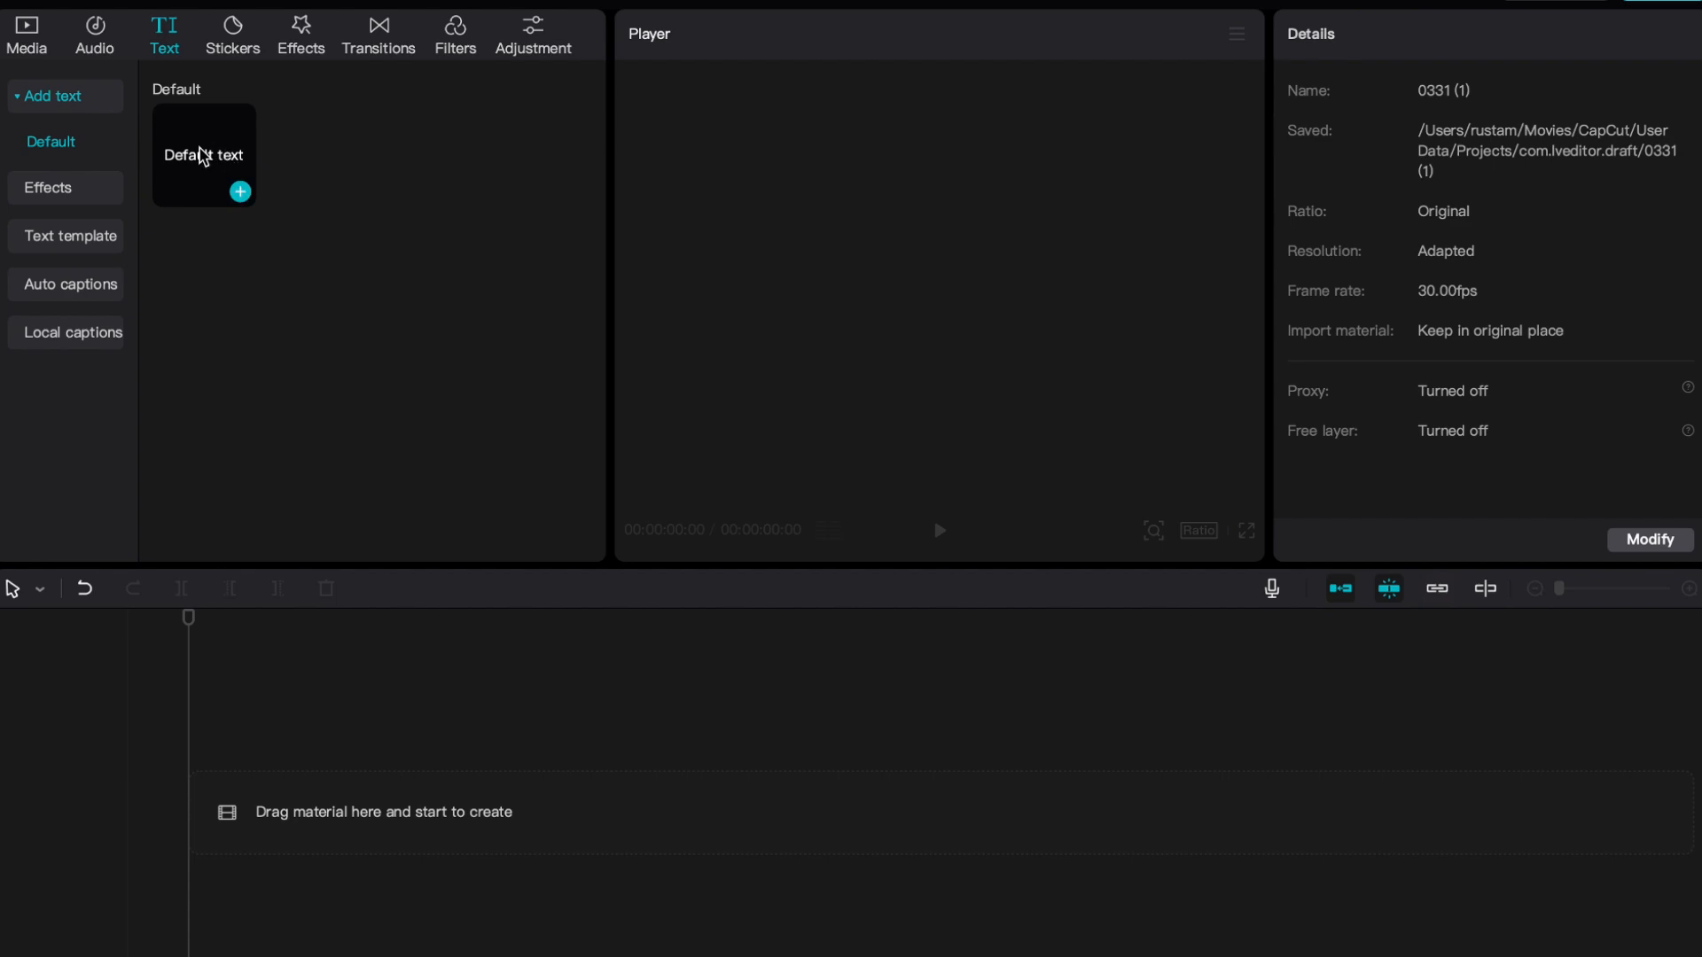
left_click(240, 192)
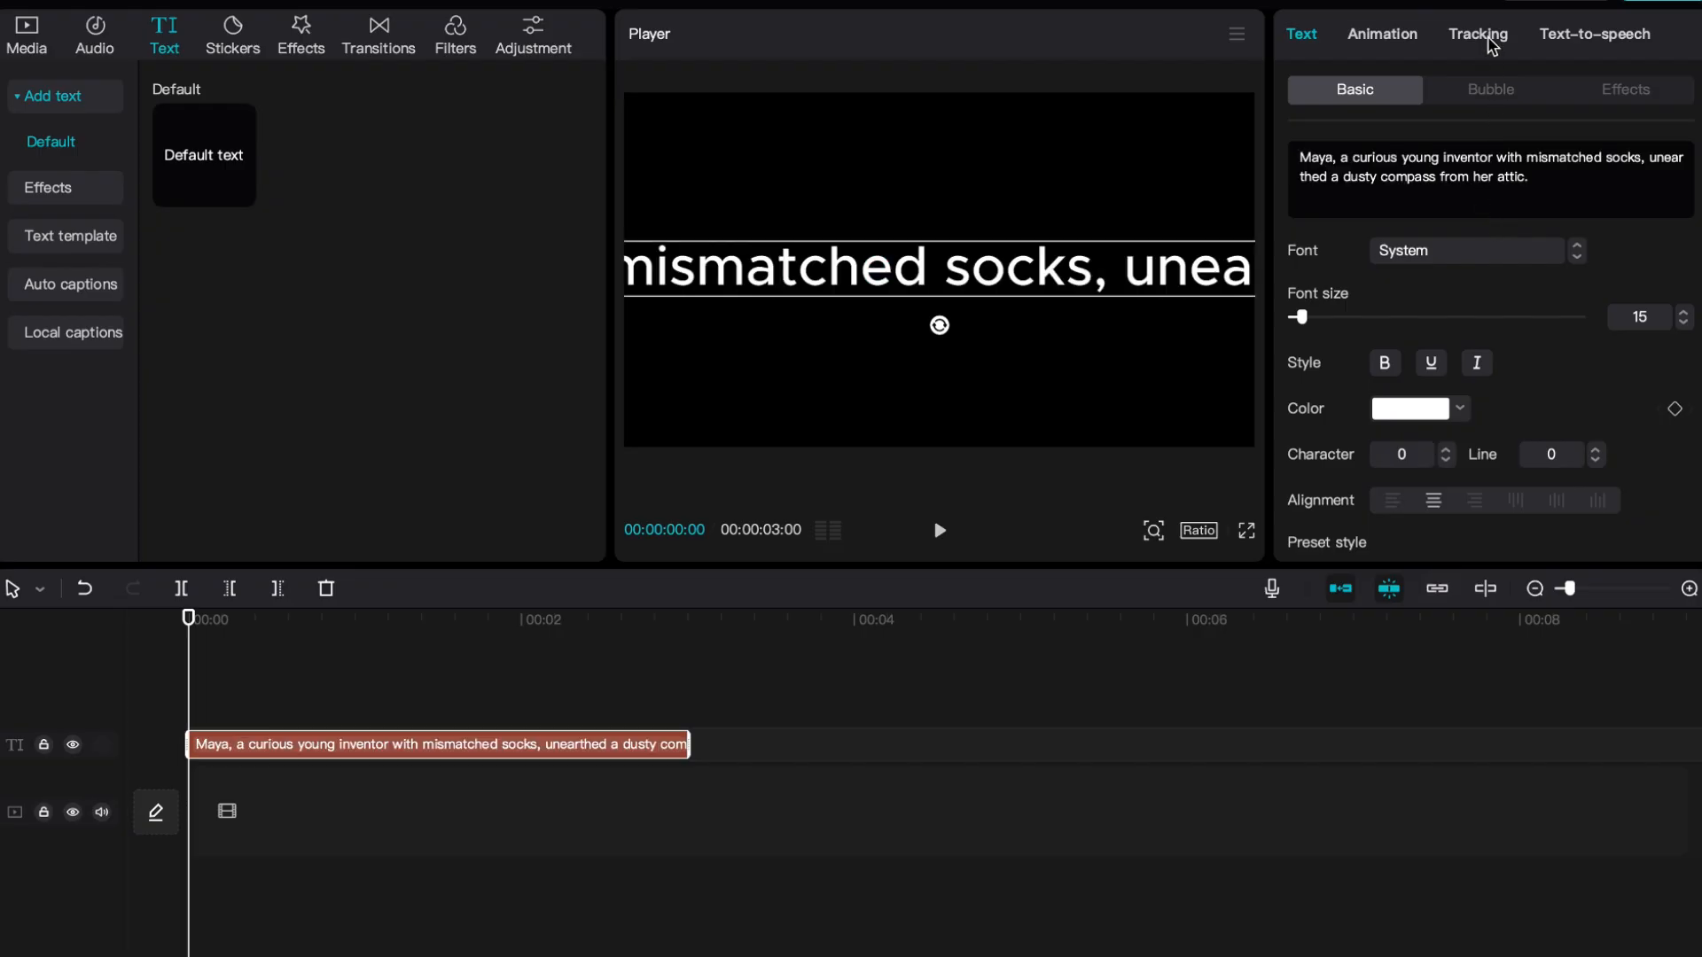
left_click(1594, 34)
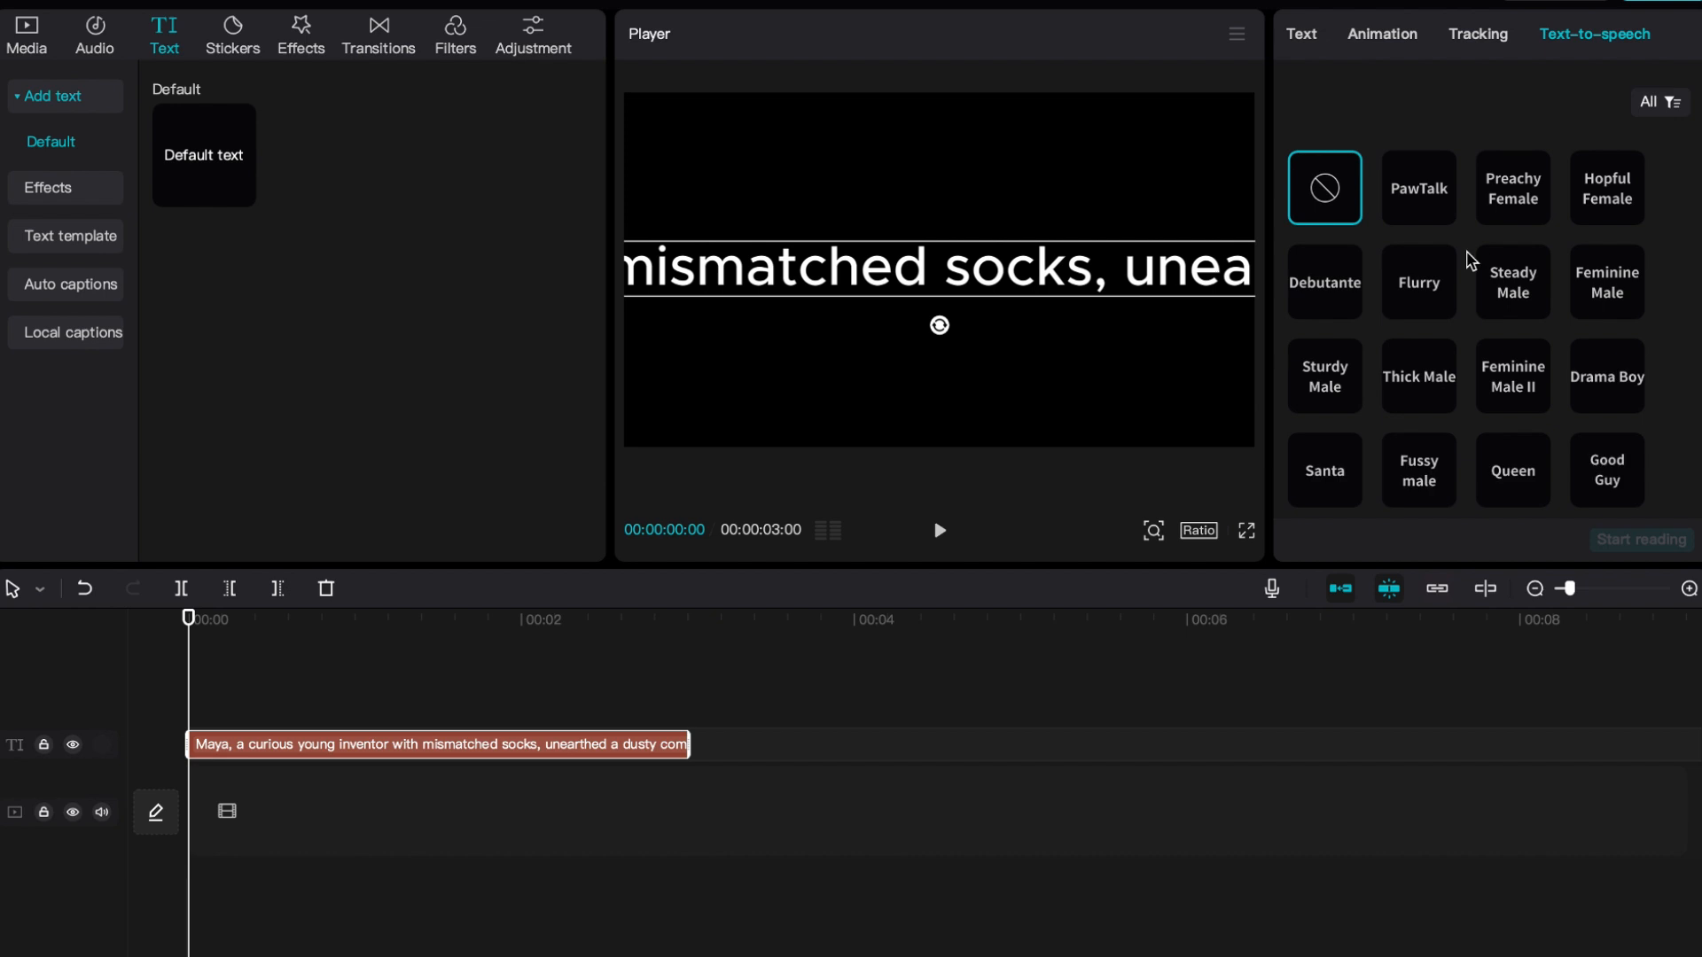
scroll("down", 3)
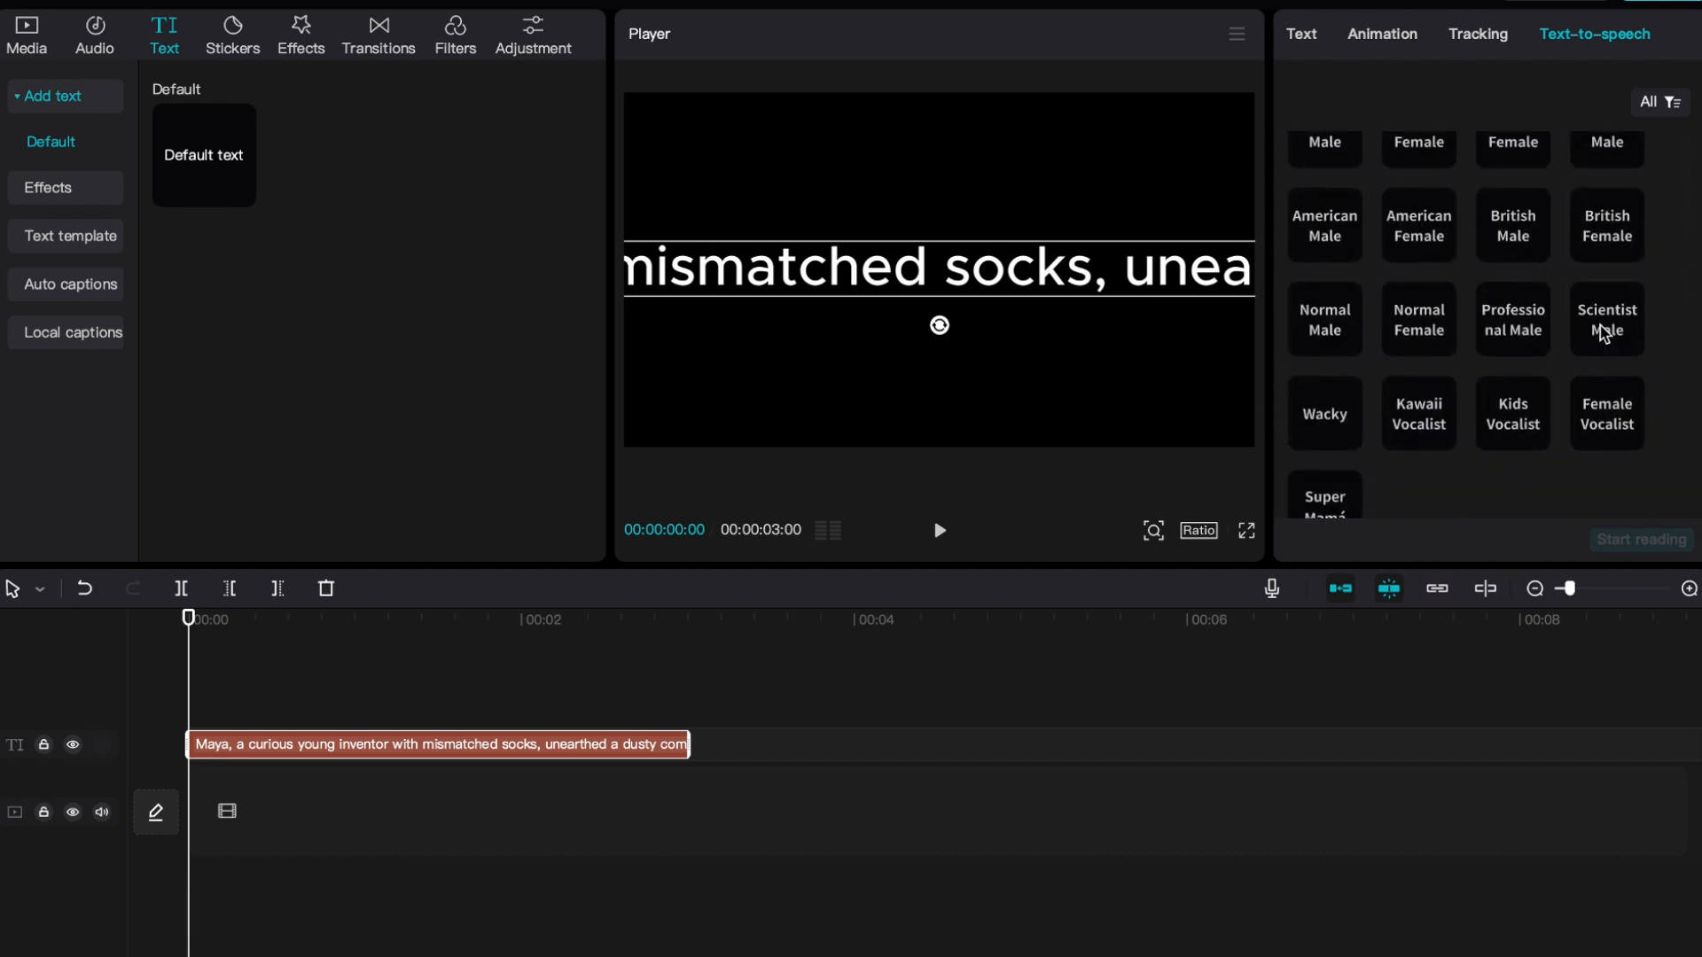
left_click(1640, 539)
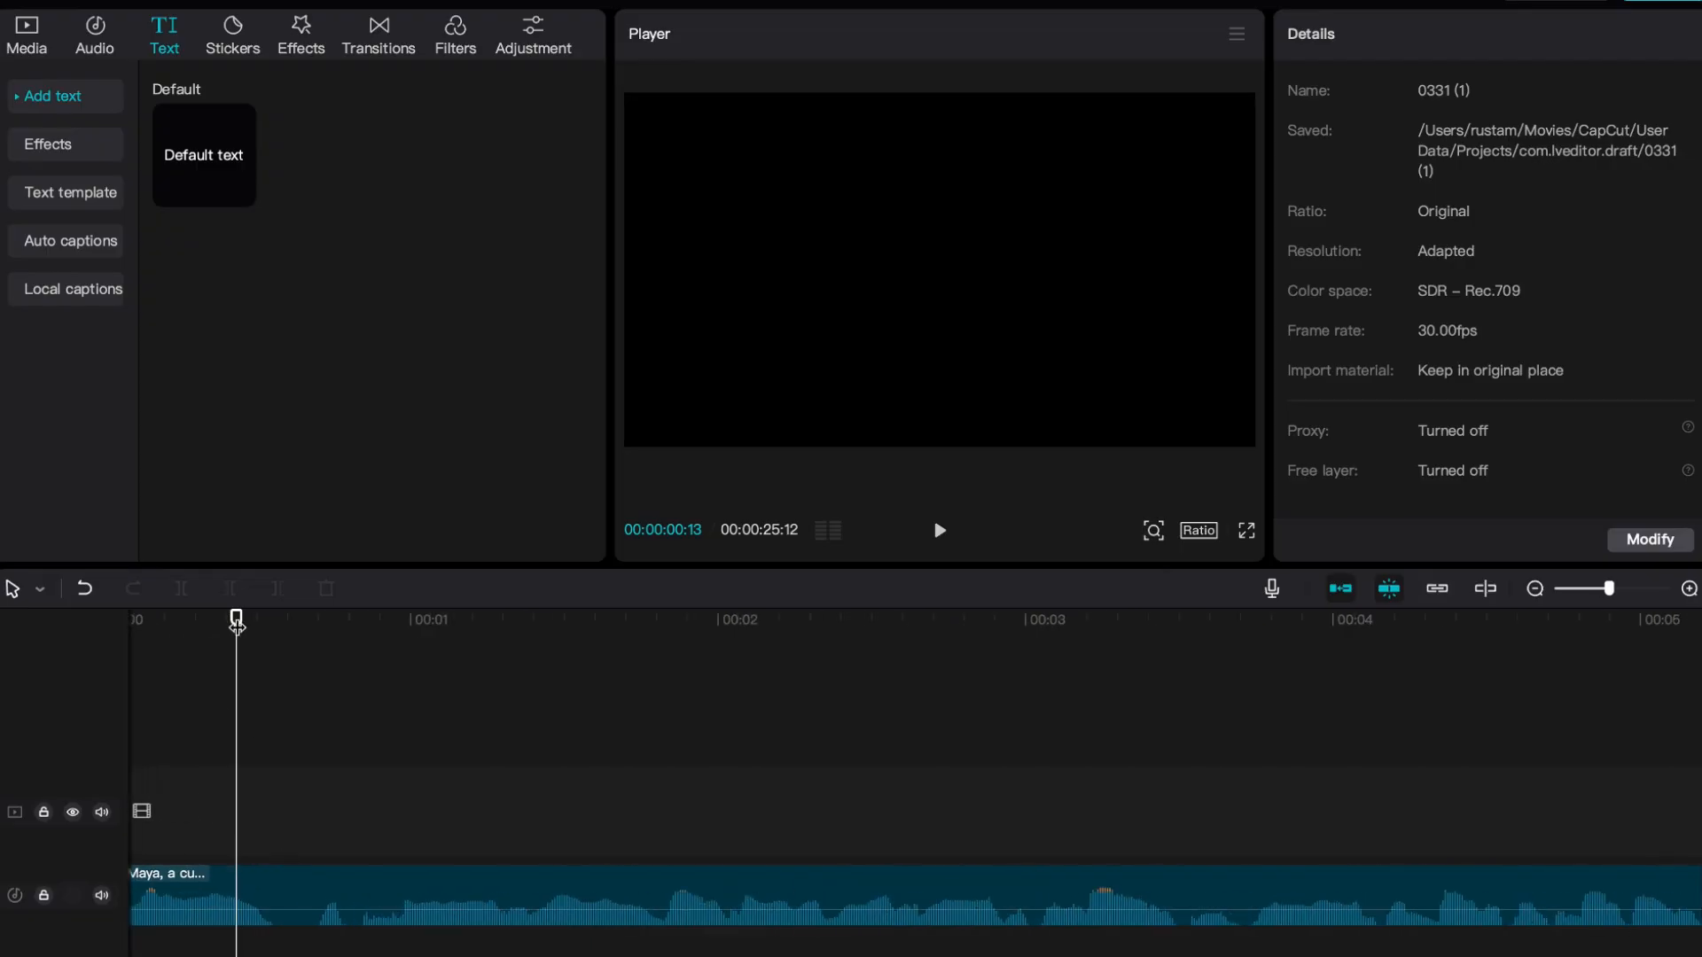
Place and trim the story clips over the voiceover segments, then bring up Auto captions.
left_click(488, 895)
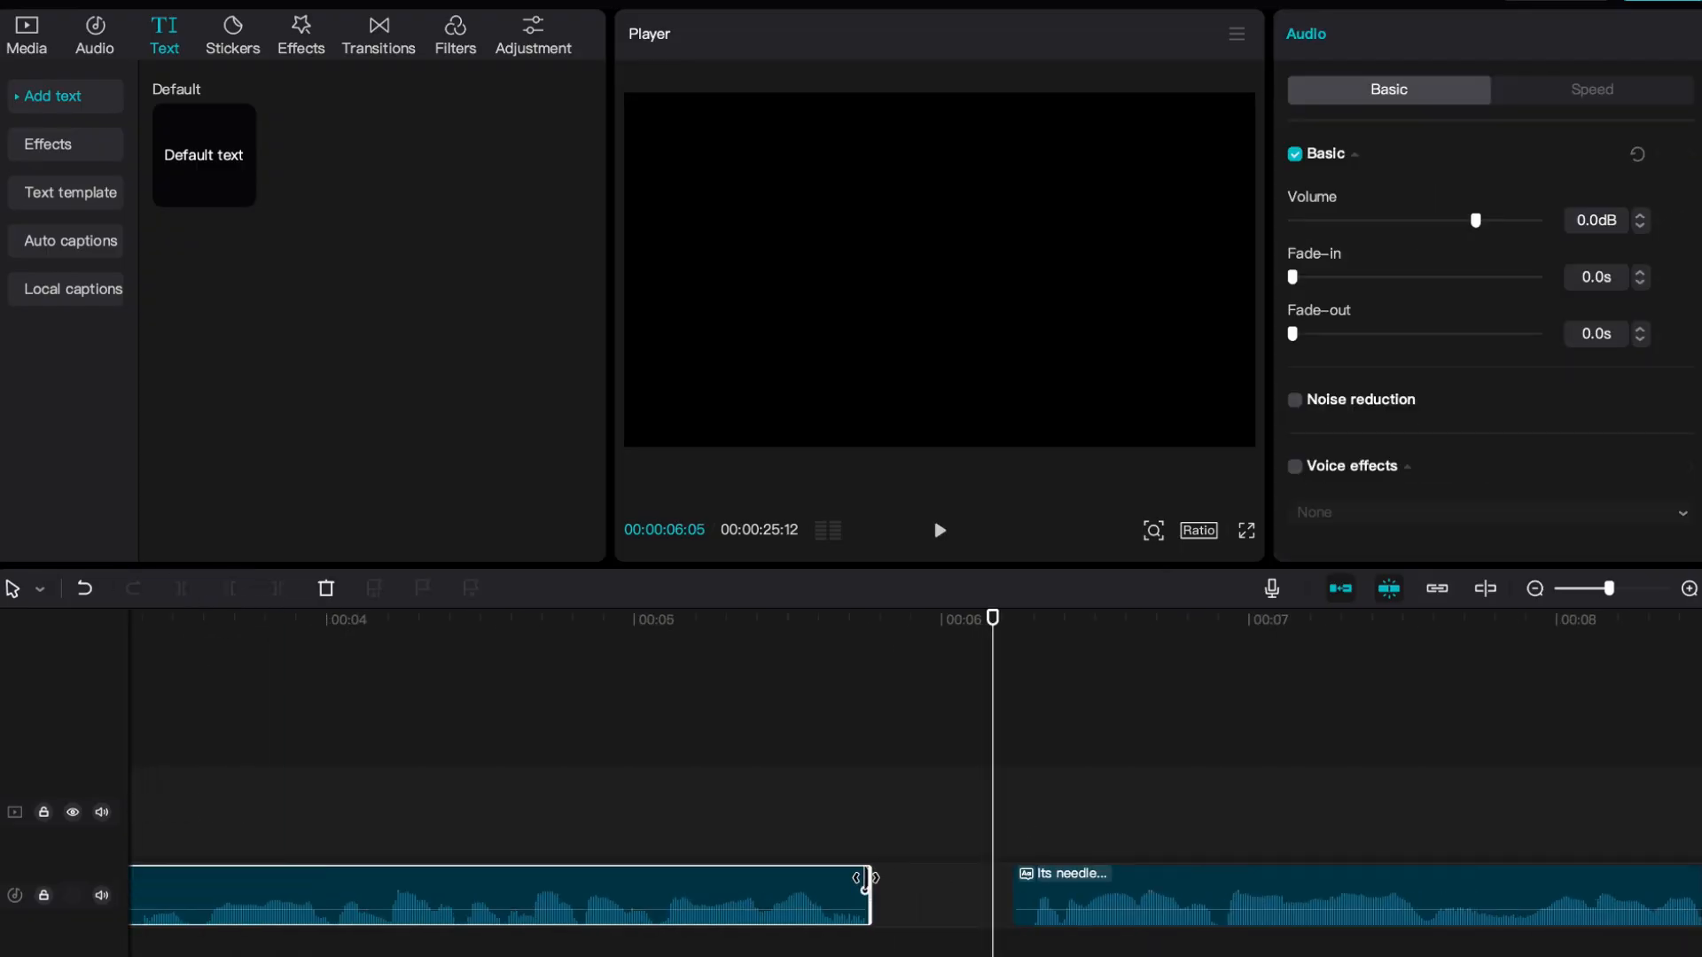
left_click(25, 28)
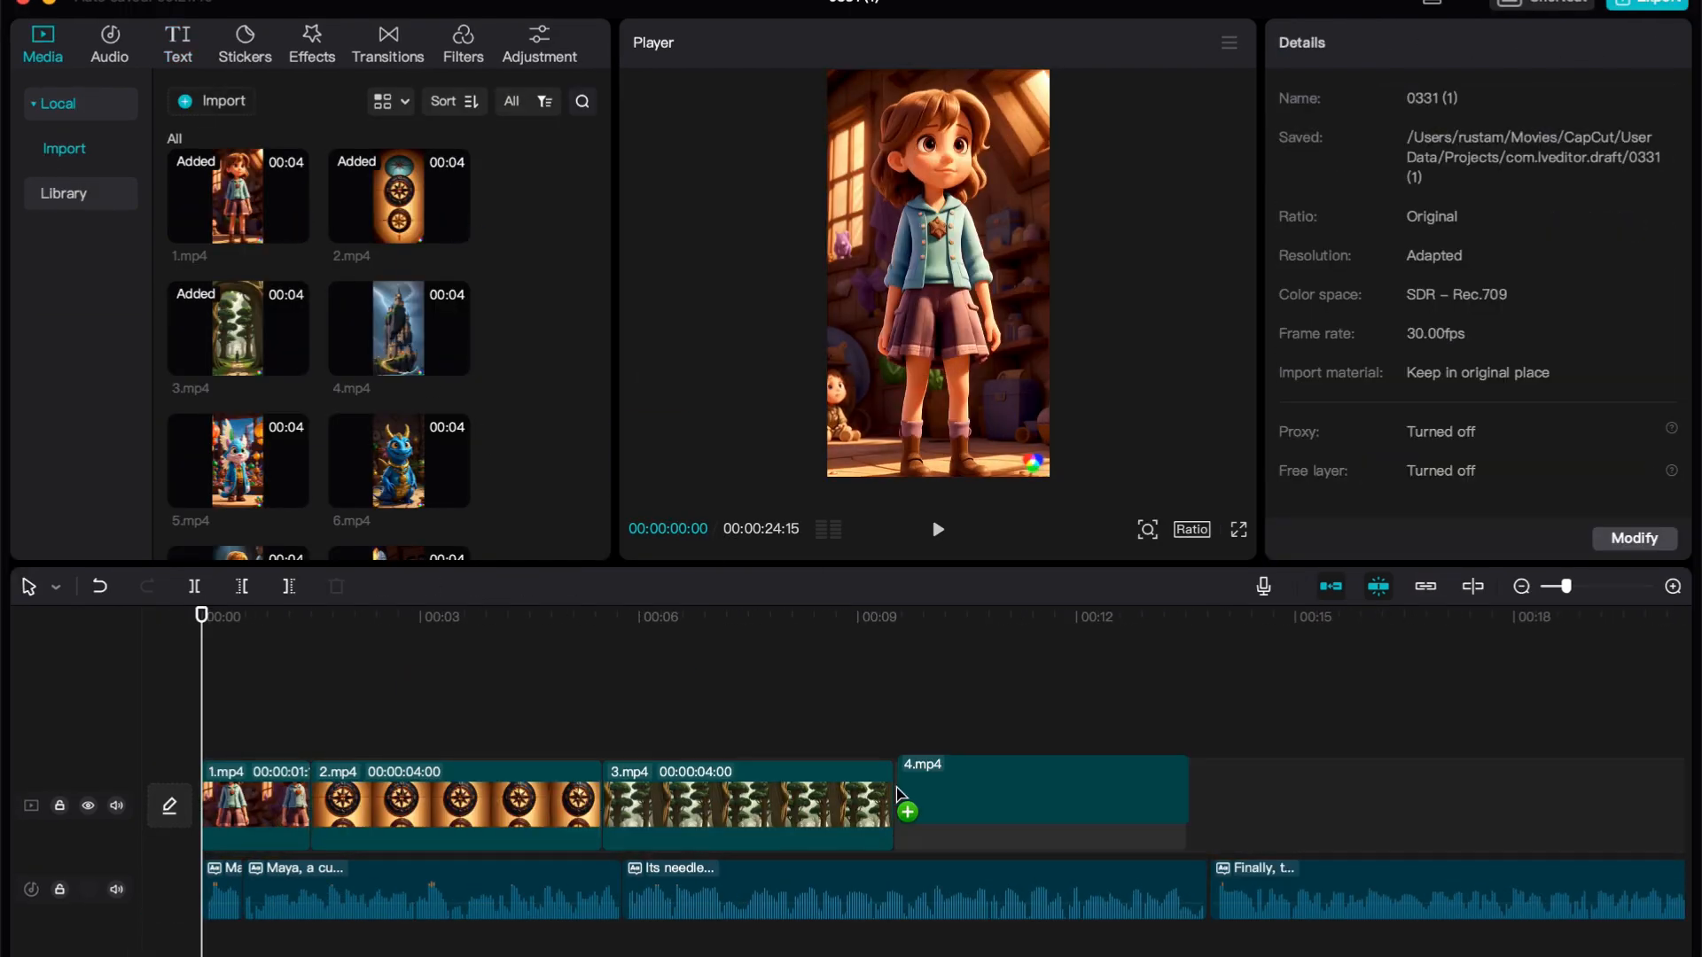
left_click(177, 44)
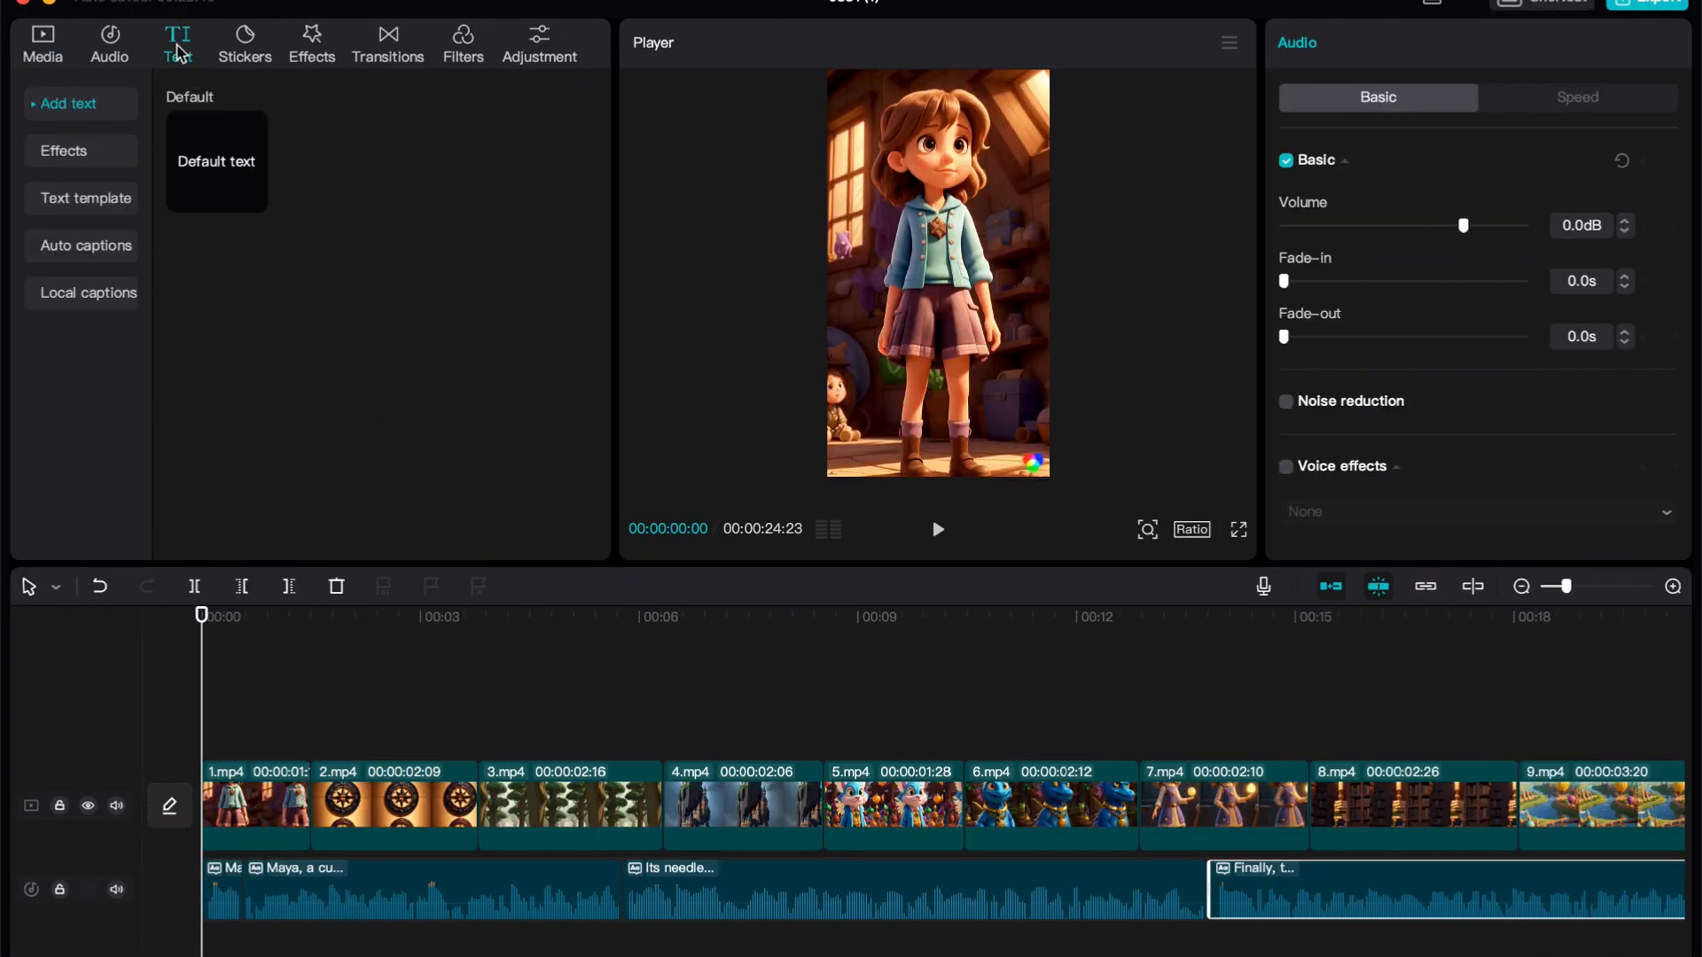
left_click(85, 245)
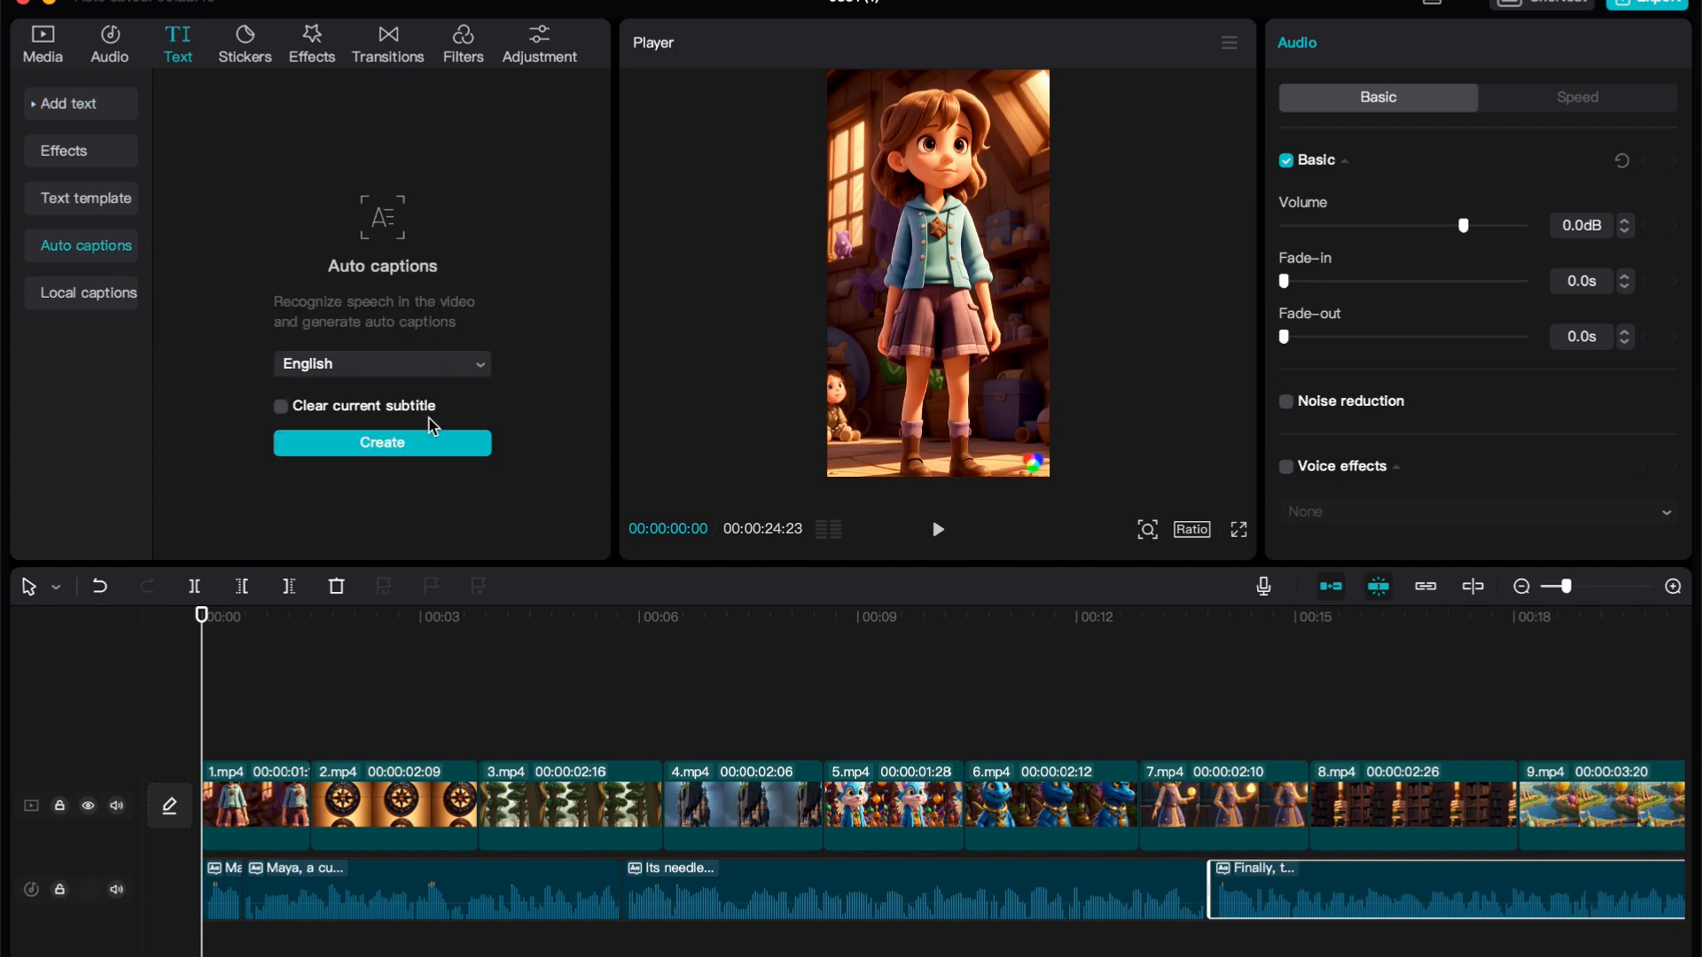
Create auto captions from the voiceover with an outlined effect and Bounce Out animation.
left_click(381, 443)
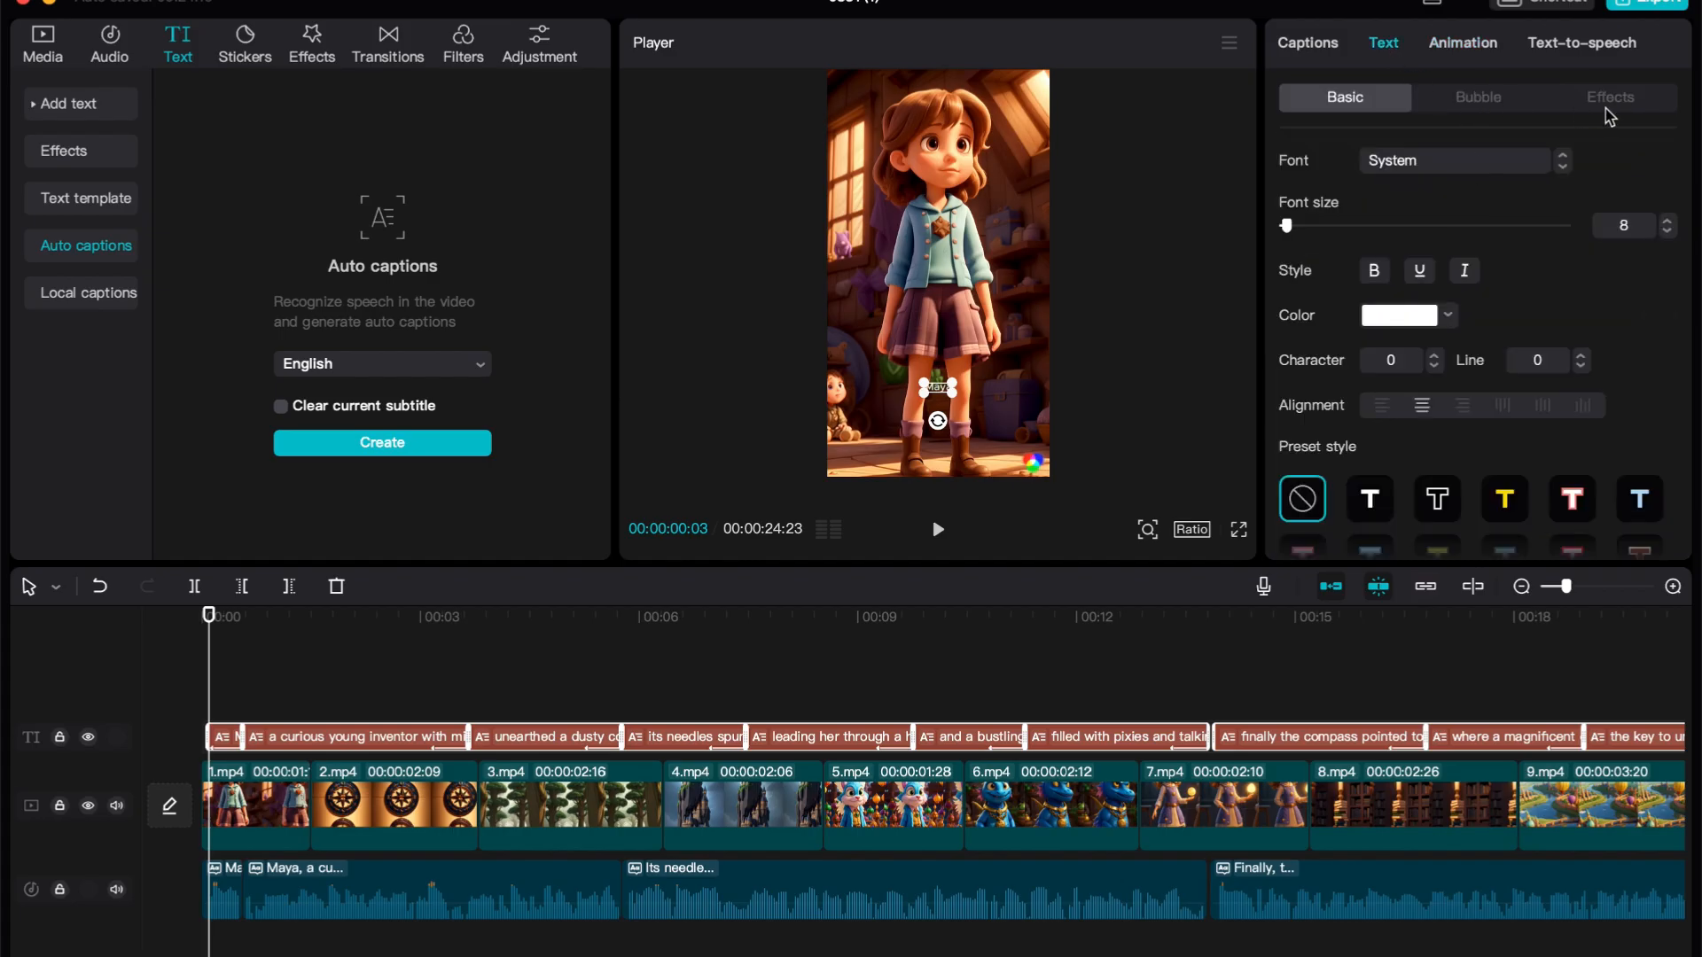
left_click(1609, 97)
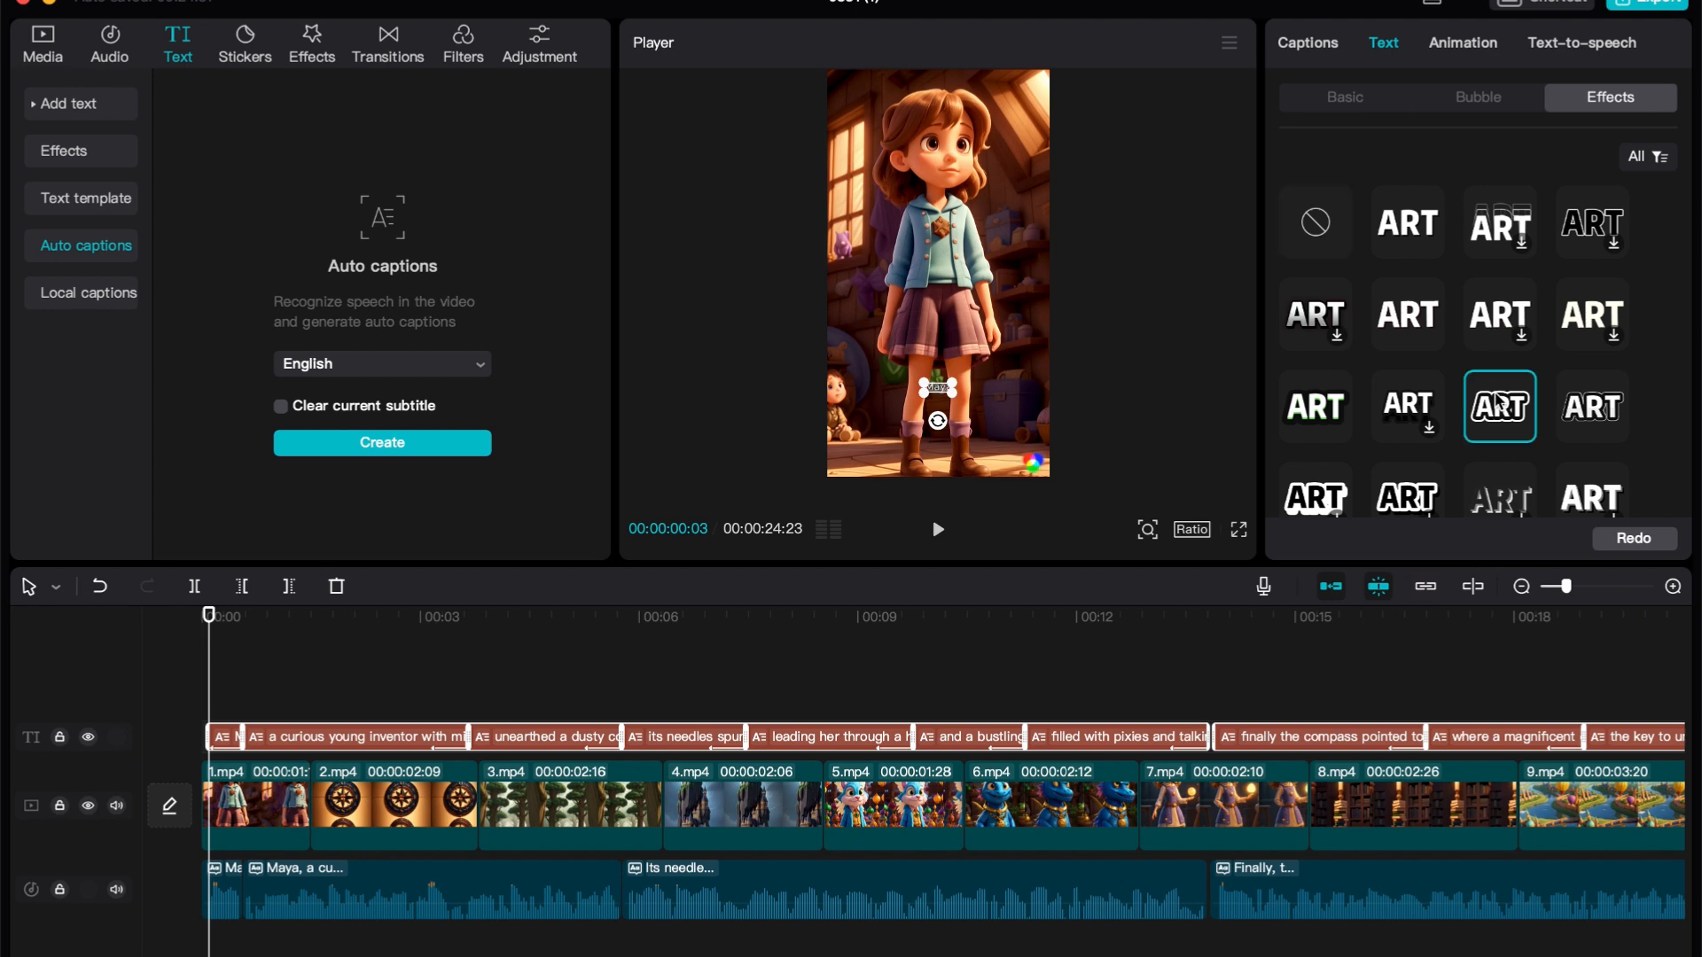
left_click(1462, 43)
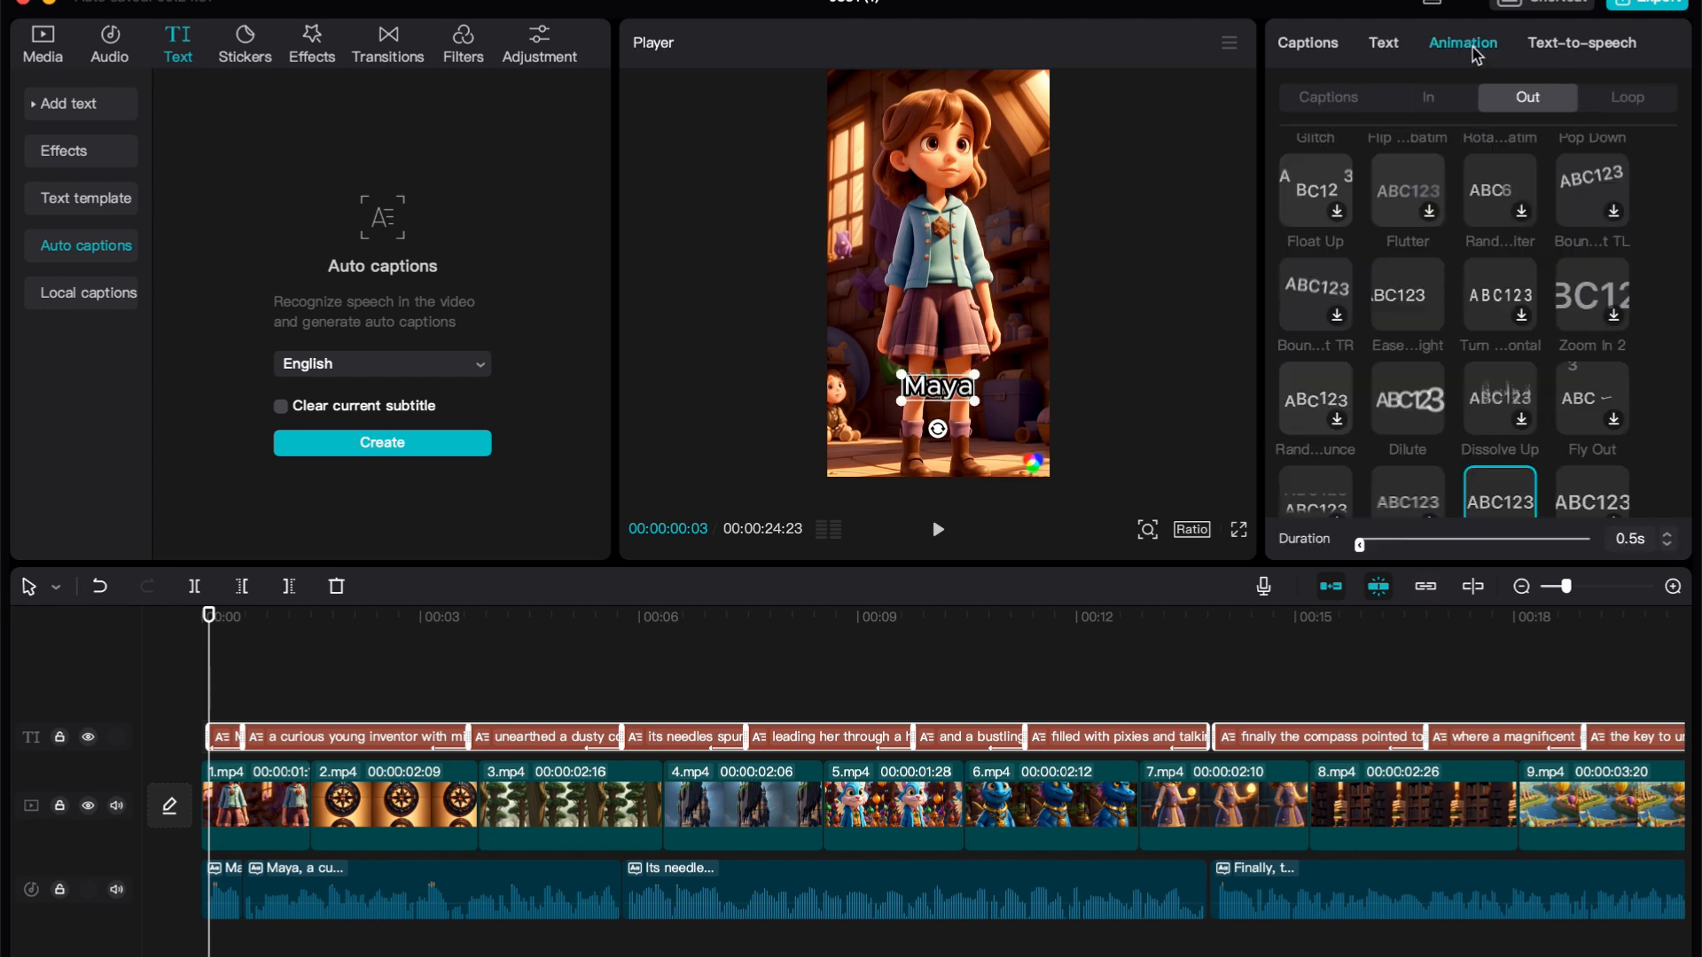
scroll("down", 3)
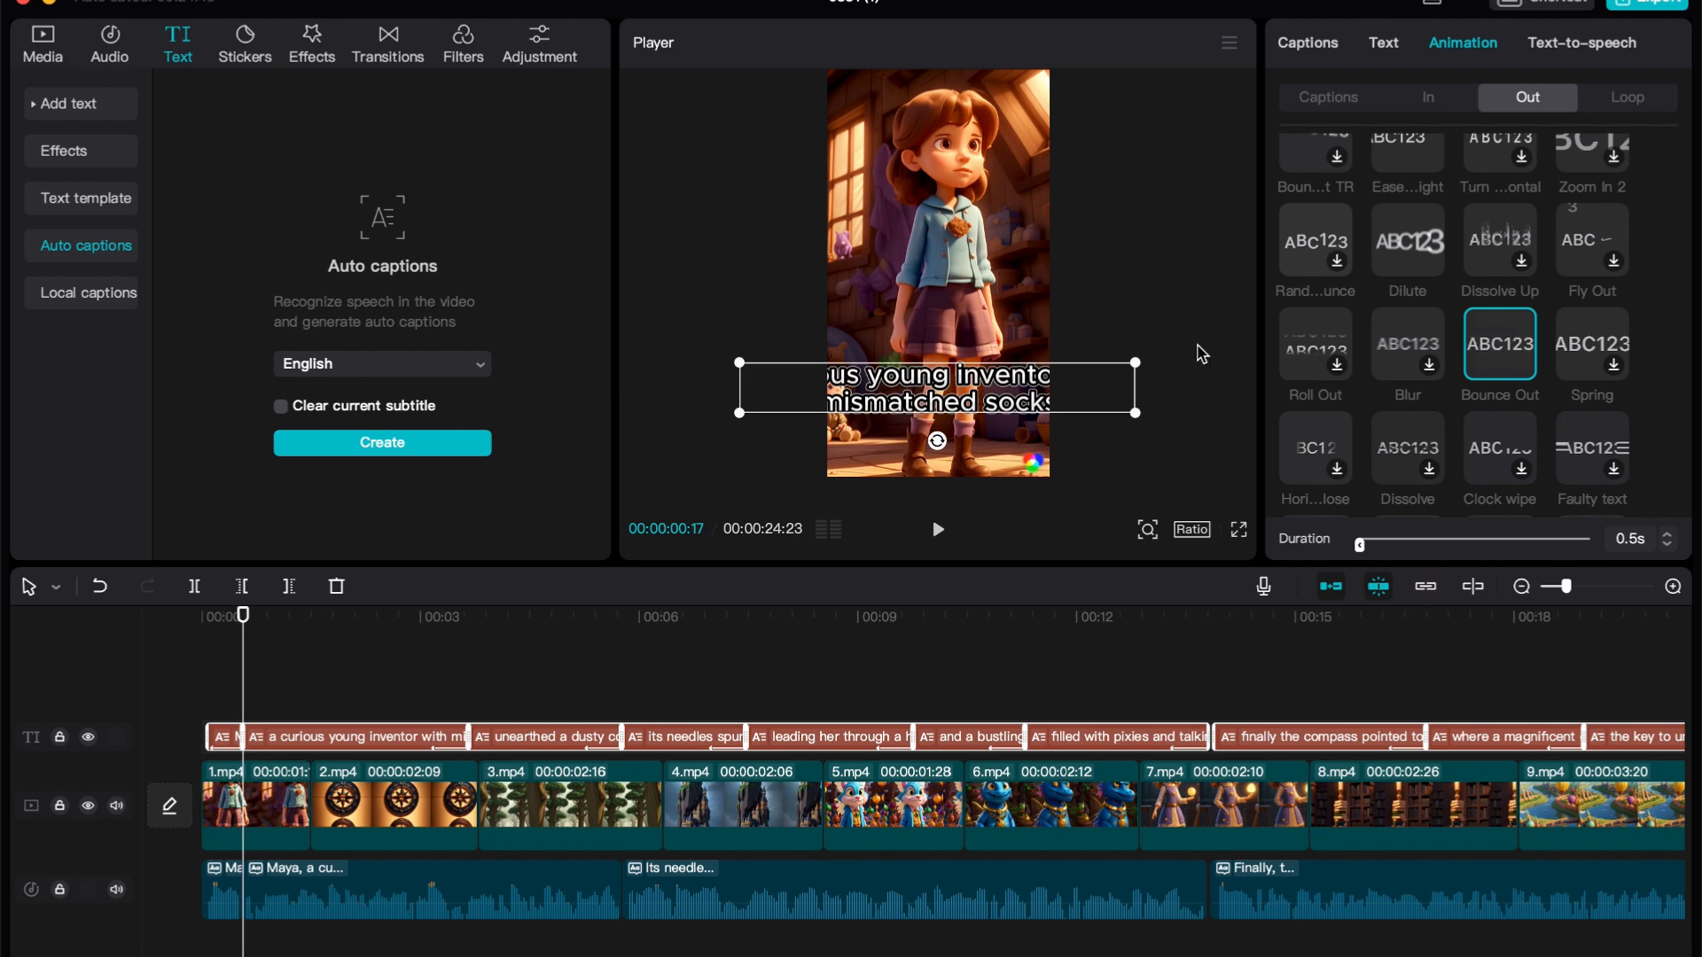
left_click(255, 808)
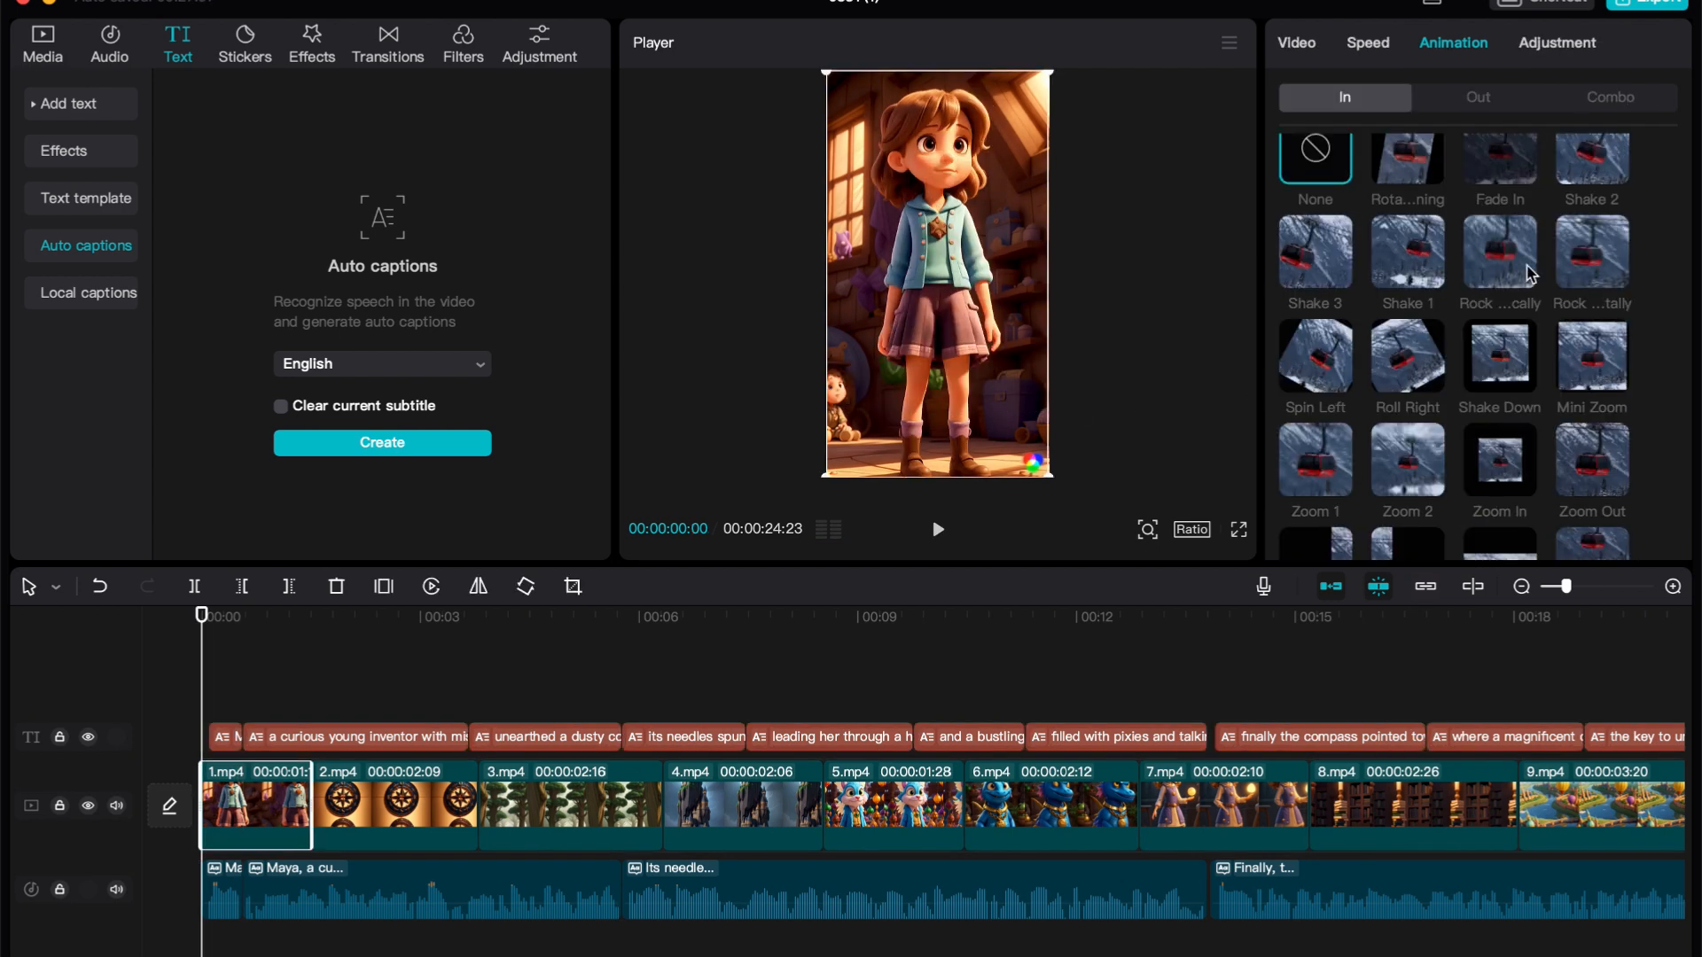
Give clips a distortion combo animation and add Diamond Zoom, Camera Shake, Strobe effects.
left_click(1609, 97)
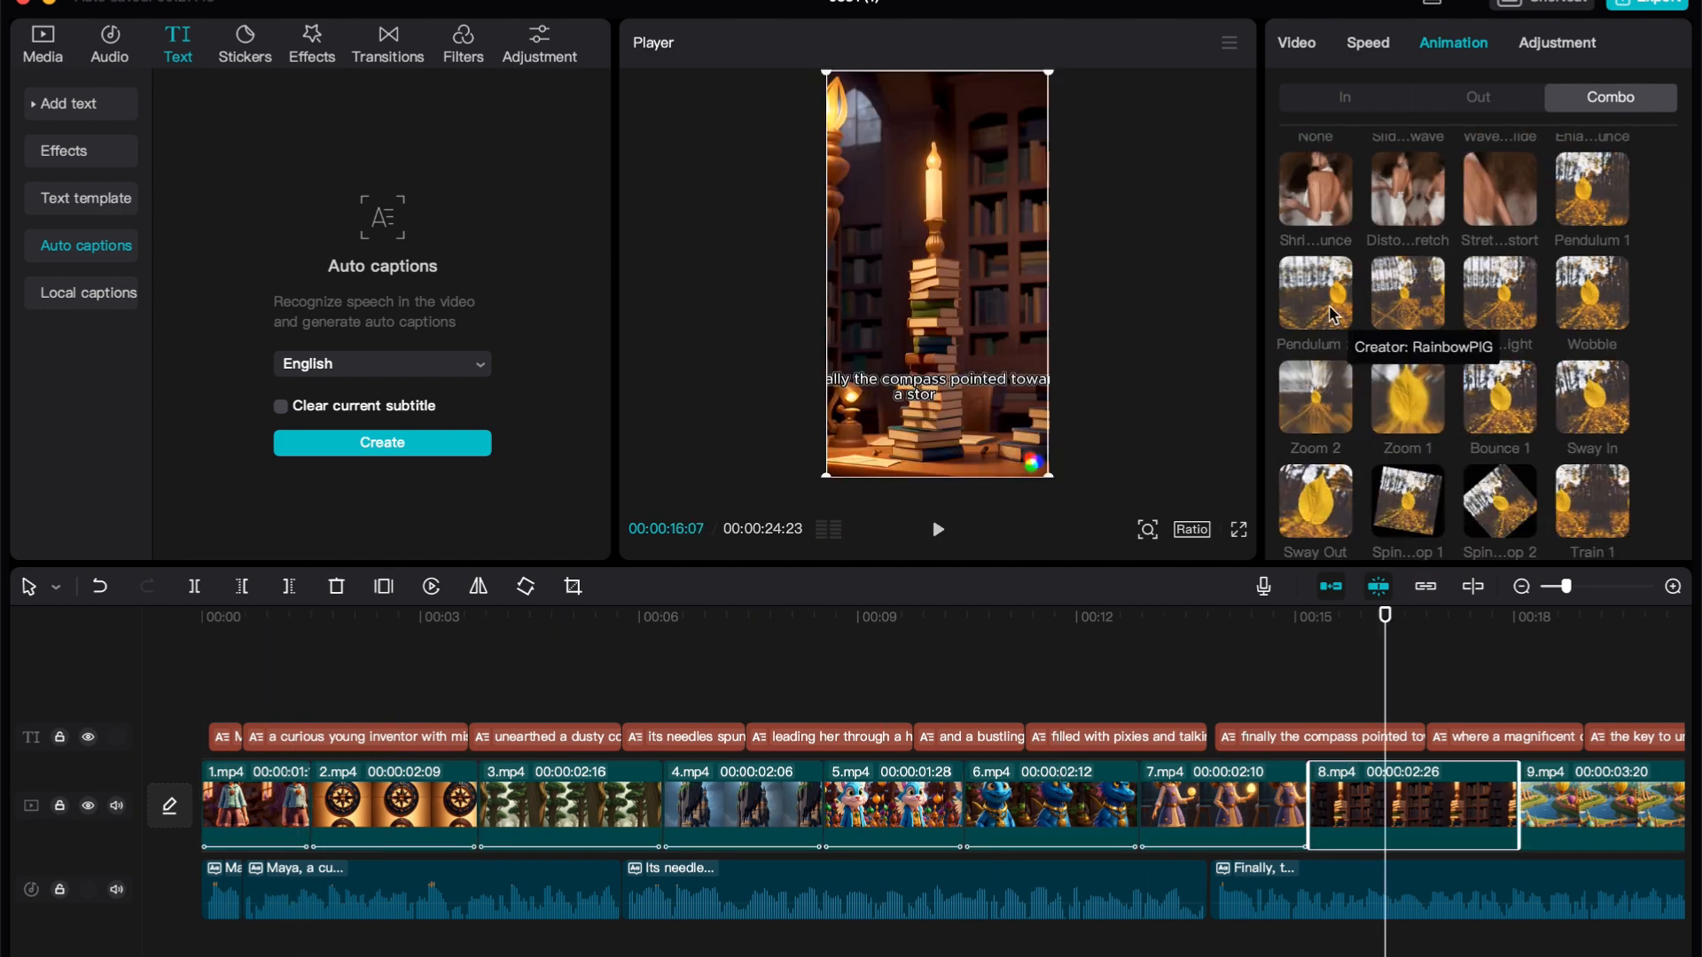
left_click(1407, 190)
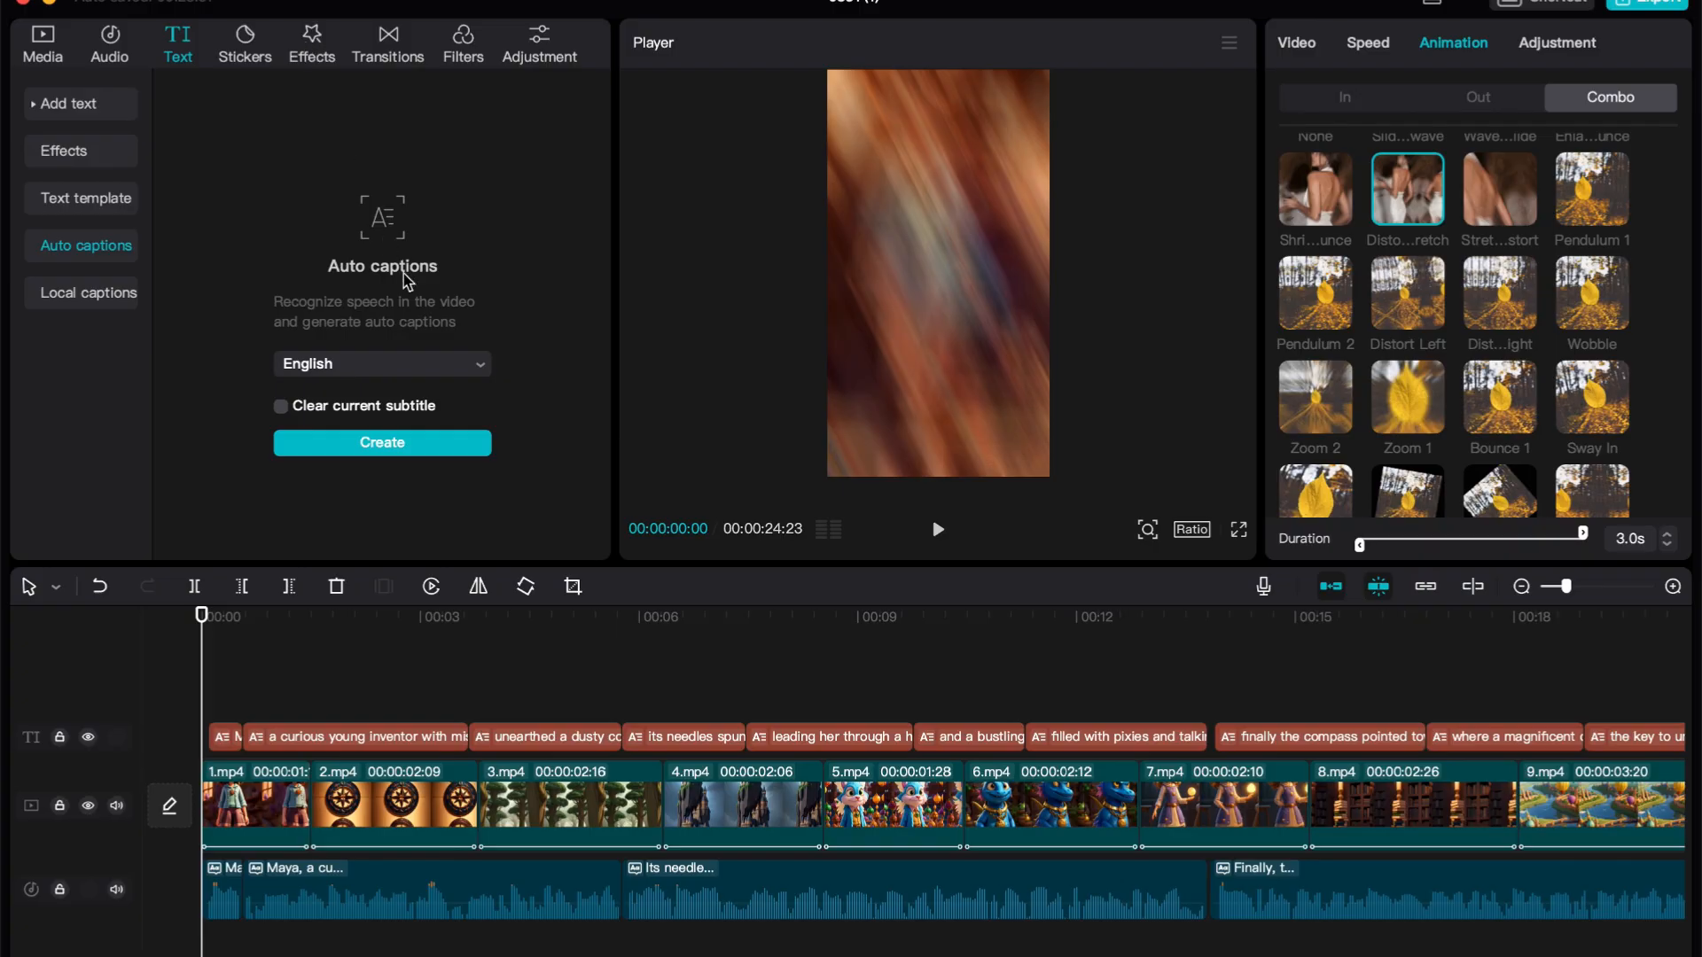
left_click(311, 43)
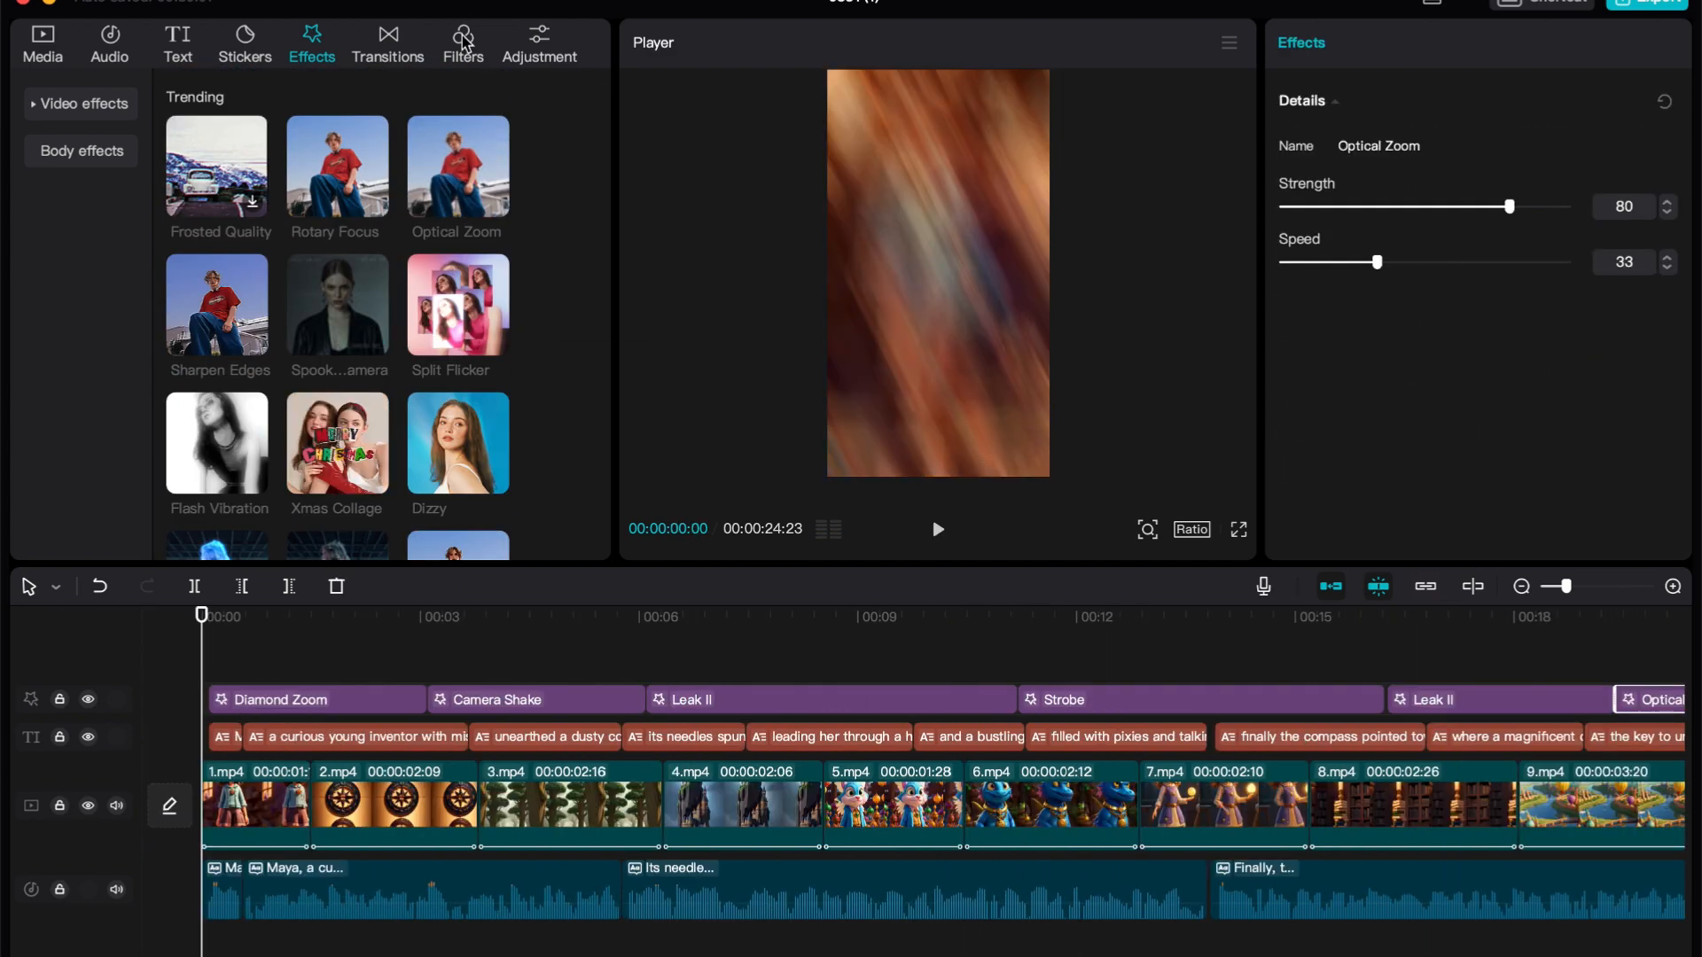
Lay the Clear filter over the clips and add a background music track.
left_click(460, 44)
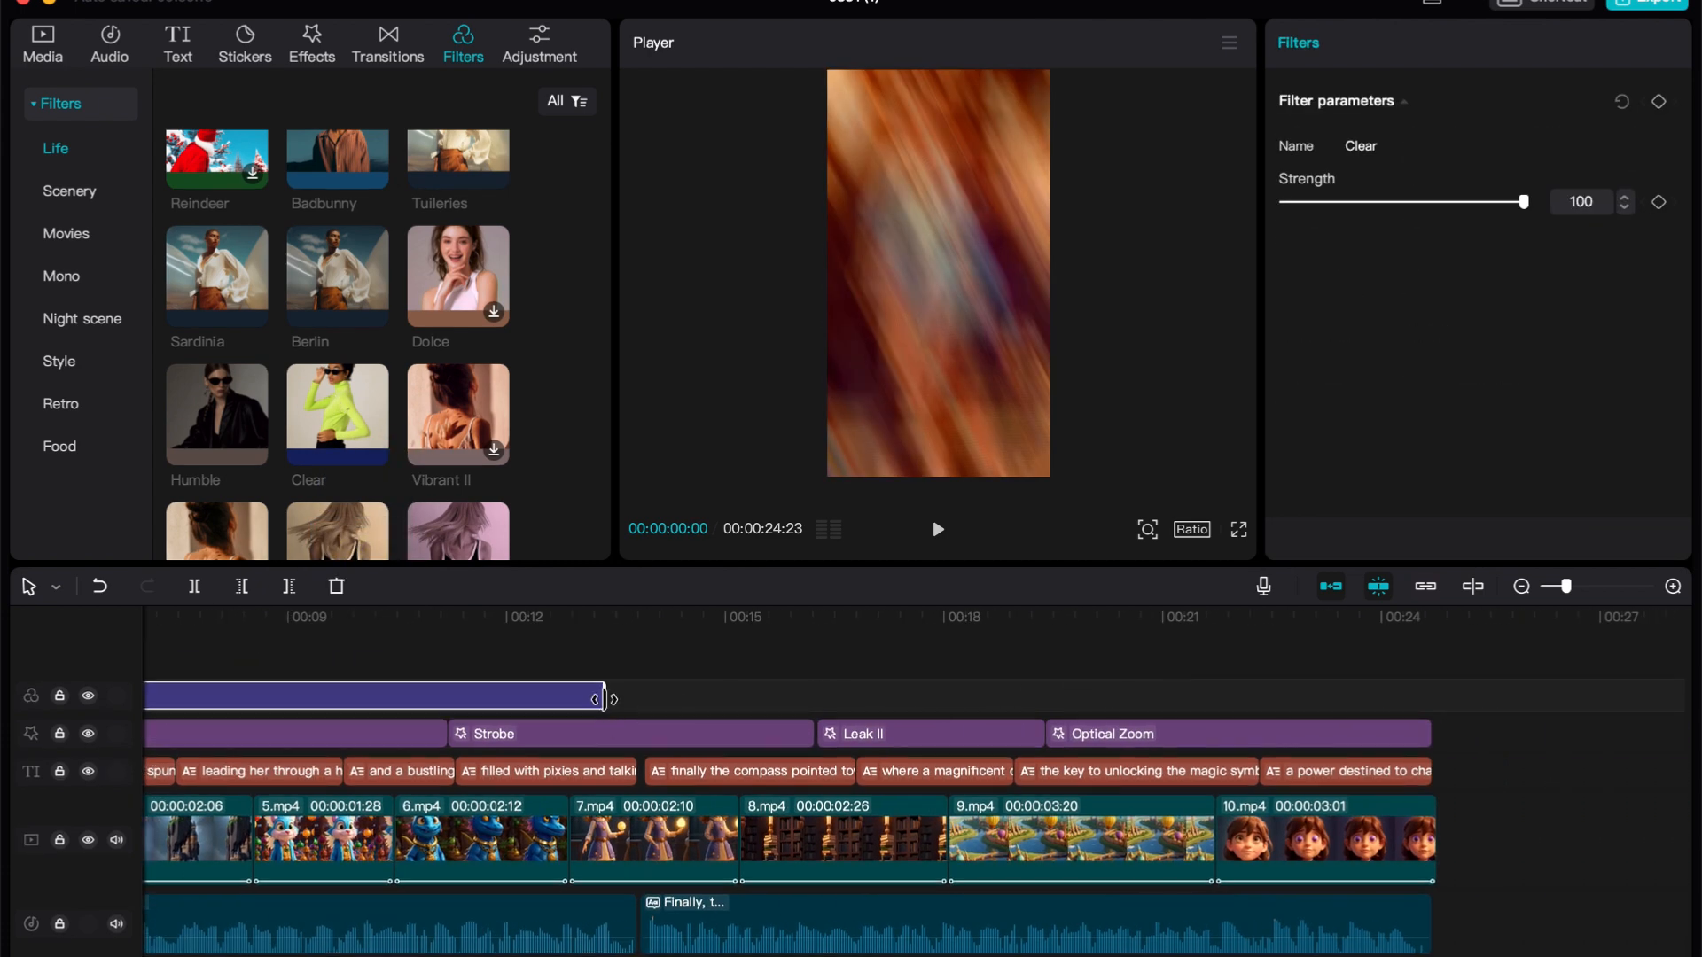
left_click(109, 43)
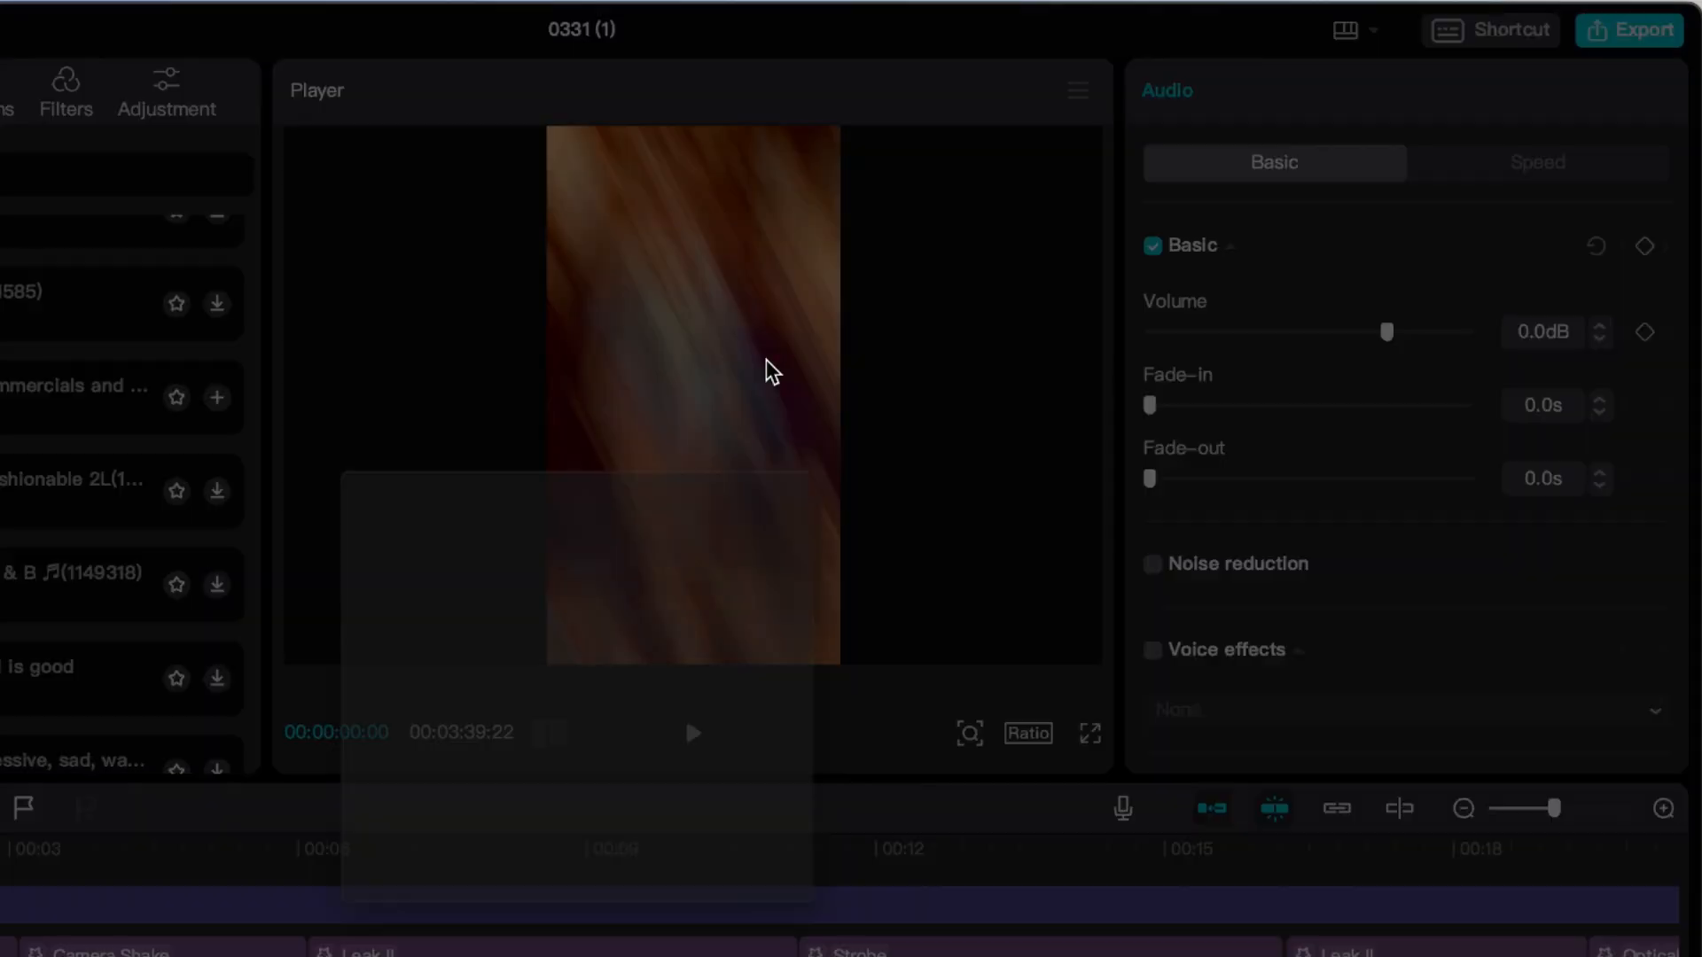
Export the 3-minute-40 story video from CapCut at 1080P and 60fps.
left_click(1628, 30)
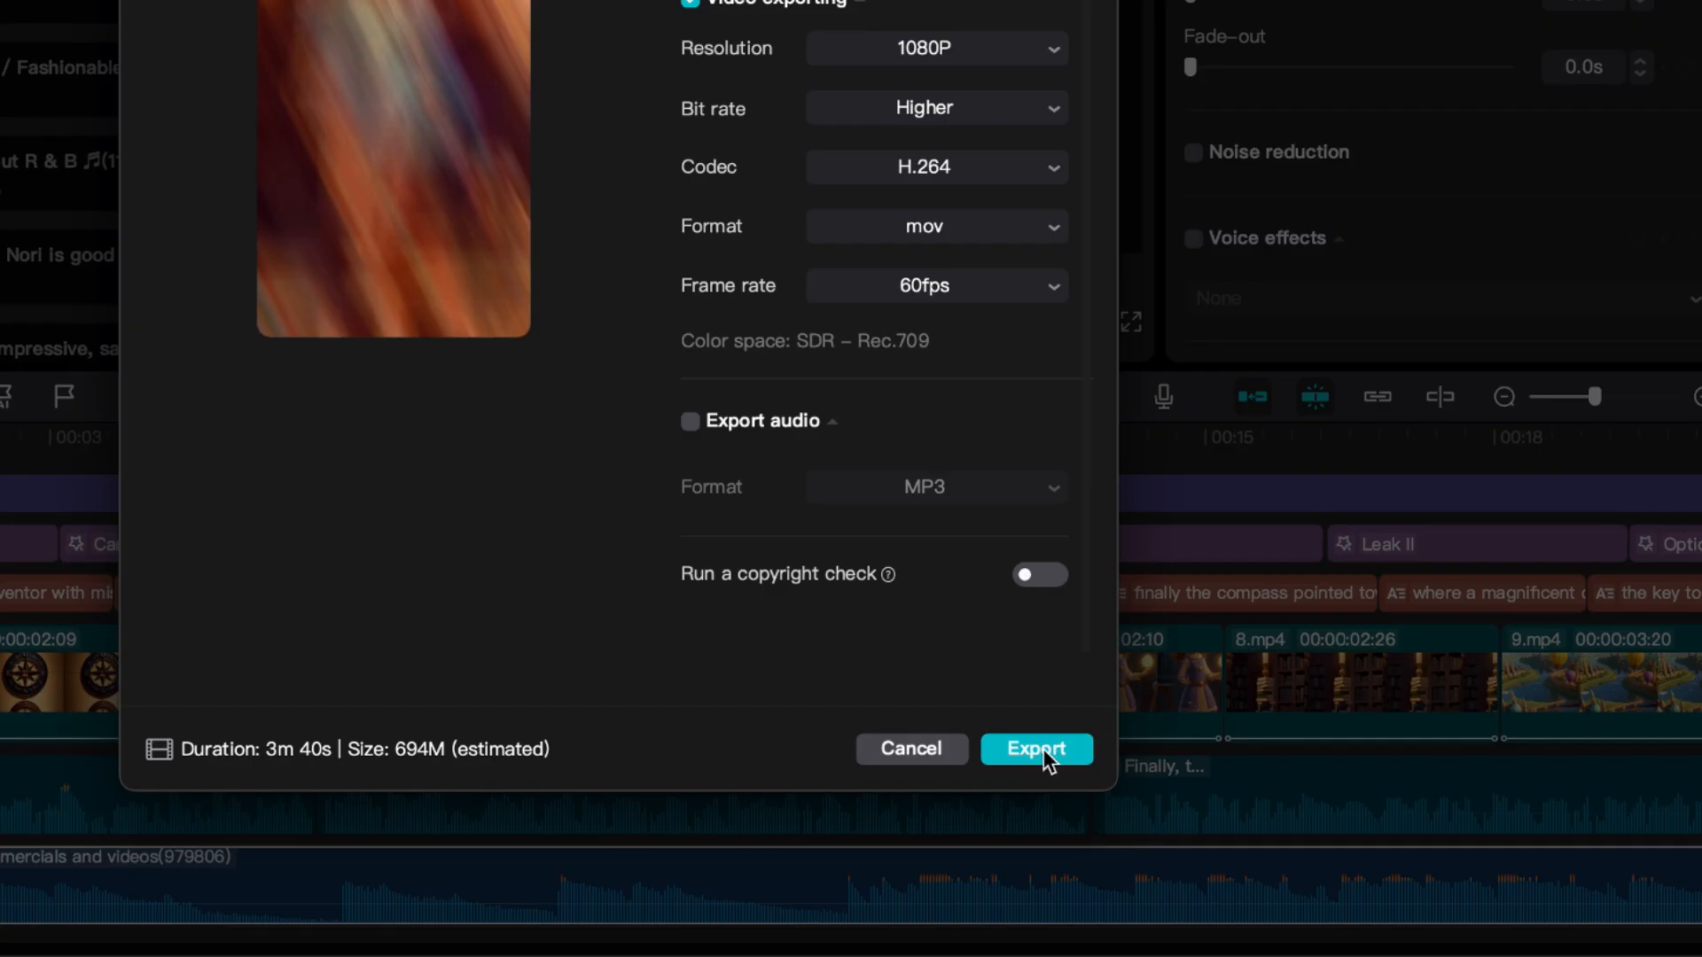
left_click(1033, 749)
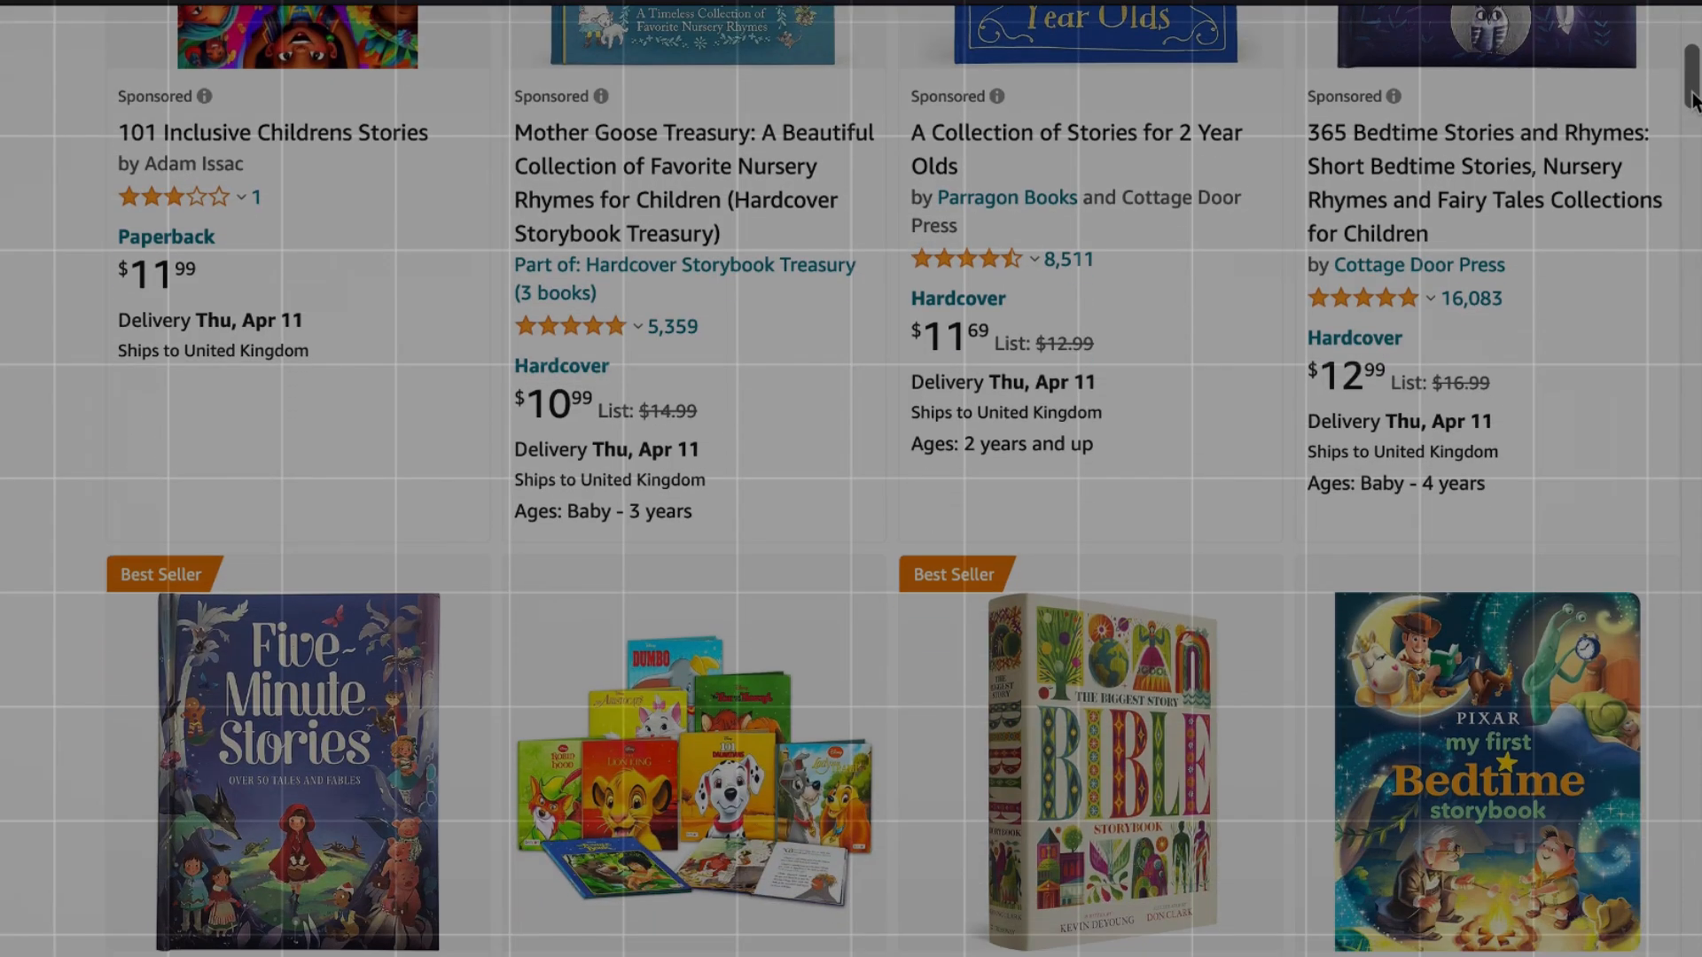
Scroll past the children's storybook results down the Amazon Associates sign up, recommend and earn page.
scroll("down", 3)
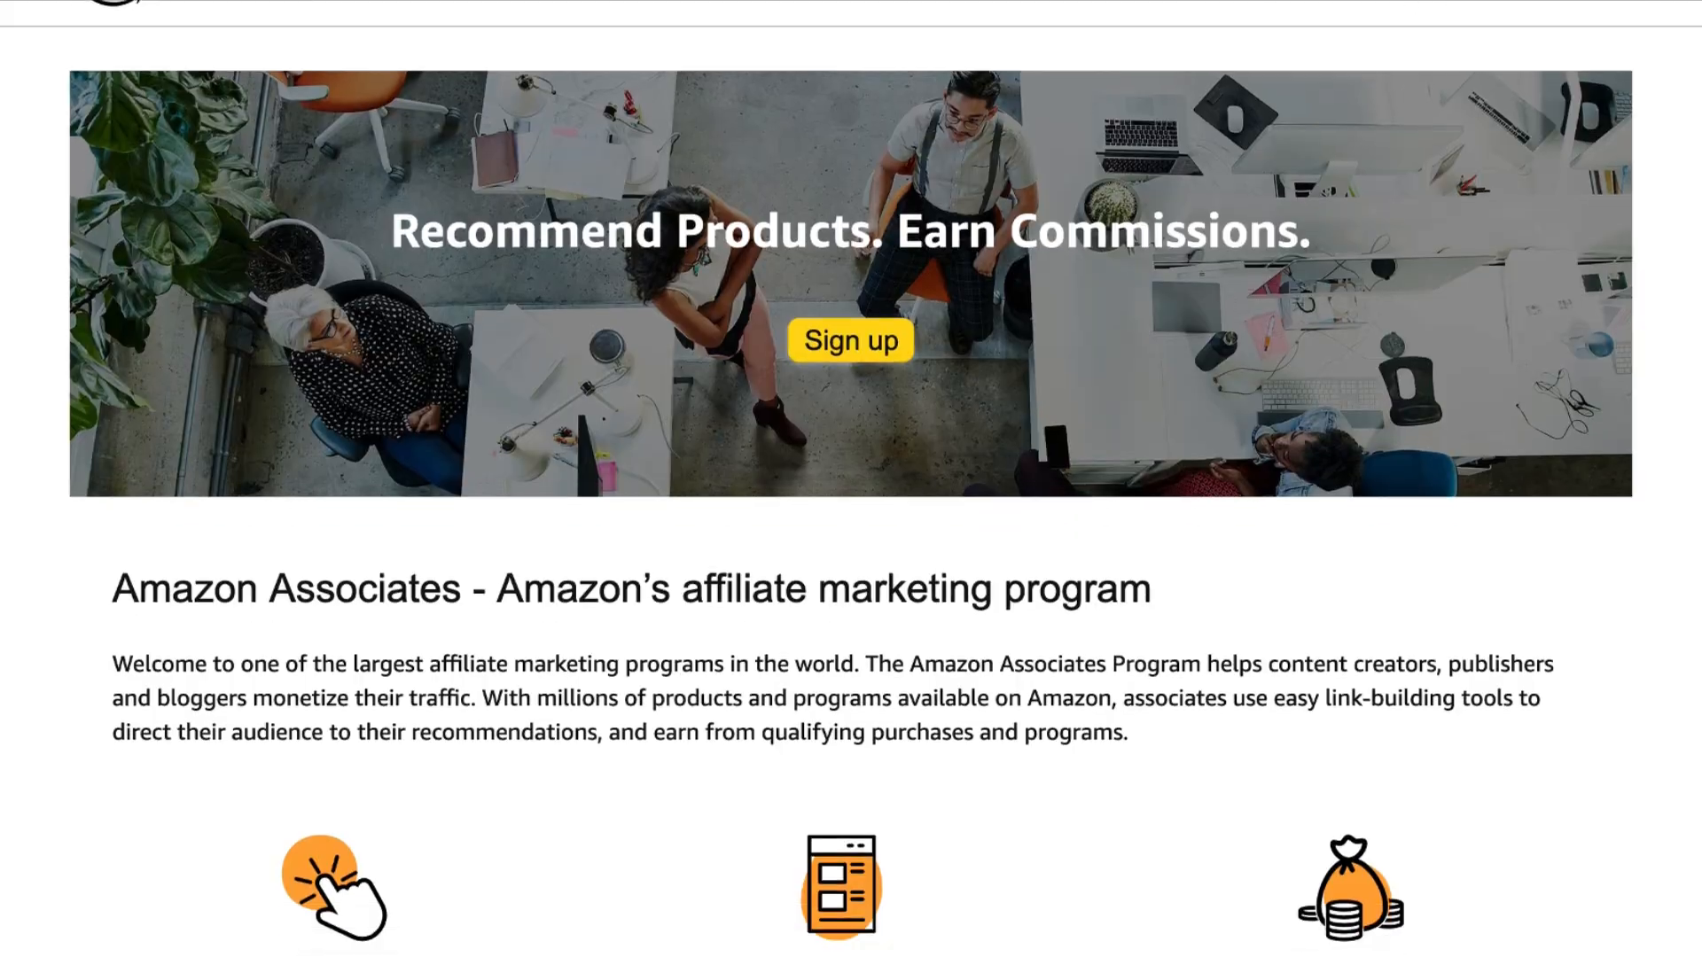
scroll("down", 3)
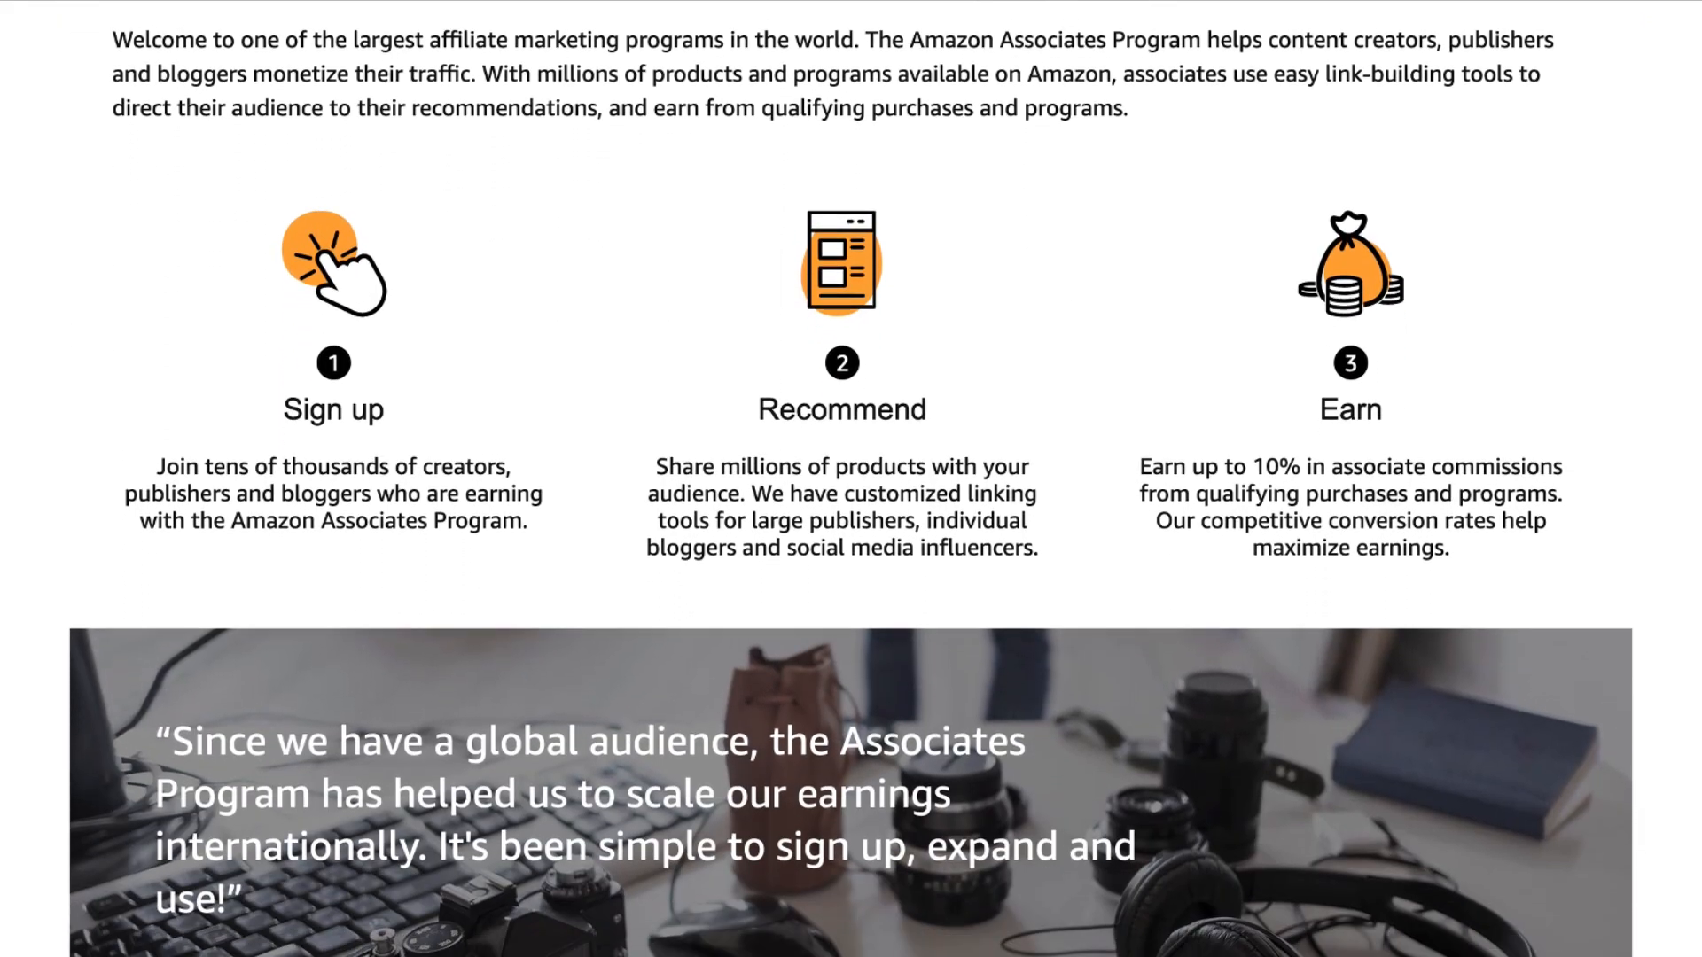